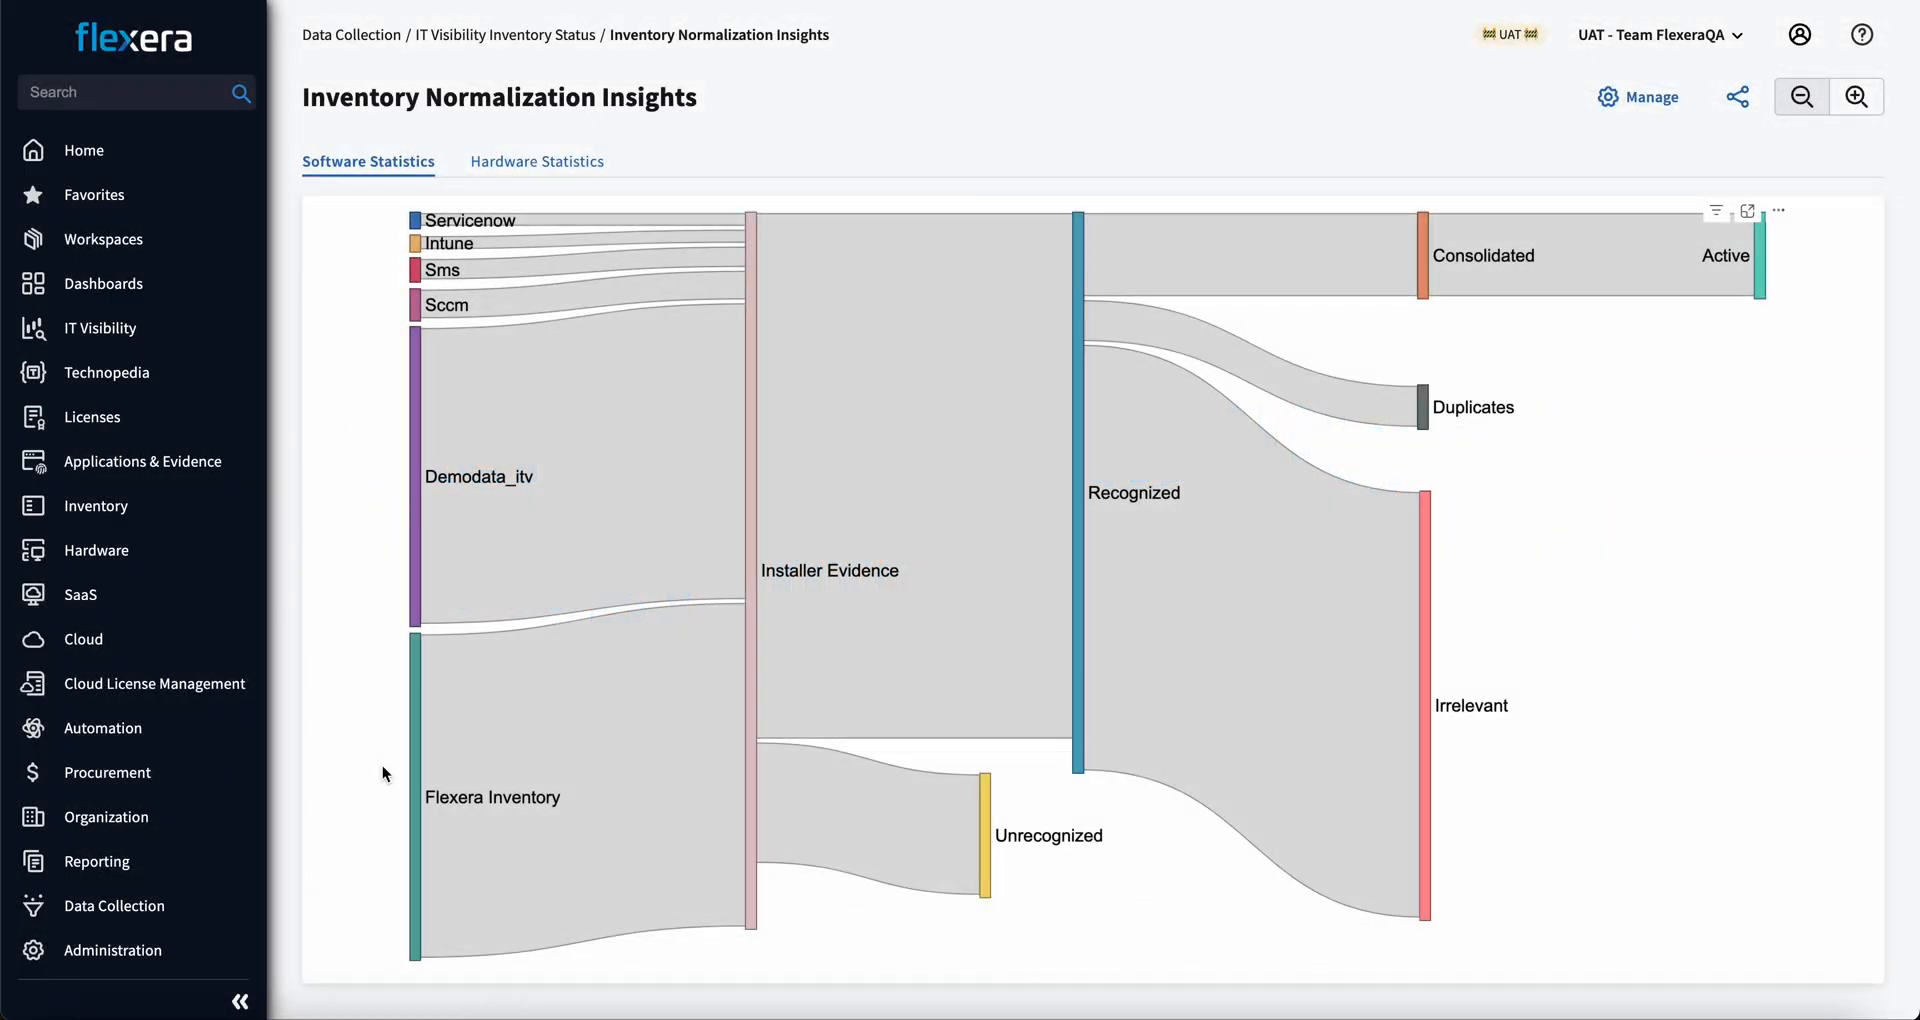
mouse_move(384, 532)
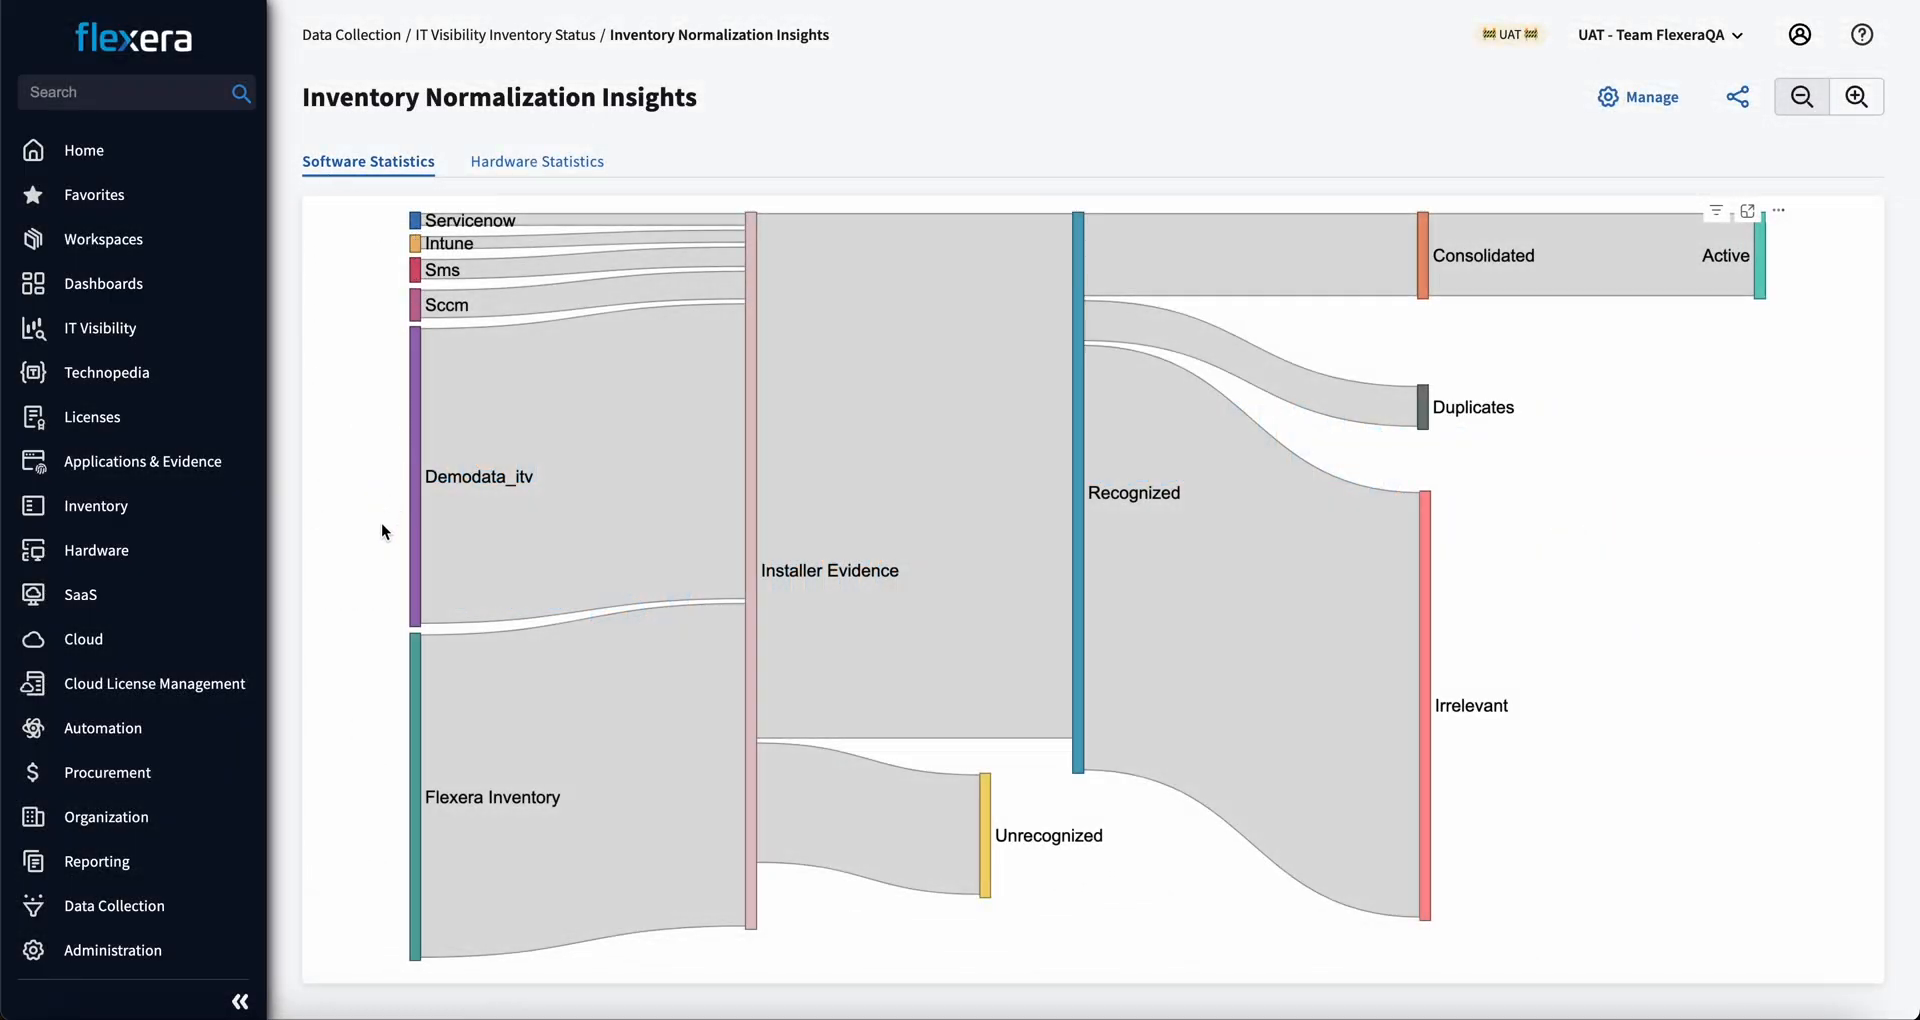
mouse_move(760, 438)
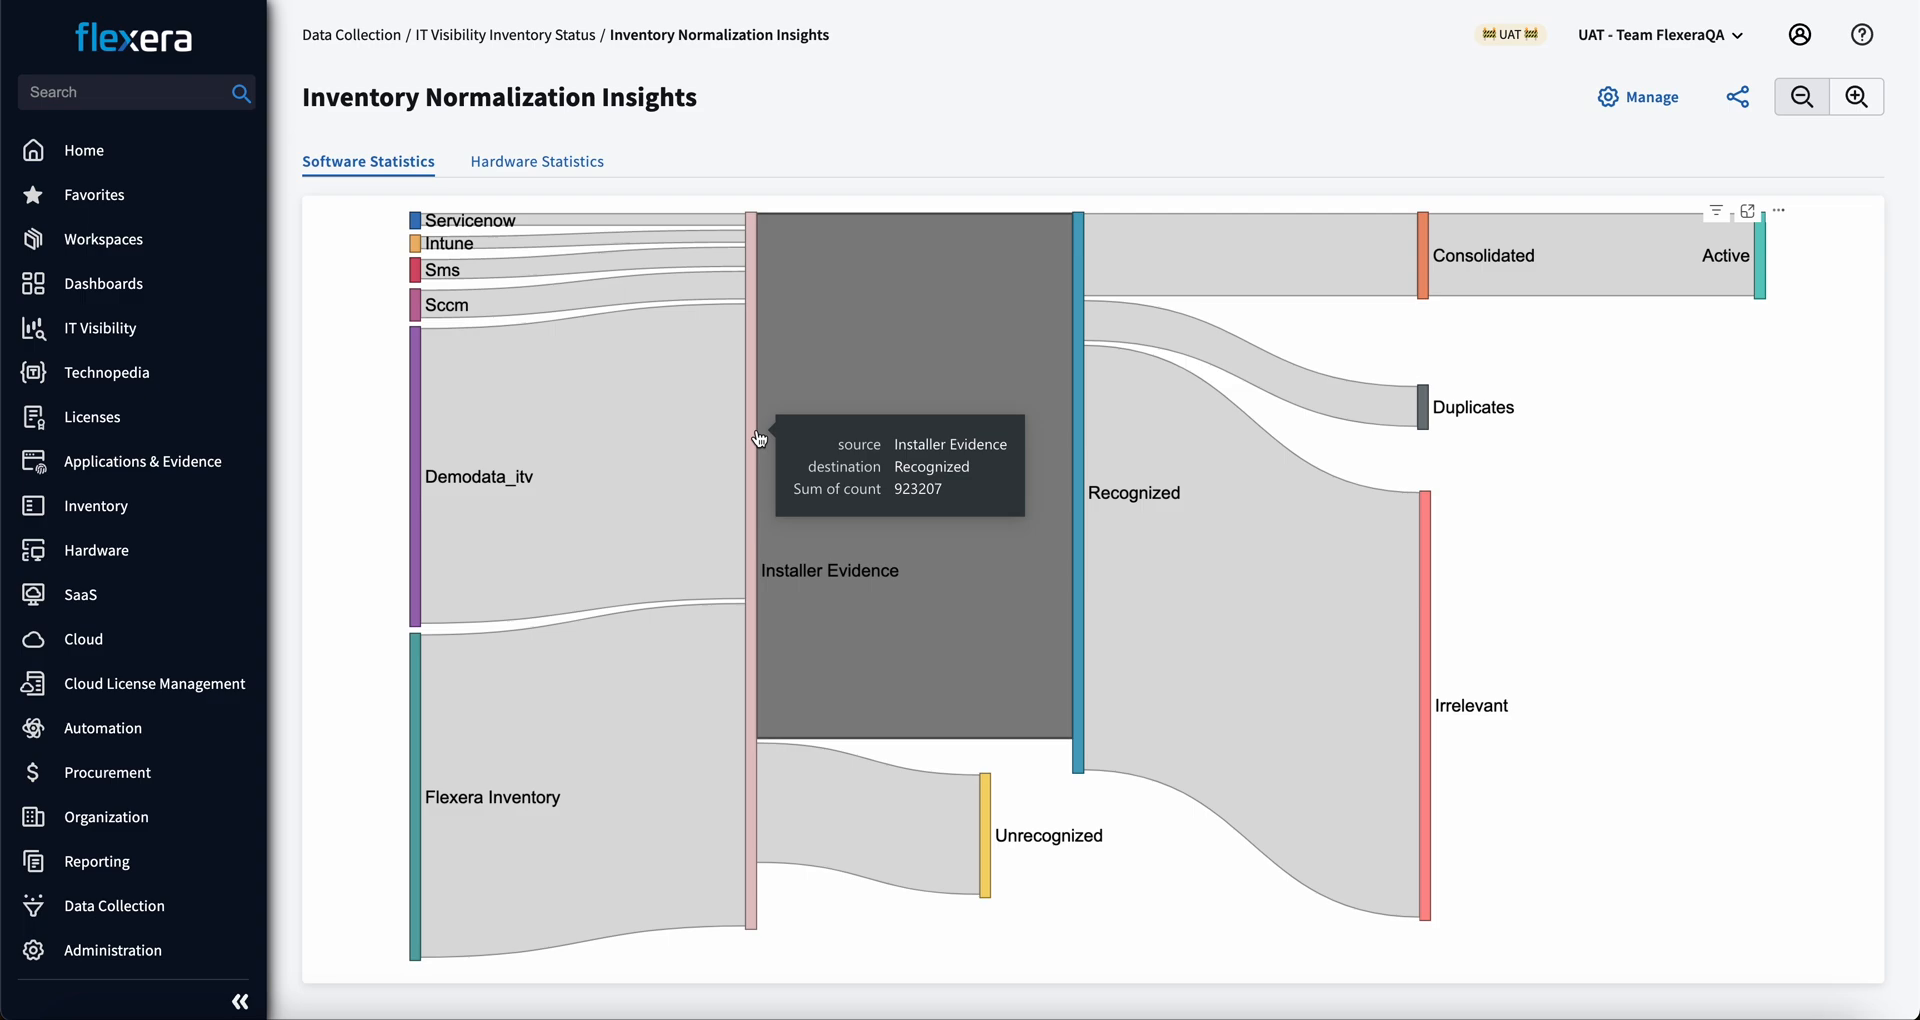
mouse_move(1040, 798)
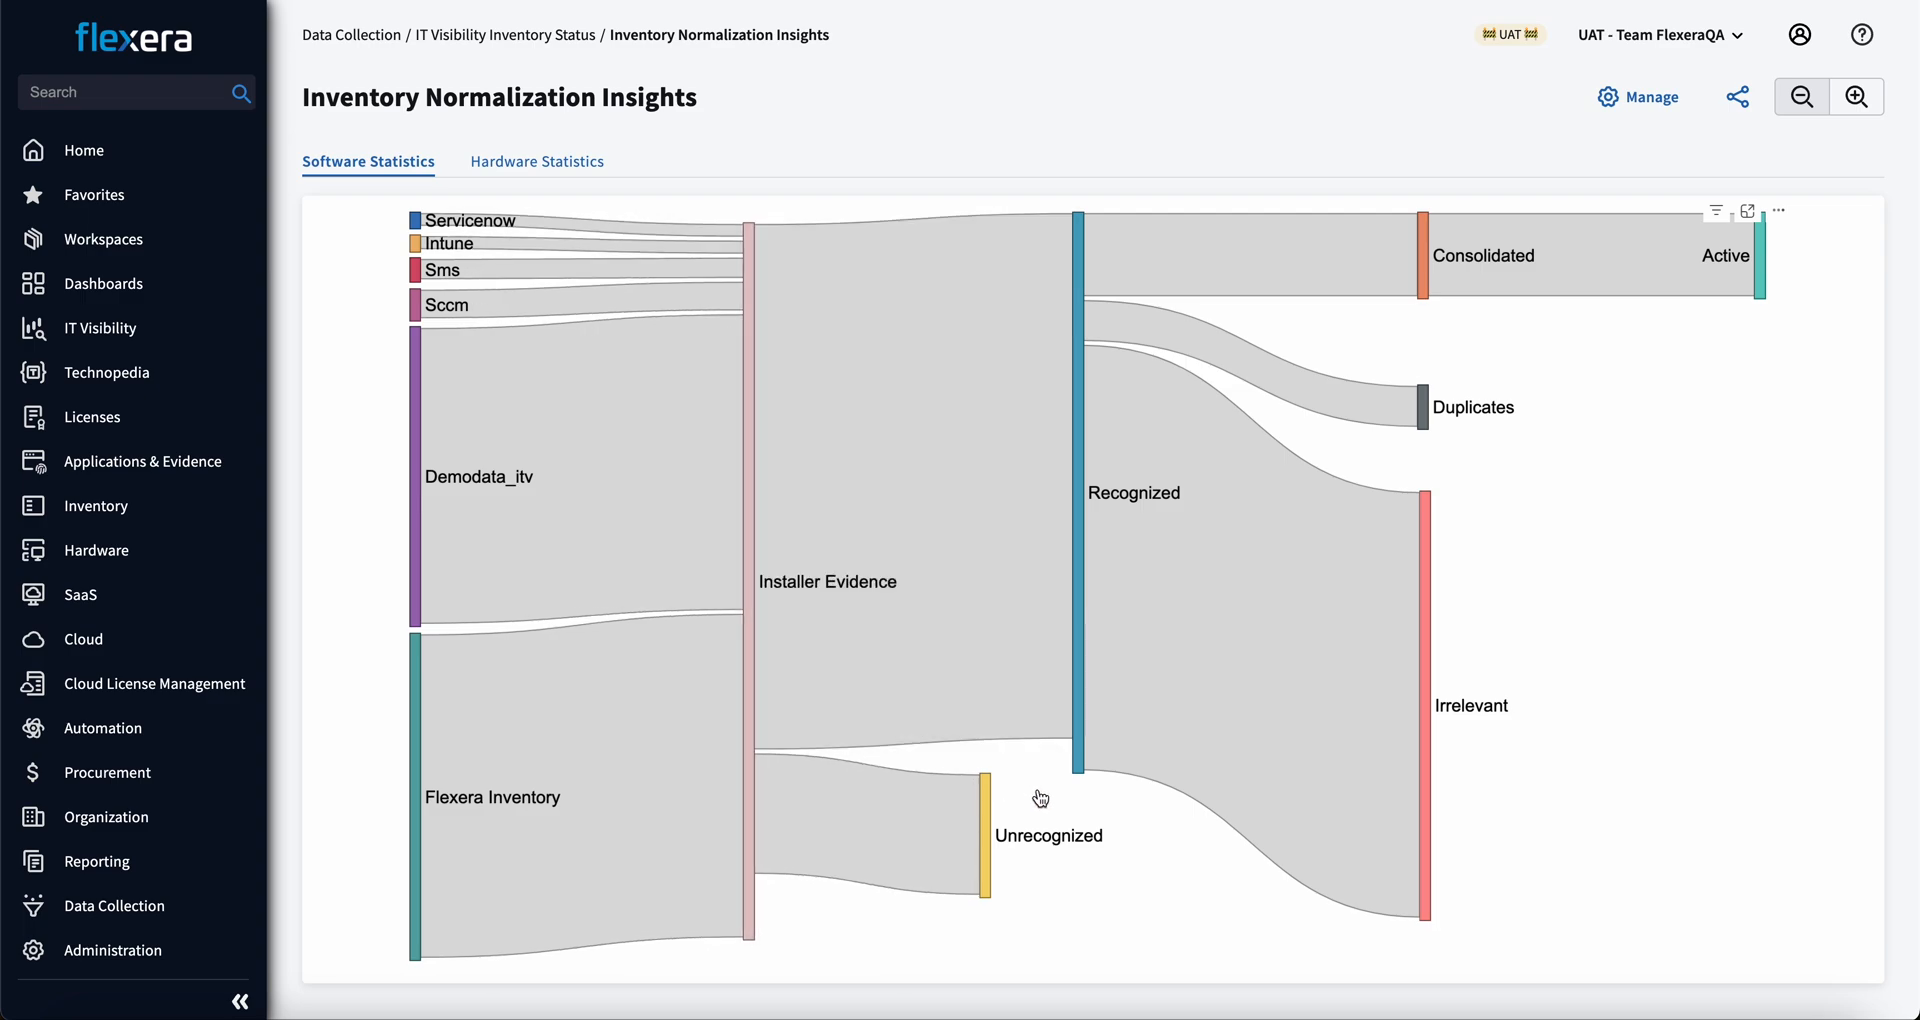
mouse_move(1165, 900)
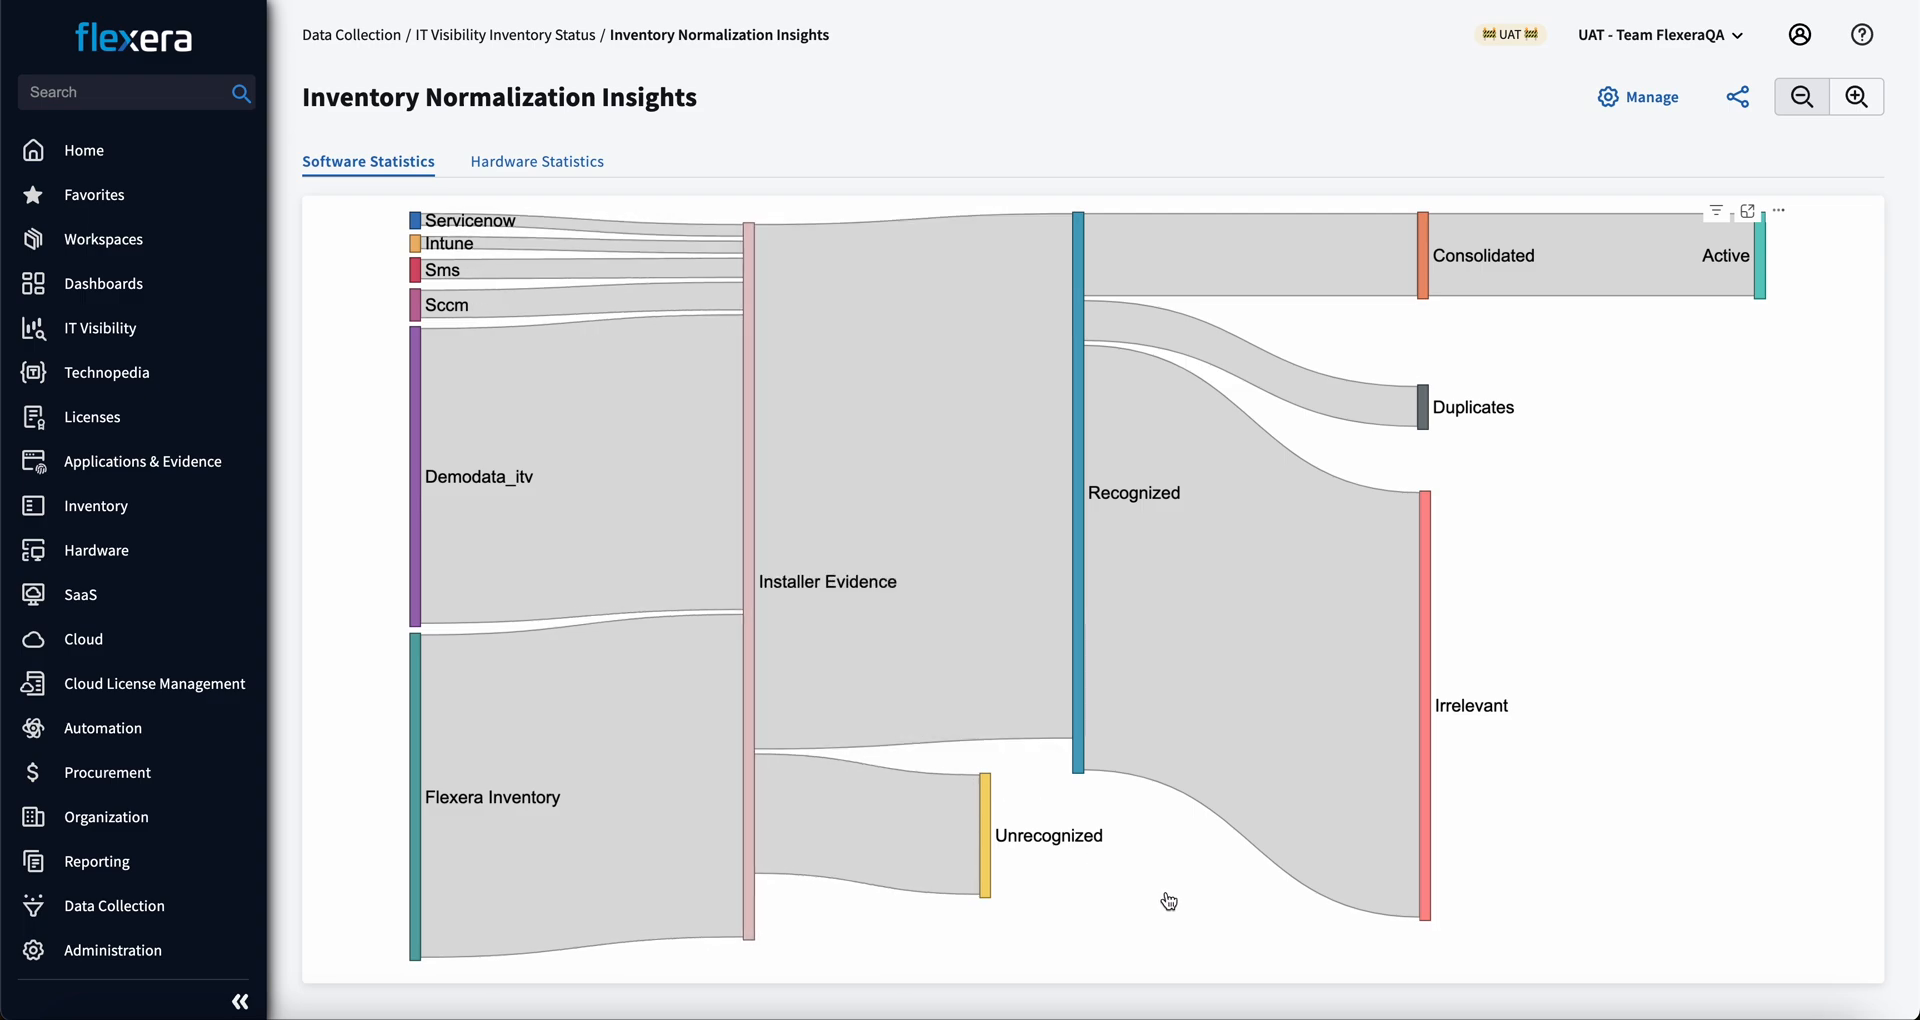
mouse_move(1082, 678)
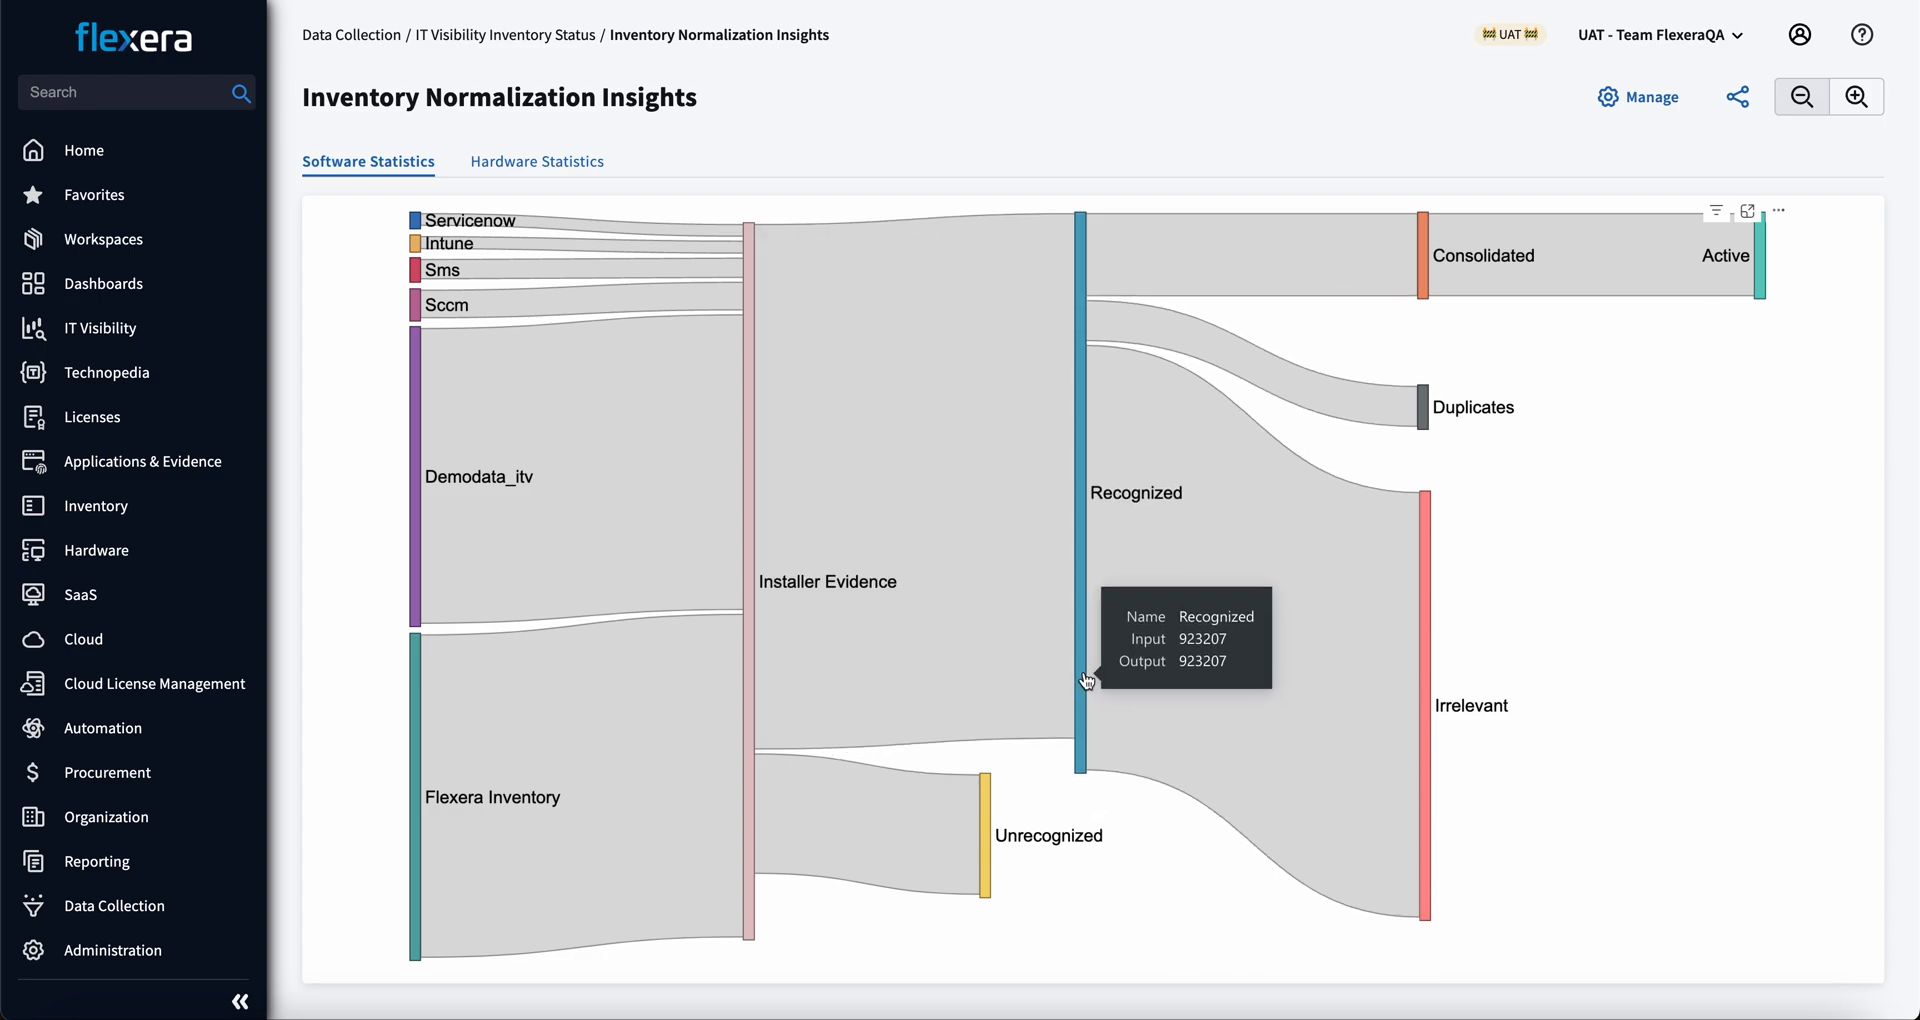
mouse_move(1106, 870)
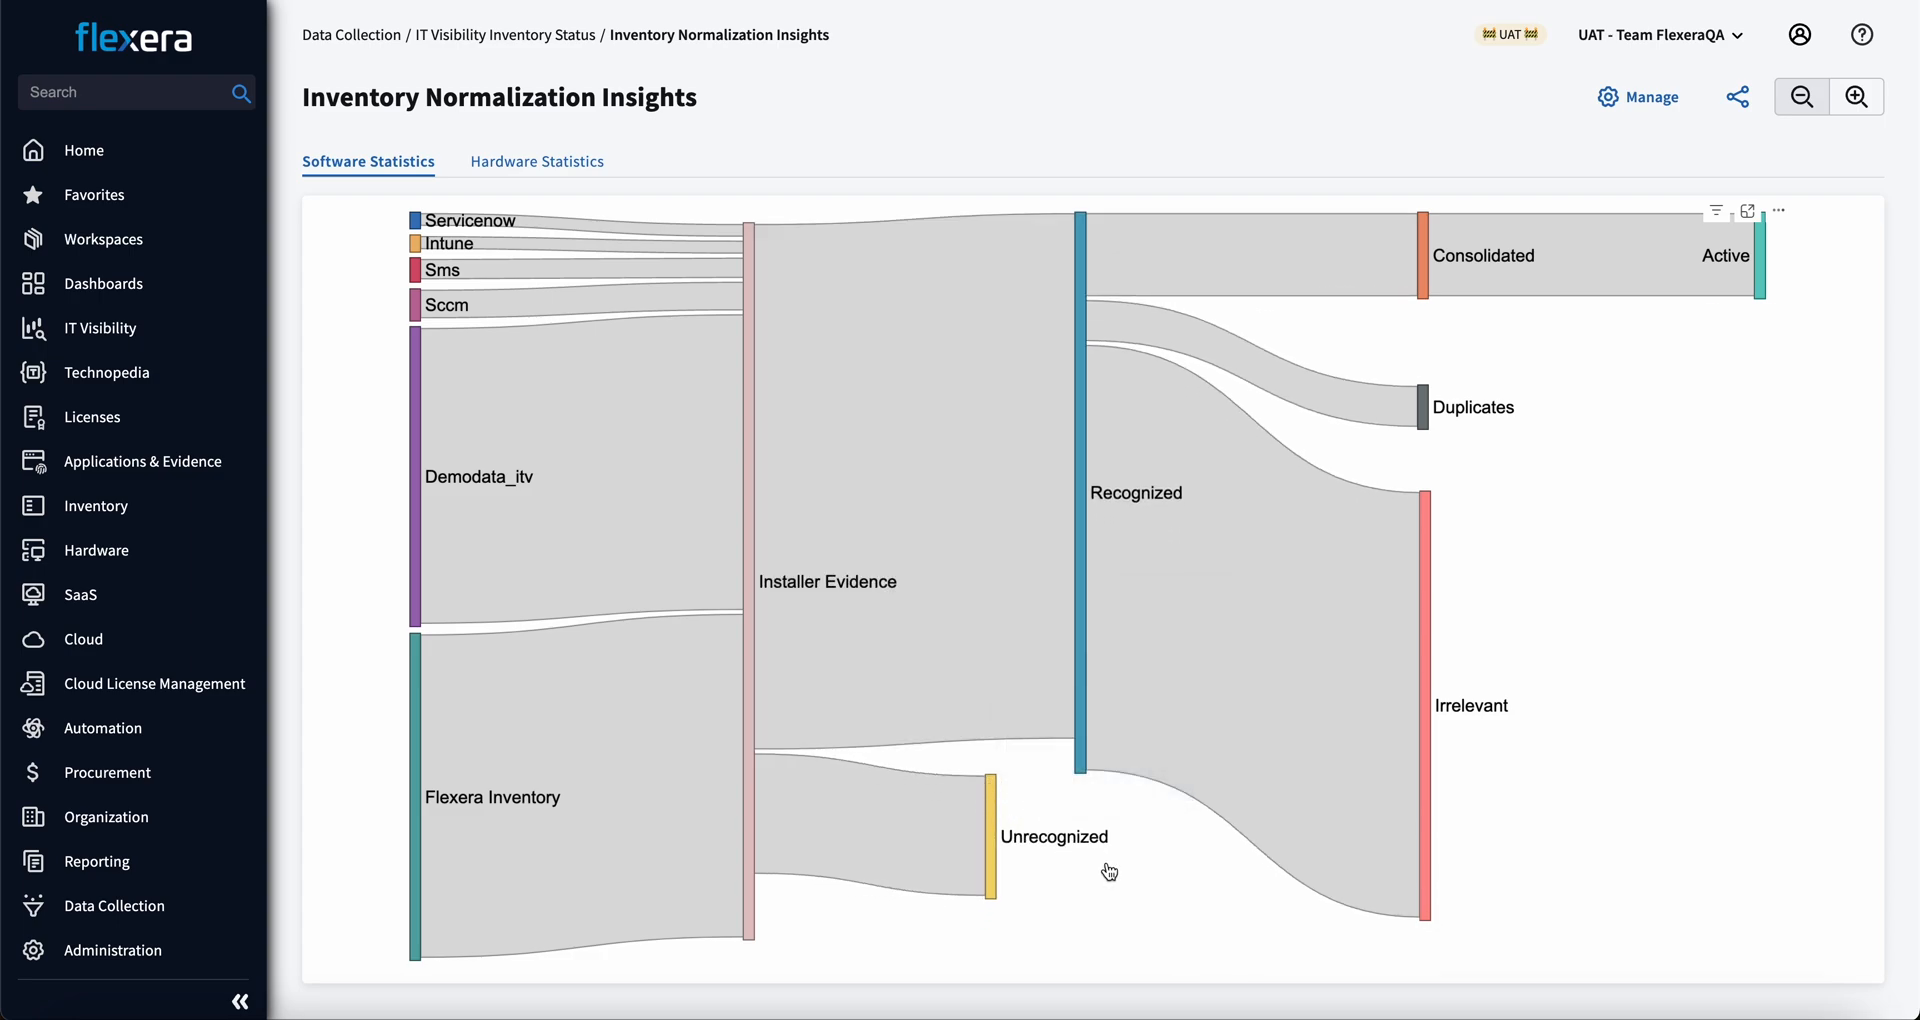
mouse_move(1094, 862)
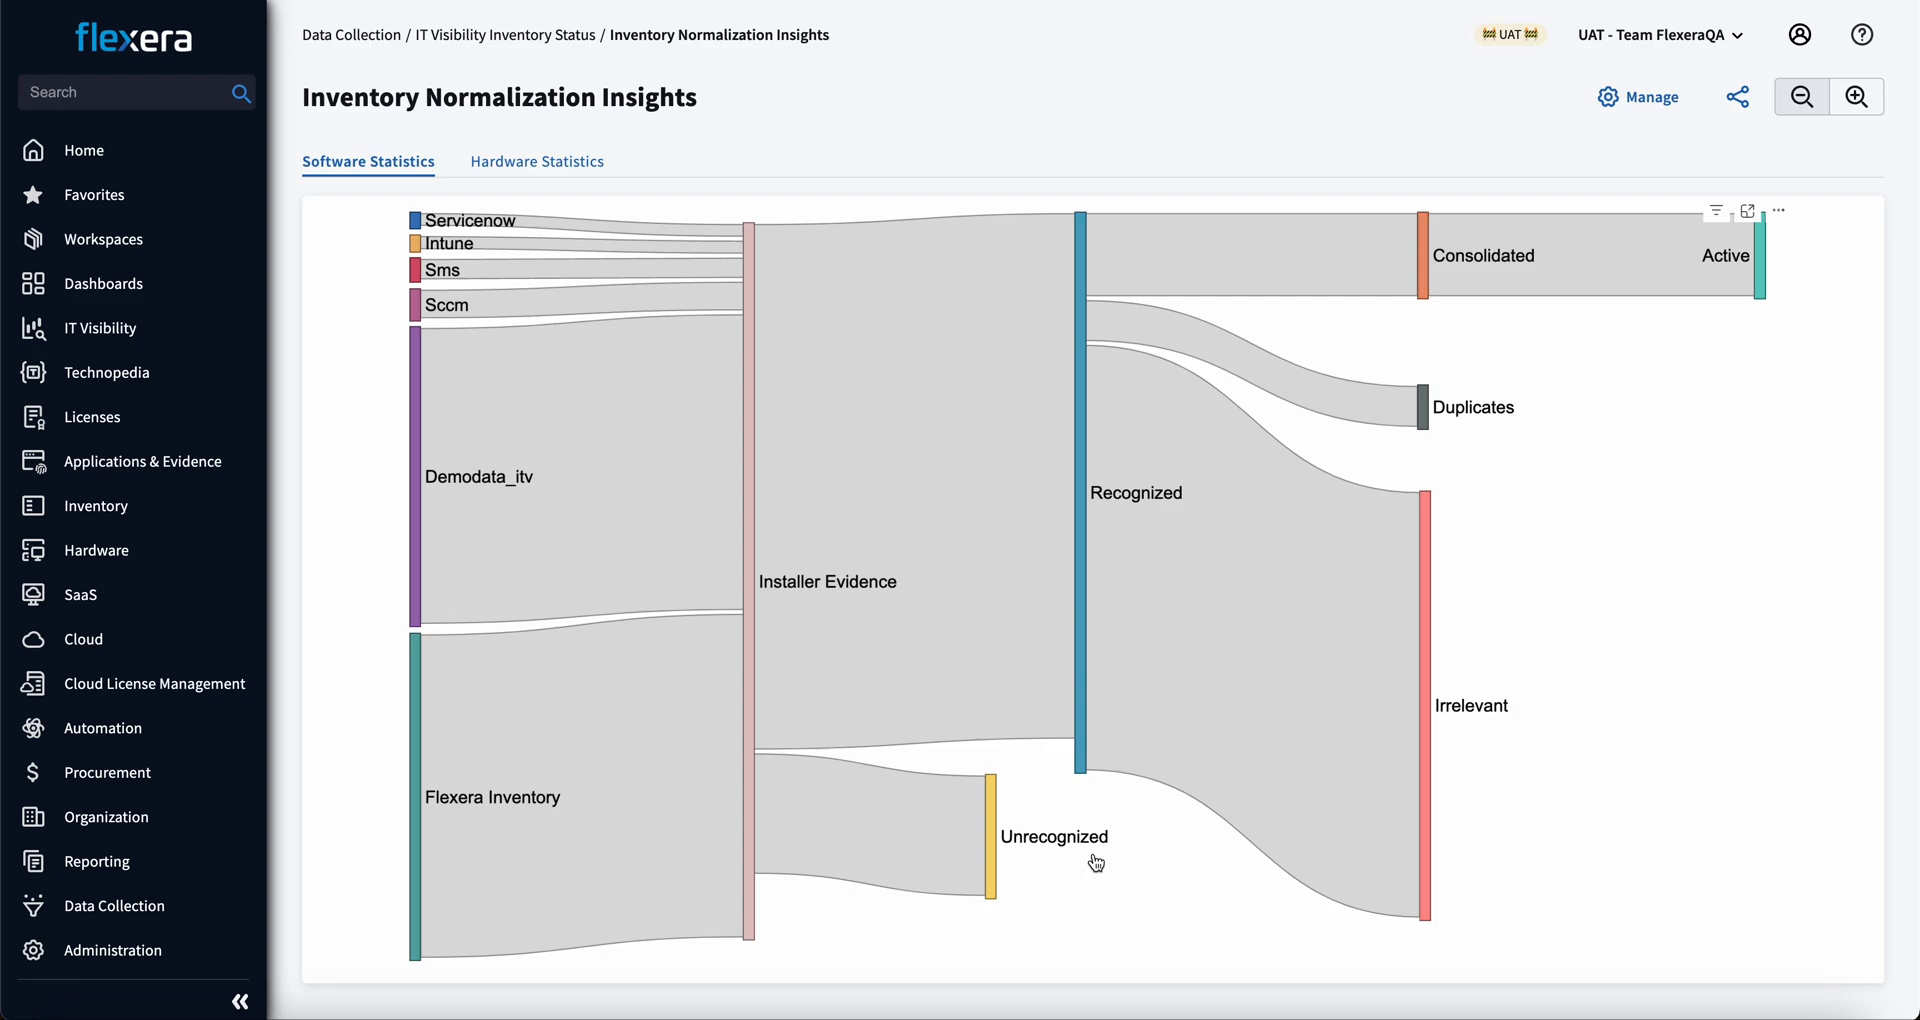
mouse_move(1408, 594)
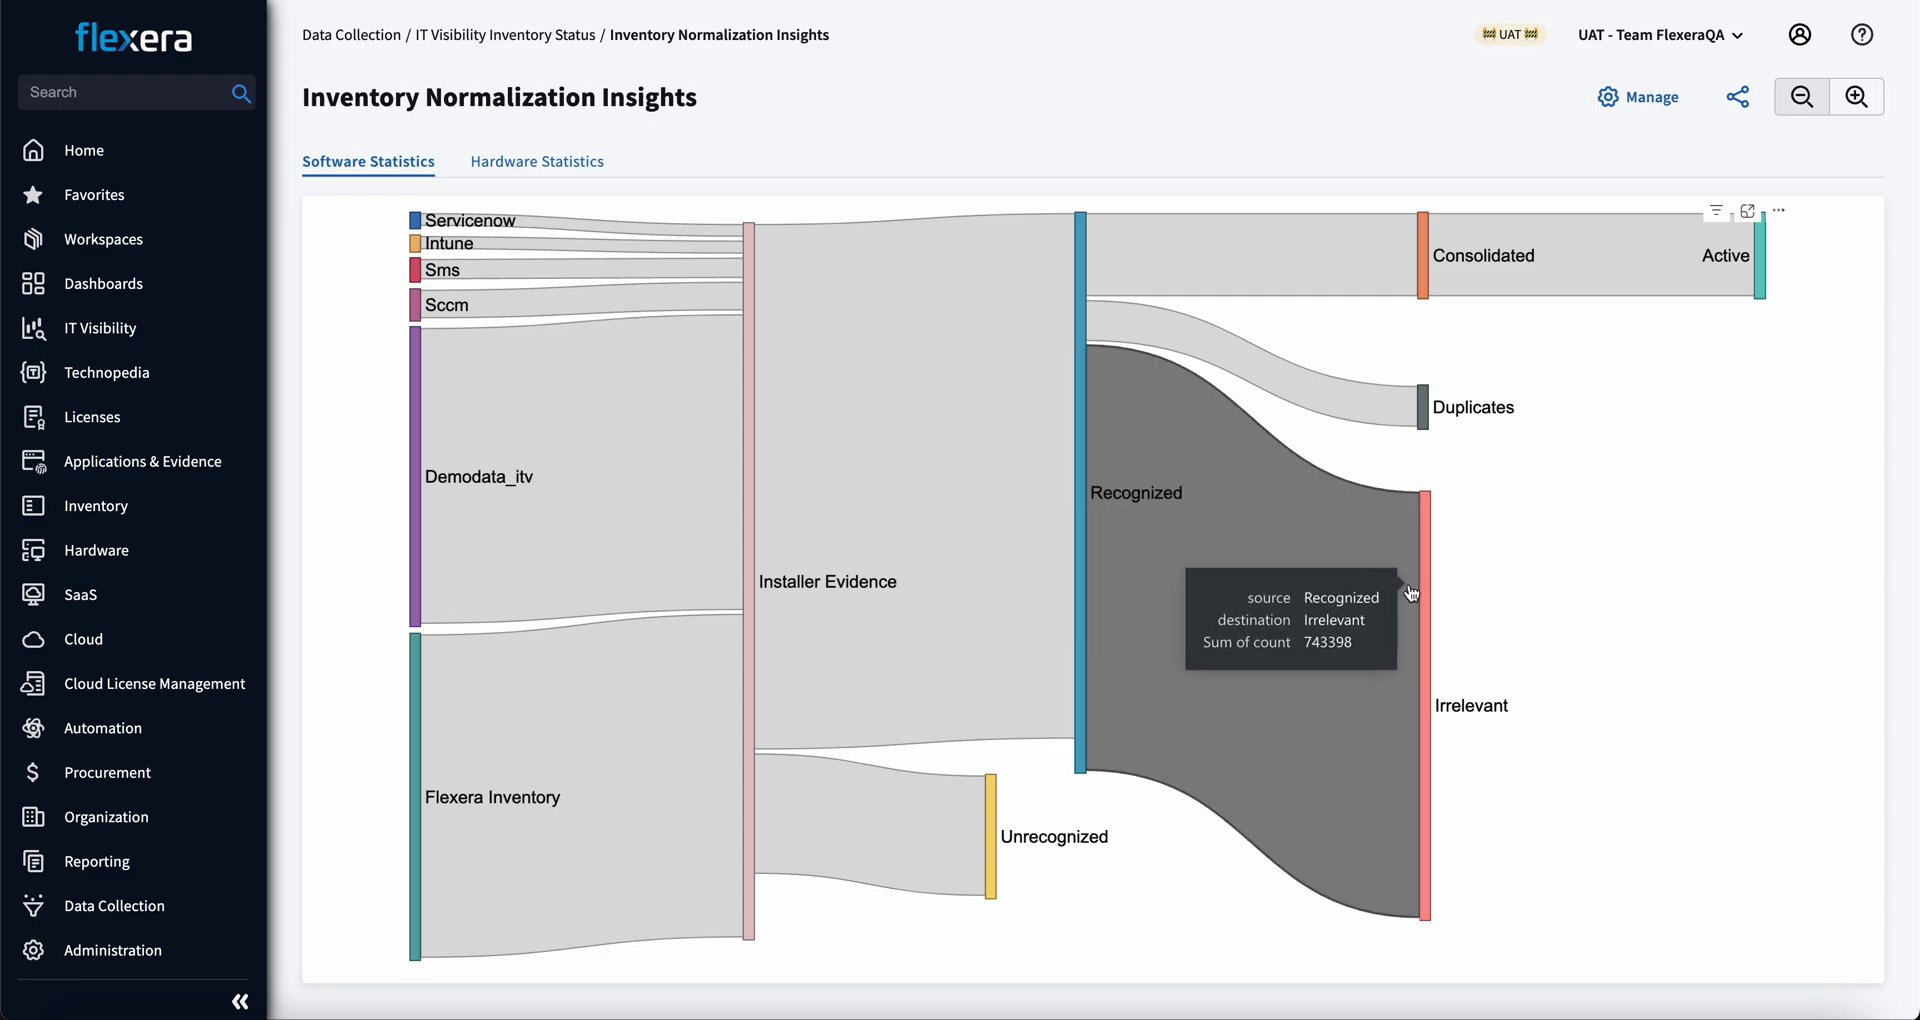
mouse_move(1531, 548)
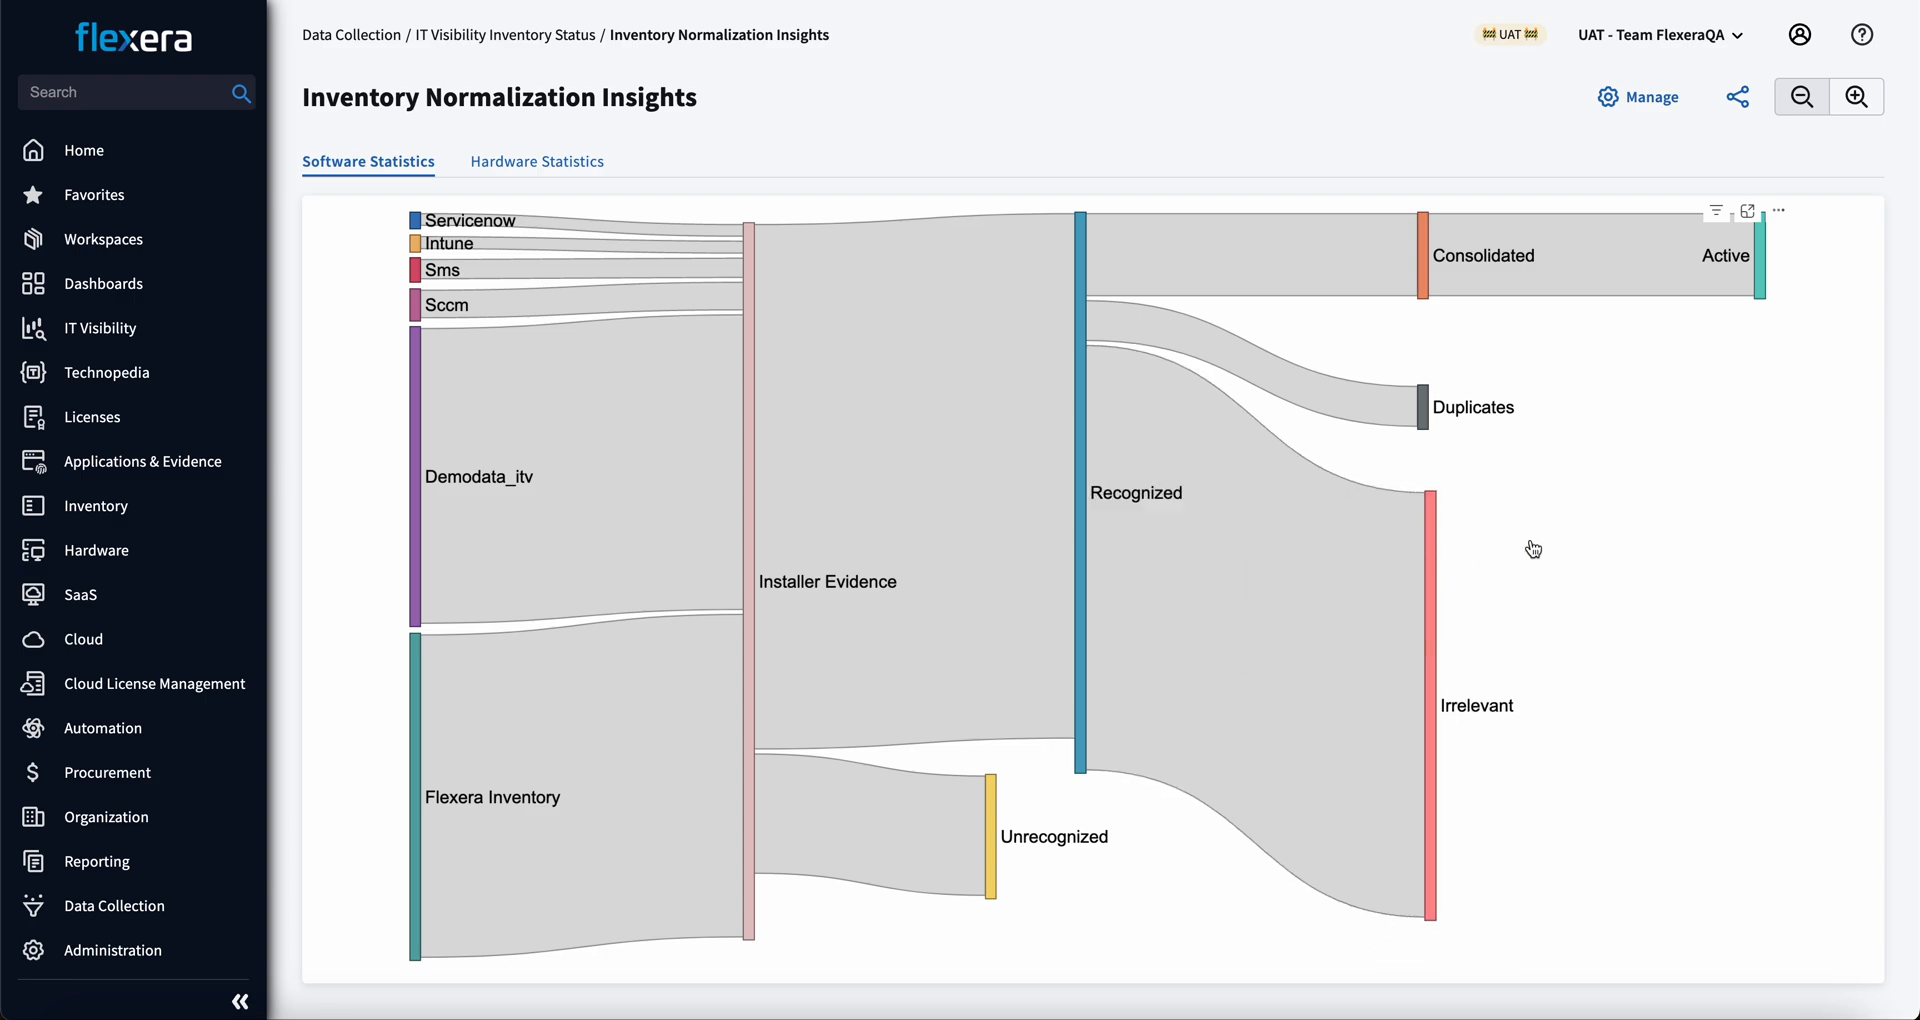
mouse_move(1430, 558)
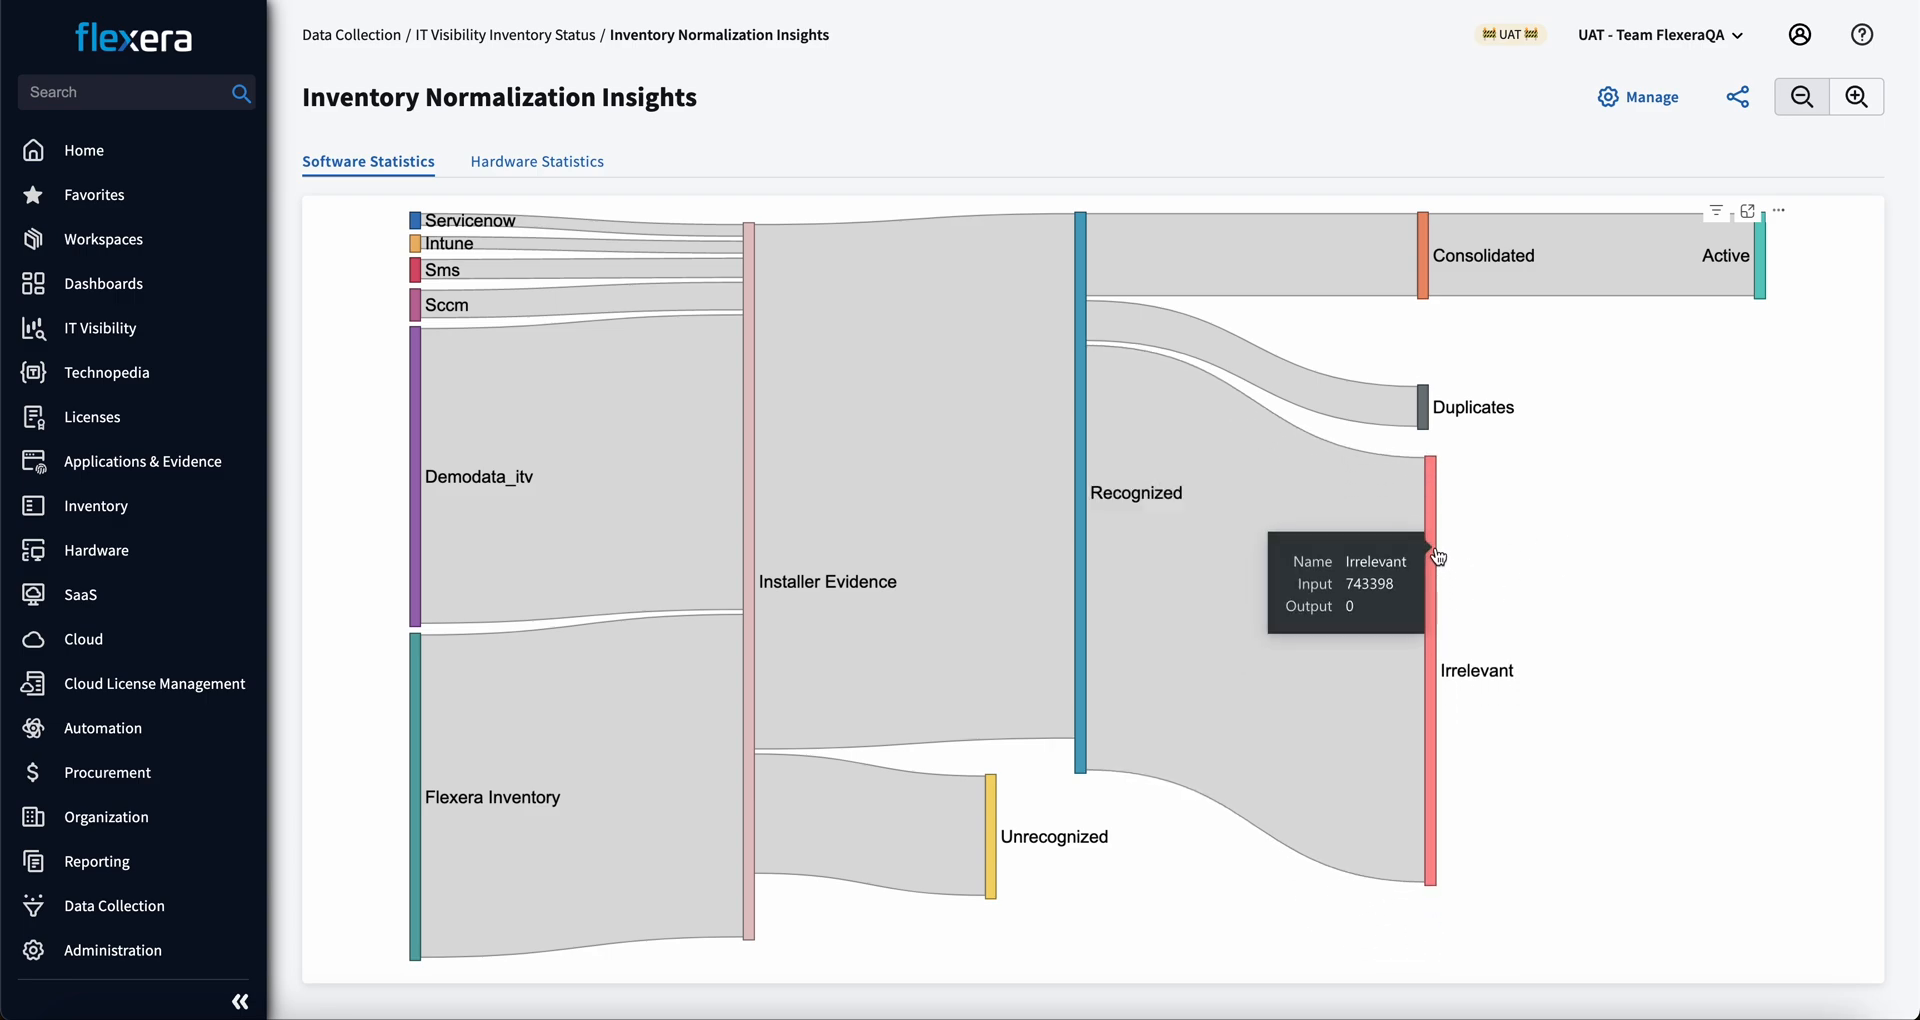
mouse_move(1522, 562)
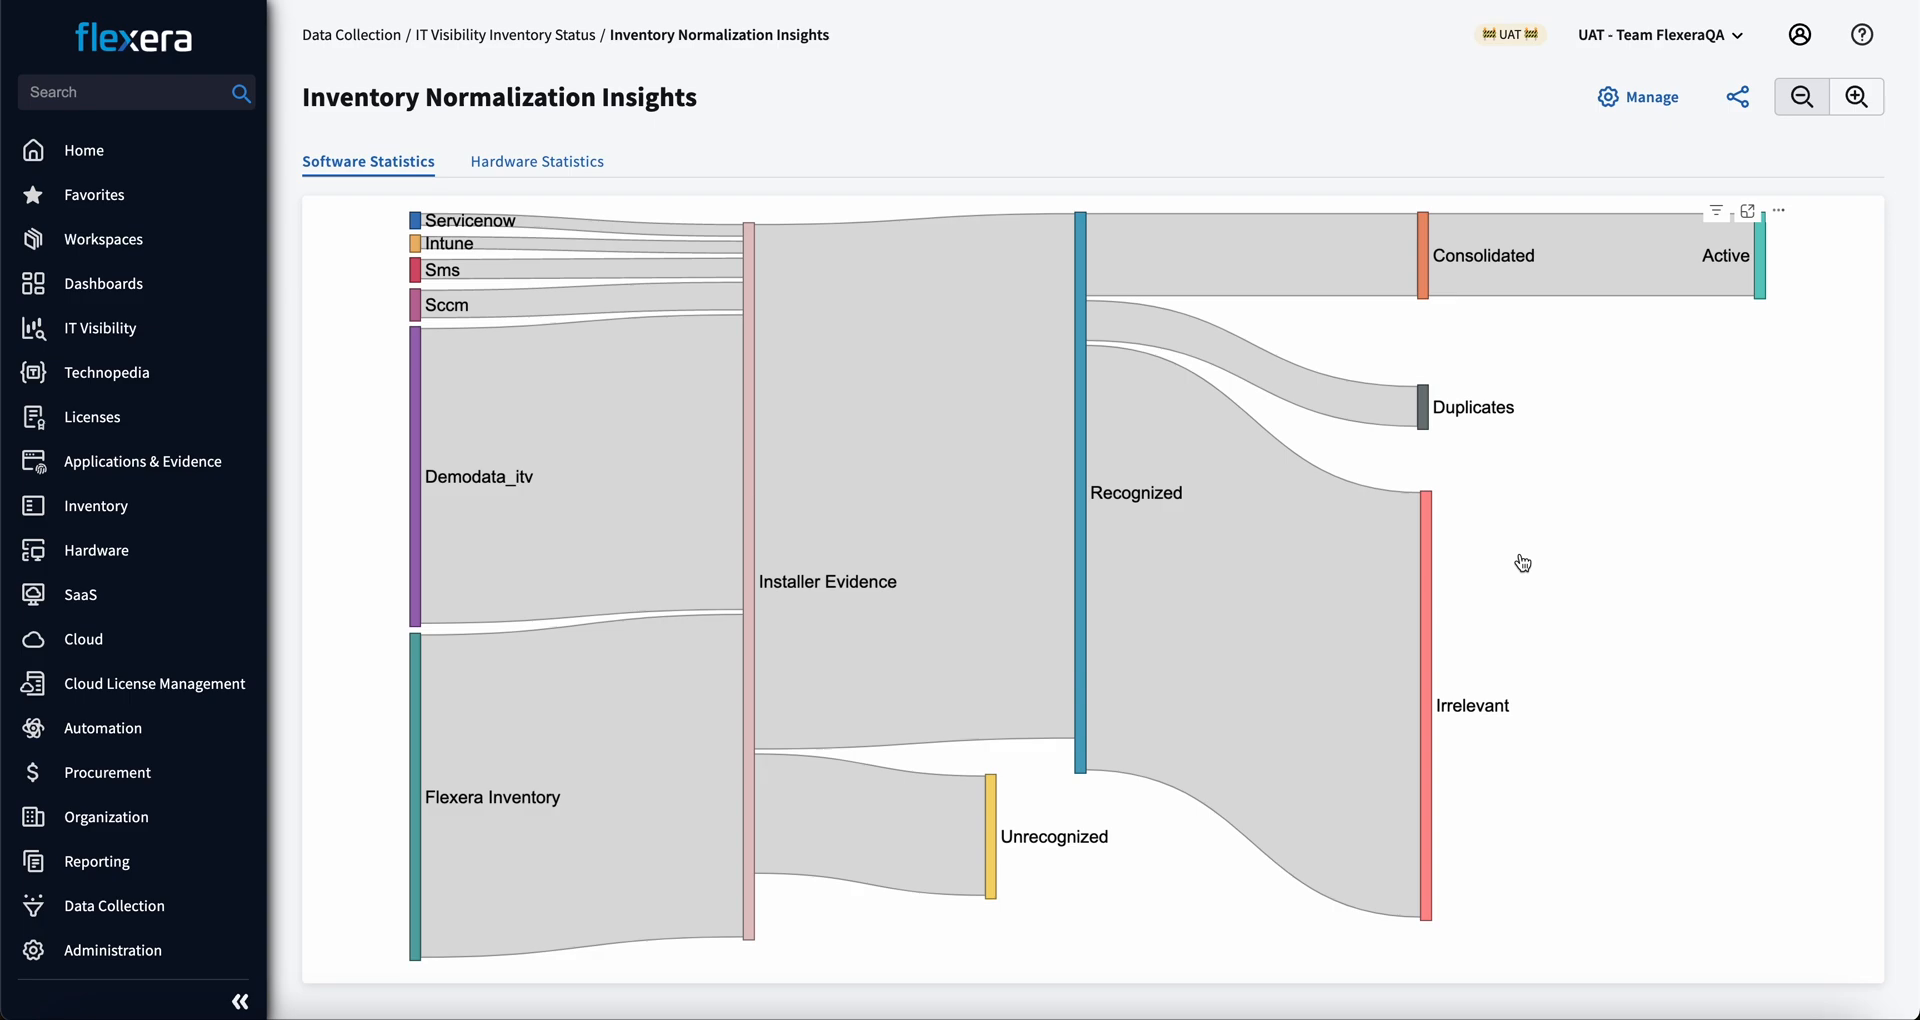
mouse_move(1425, 402)
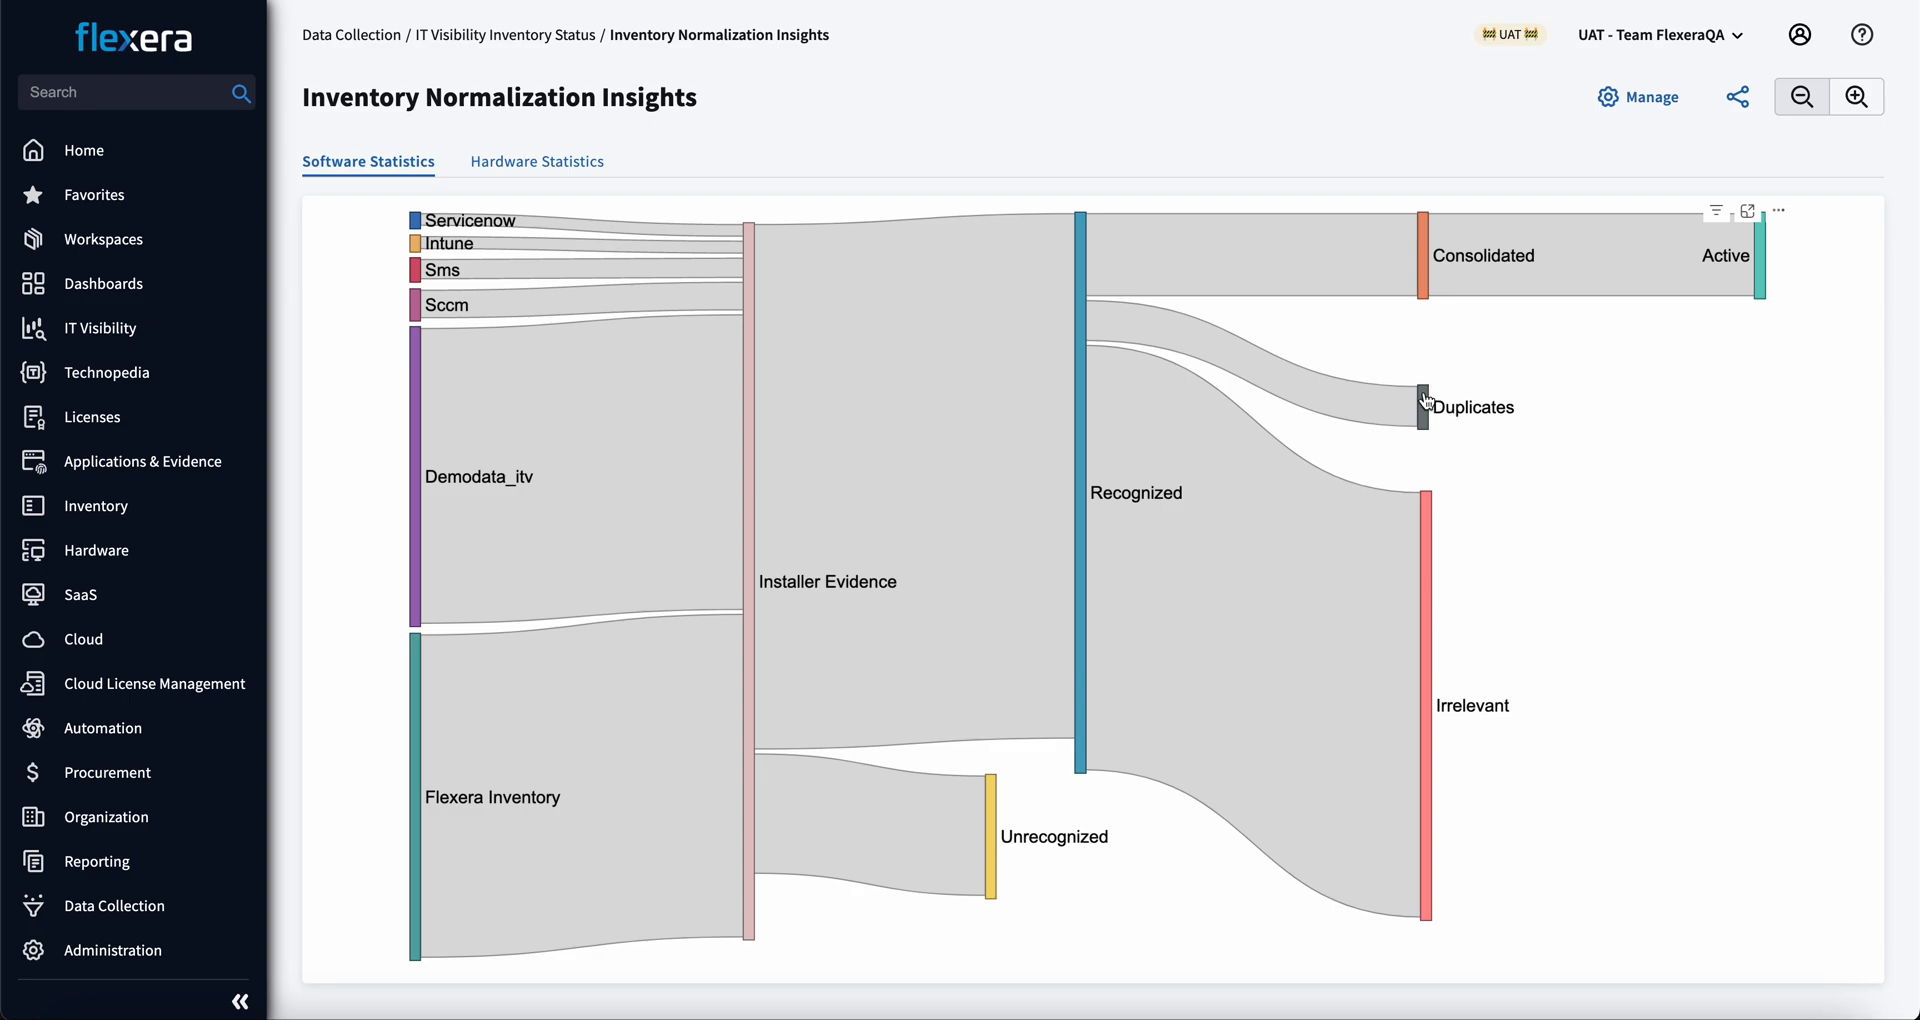
mouse_move(1498, 372)
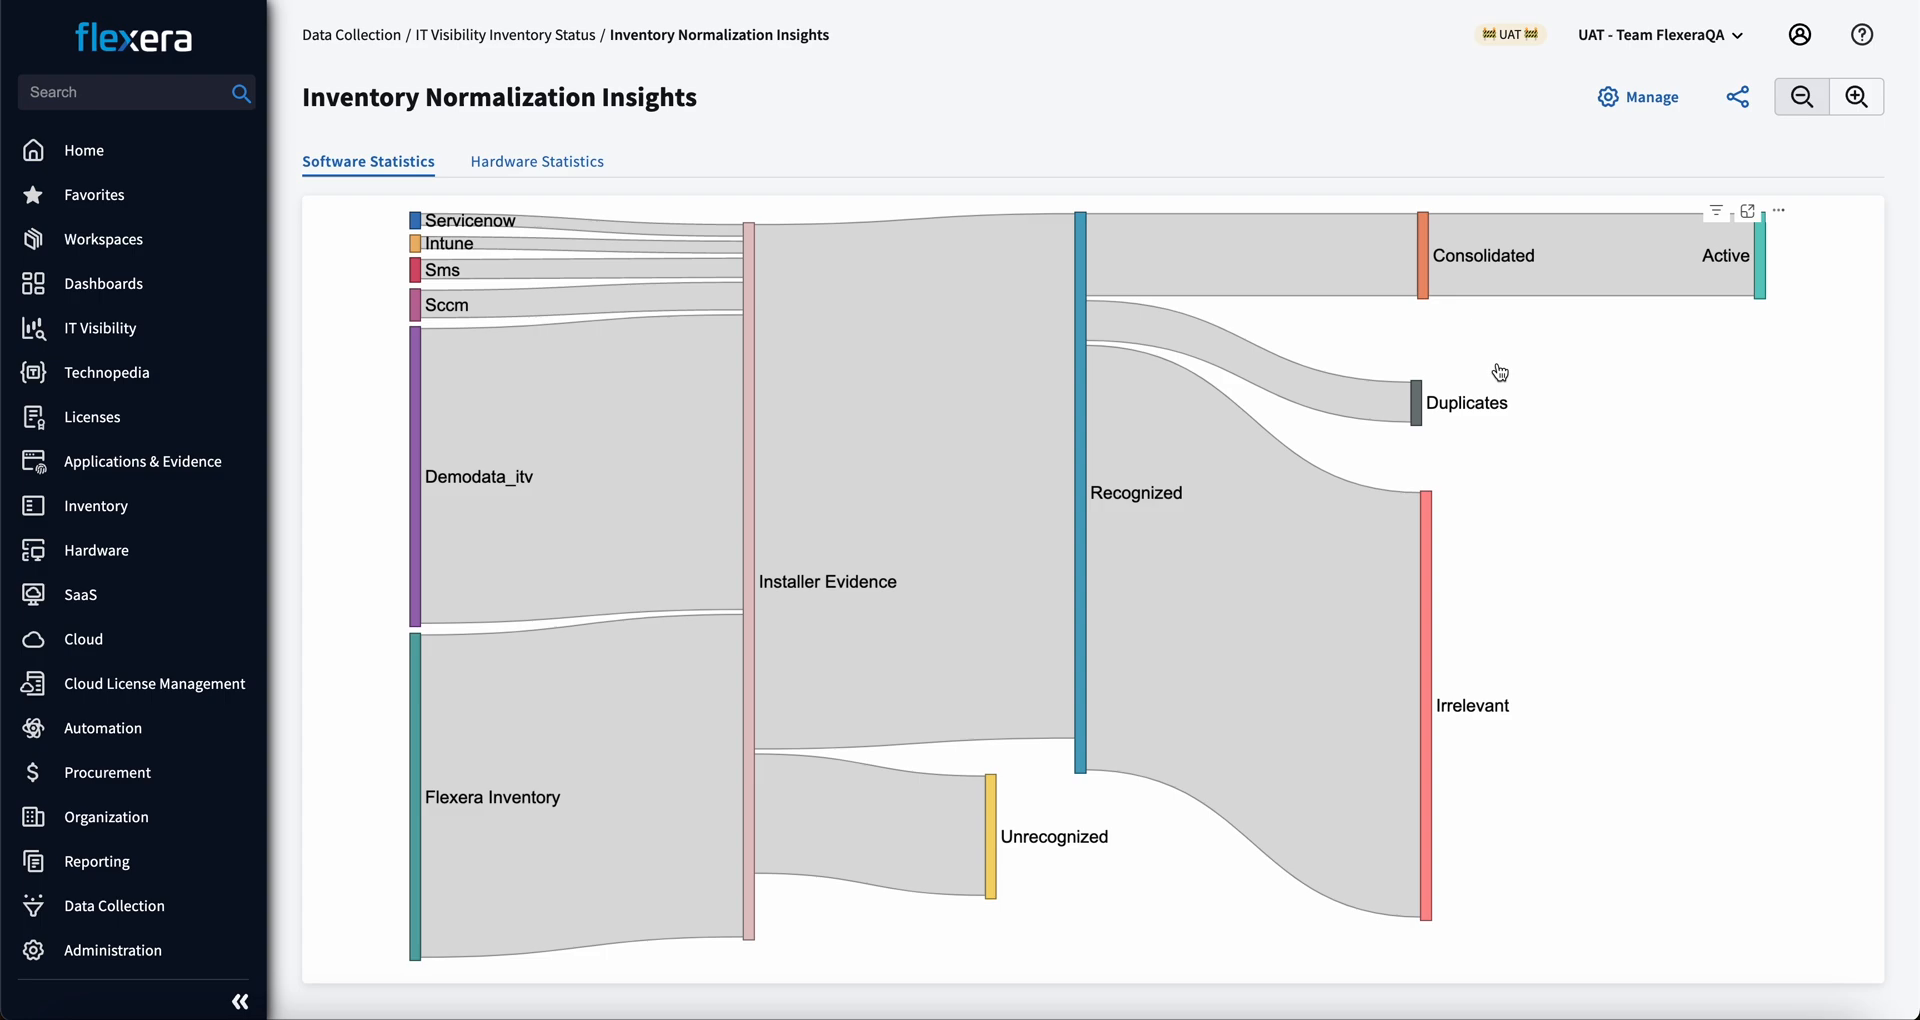
mouse_move(1710, 270)
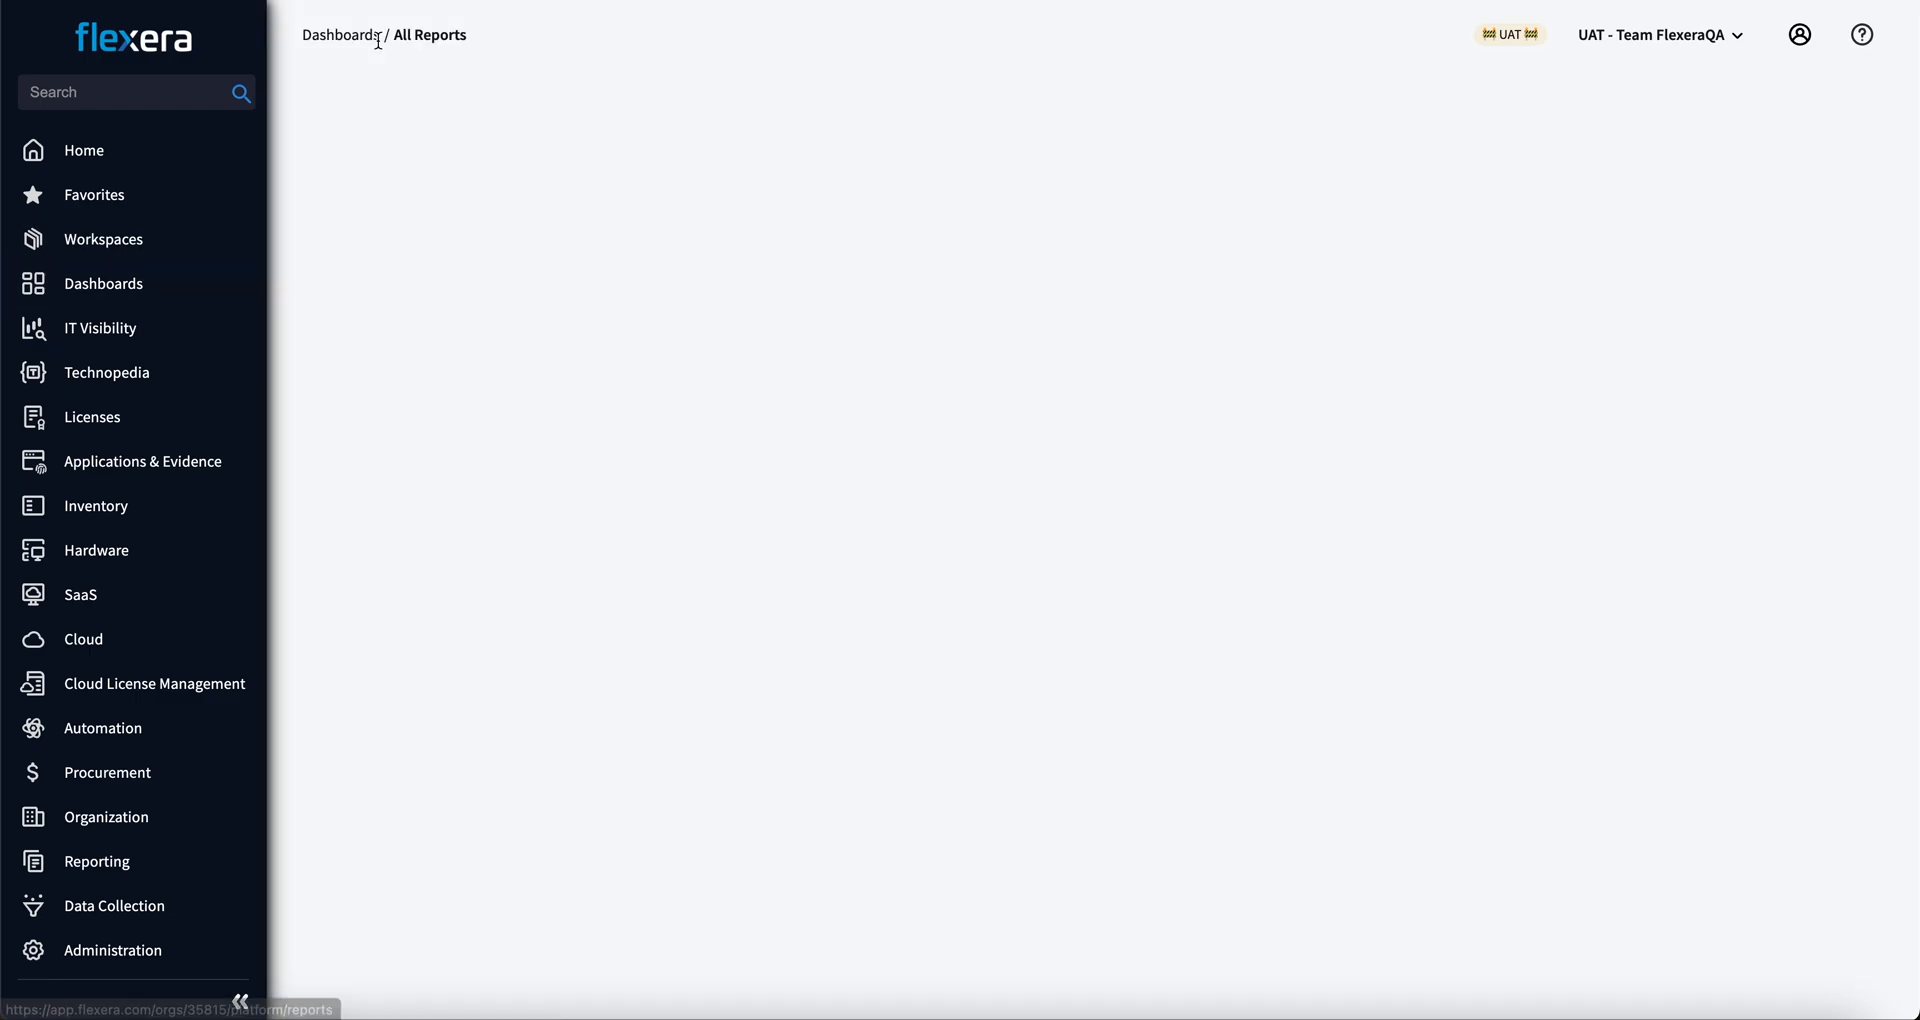
Choose the Software Portfolio Overview report from the Risk Analysis report list
click(429, 34)
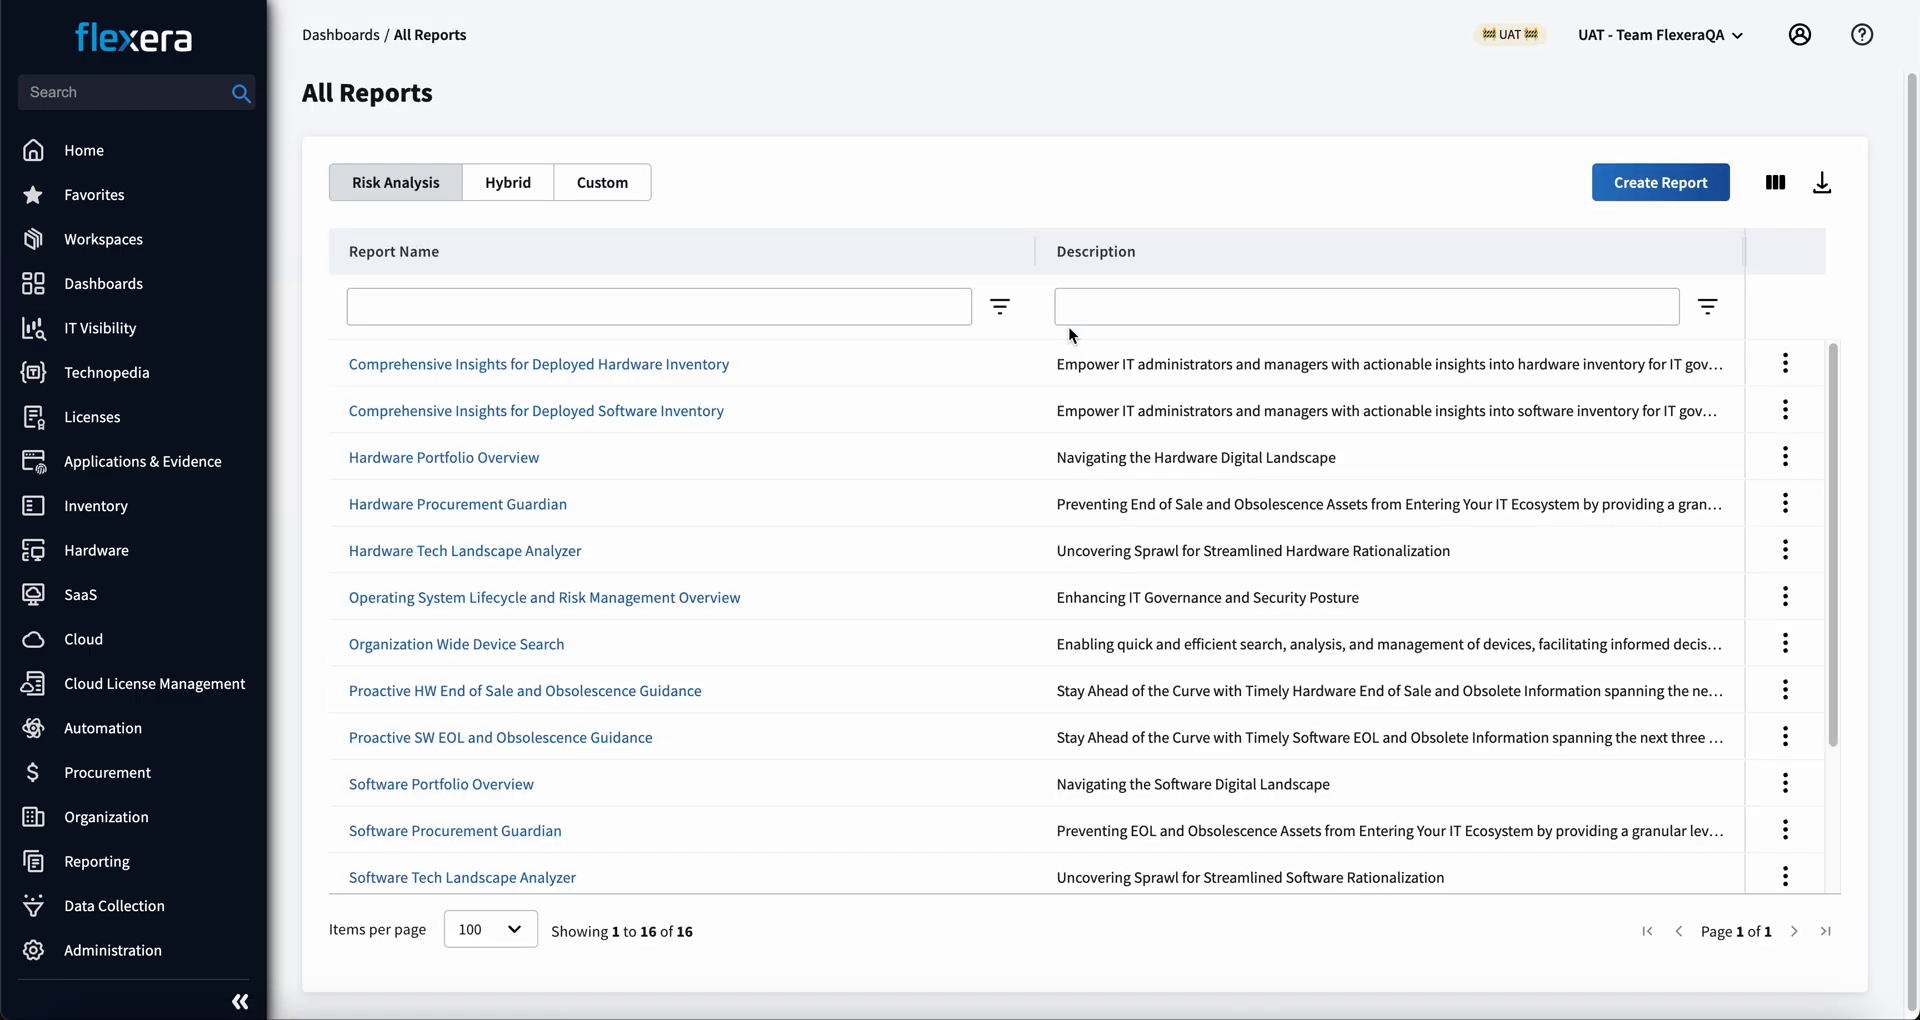
scroll(down, 3)
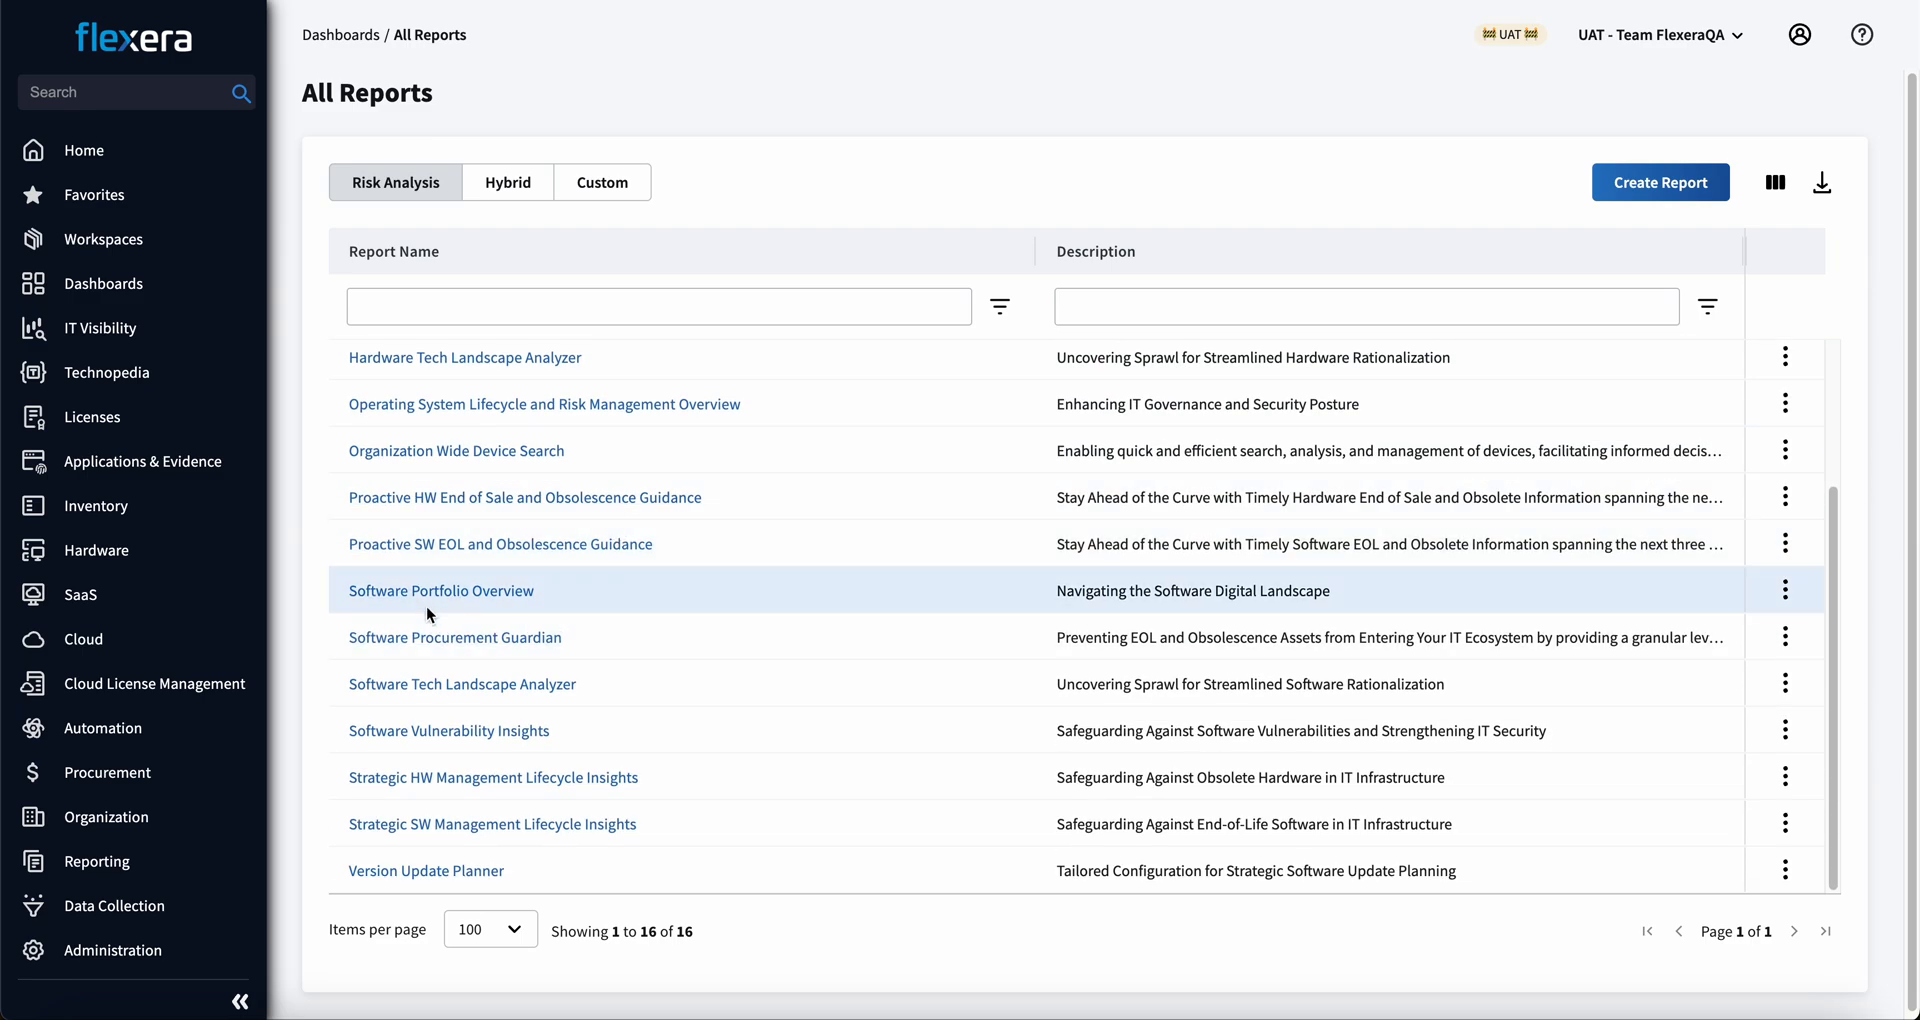
click(440, 590)
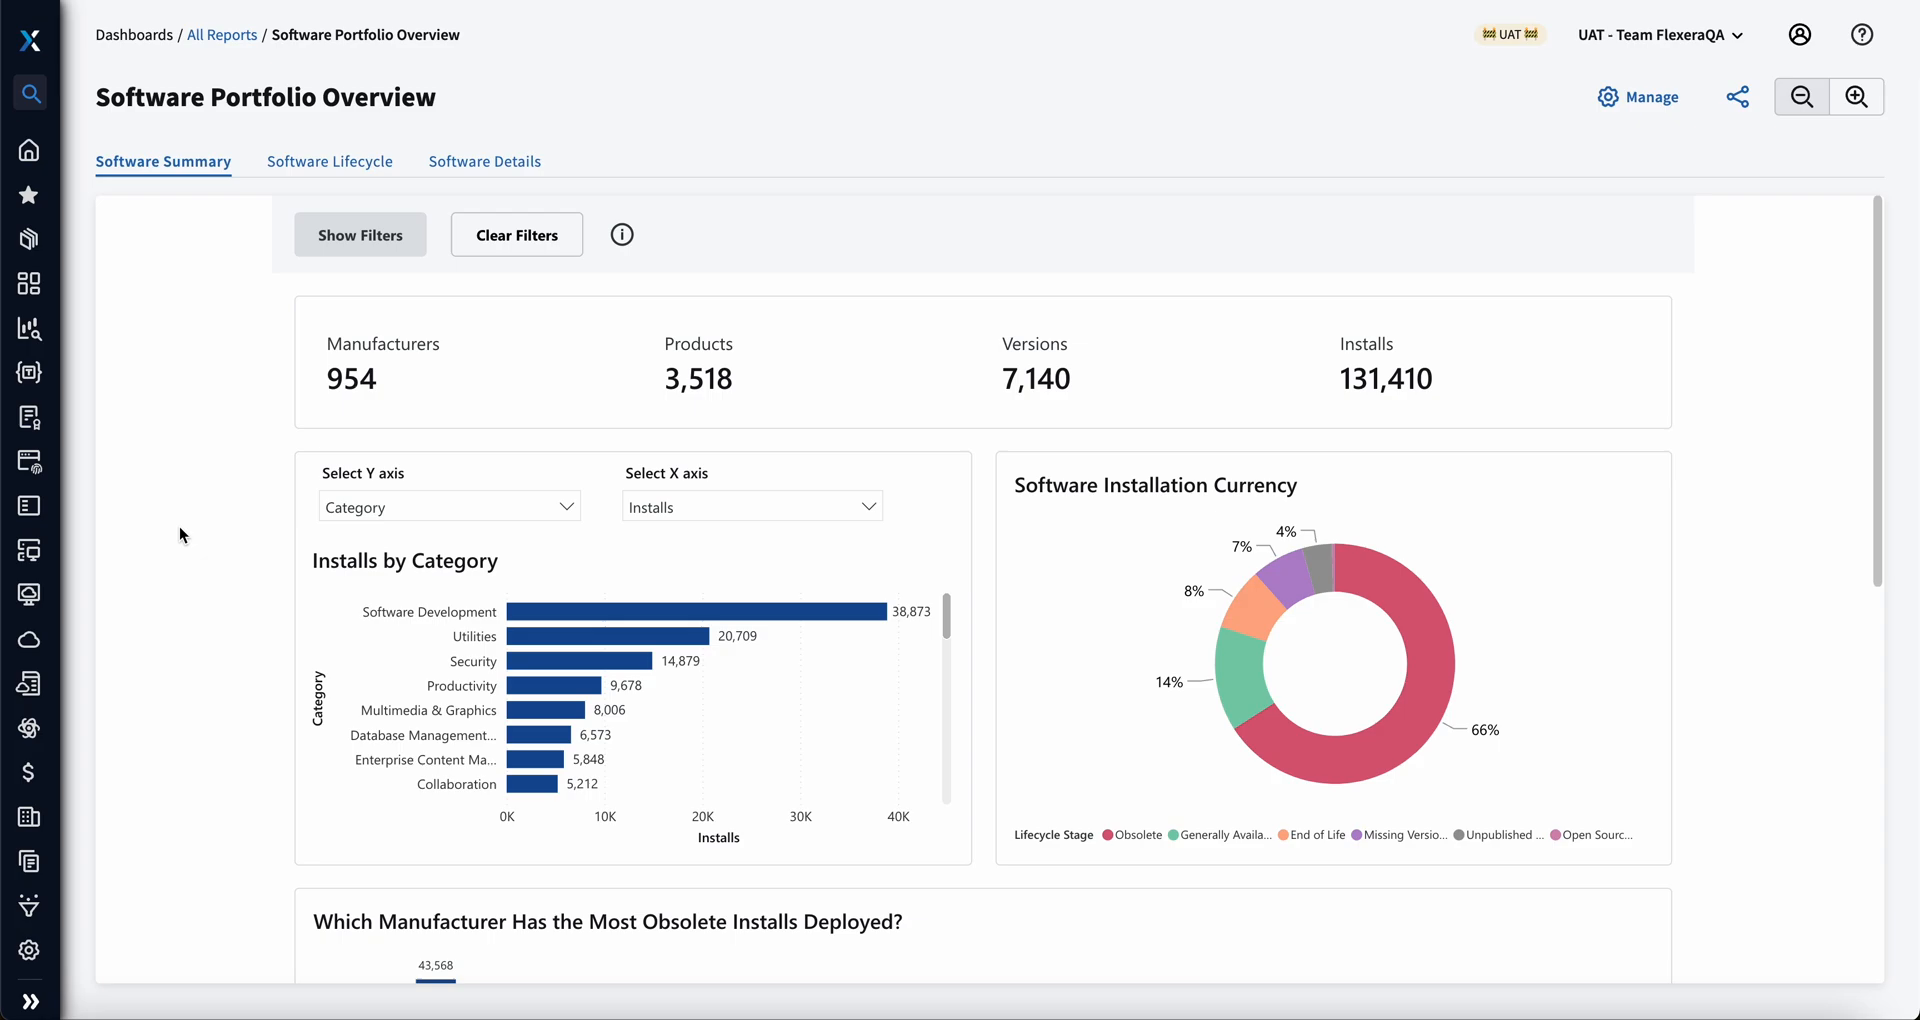
mouse_move(786, 620)
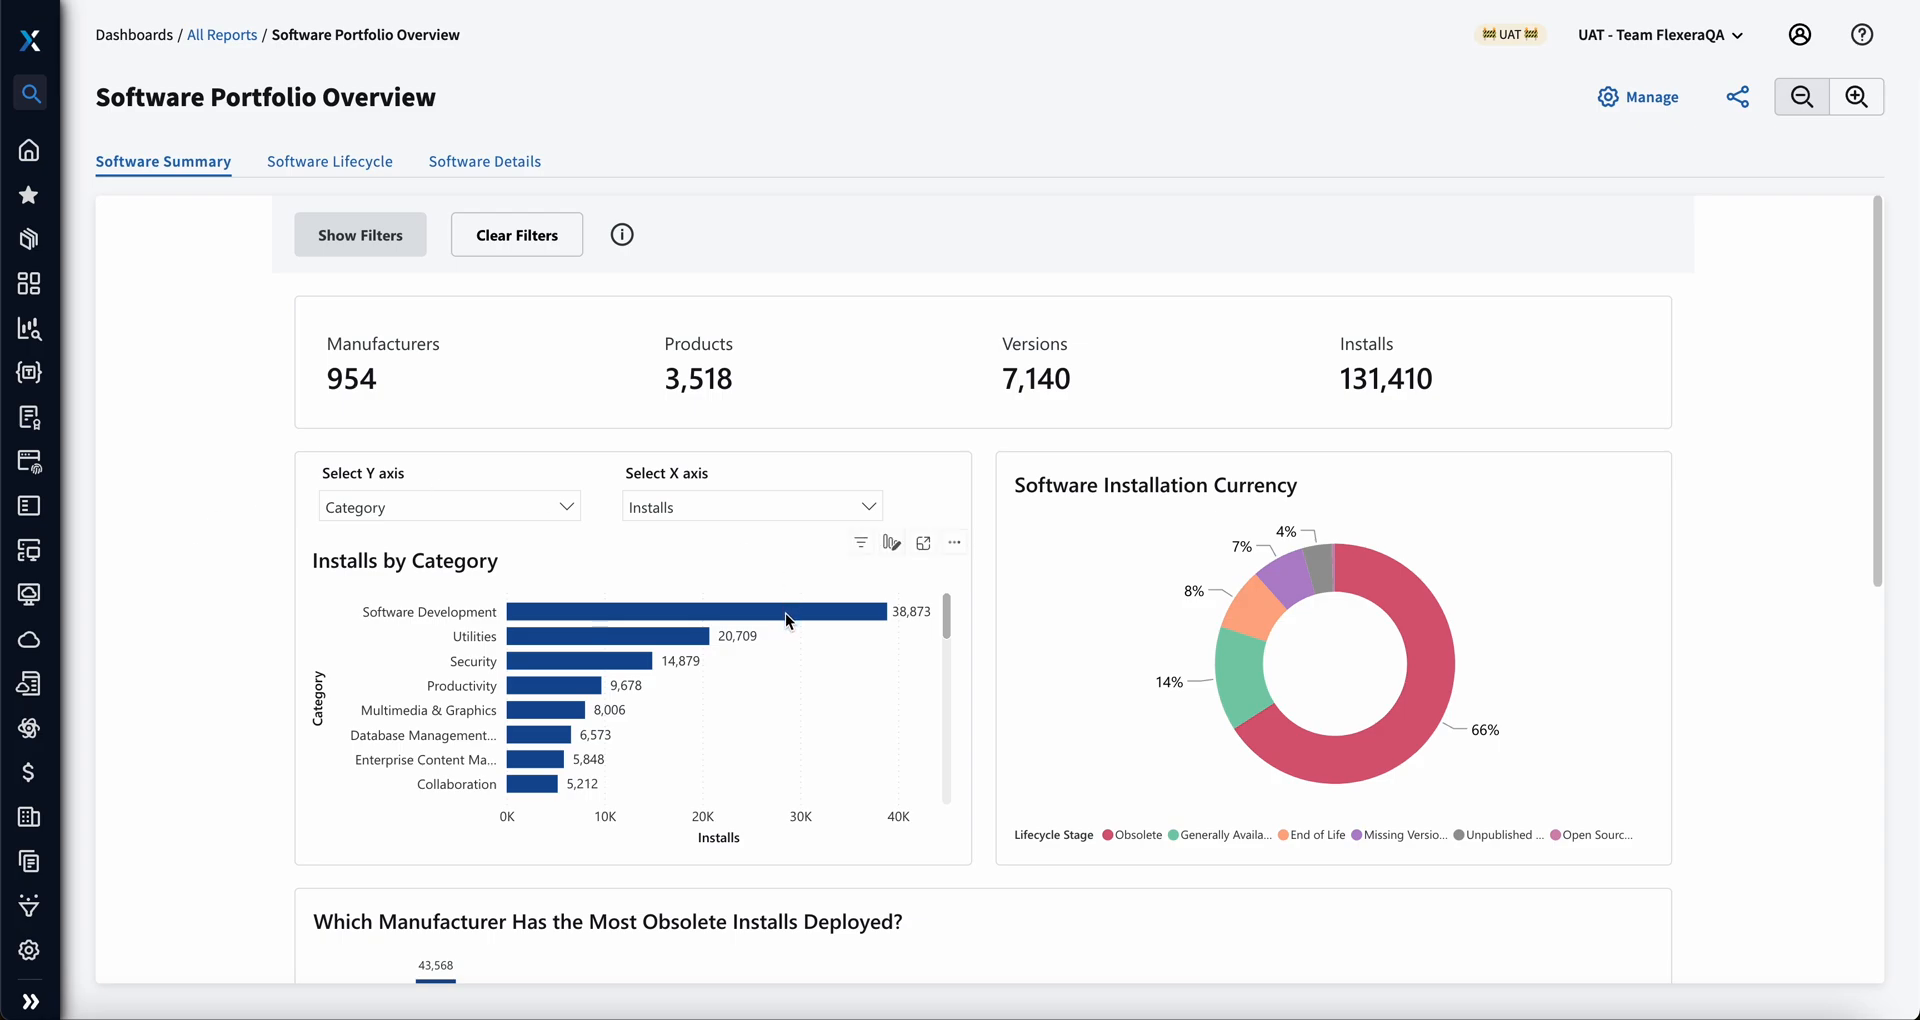
Filter the portfolio dashboard to Software Development via the Installs by Category bar
scroll(down, 3)
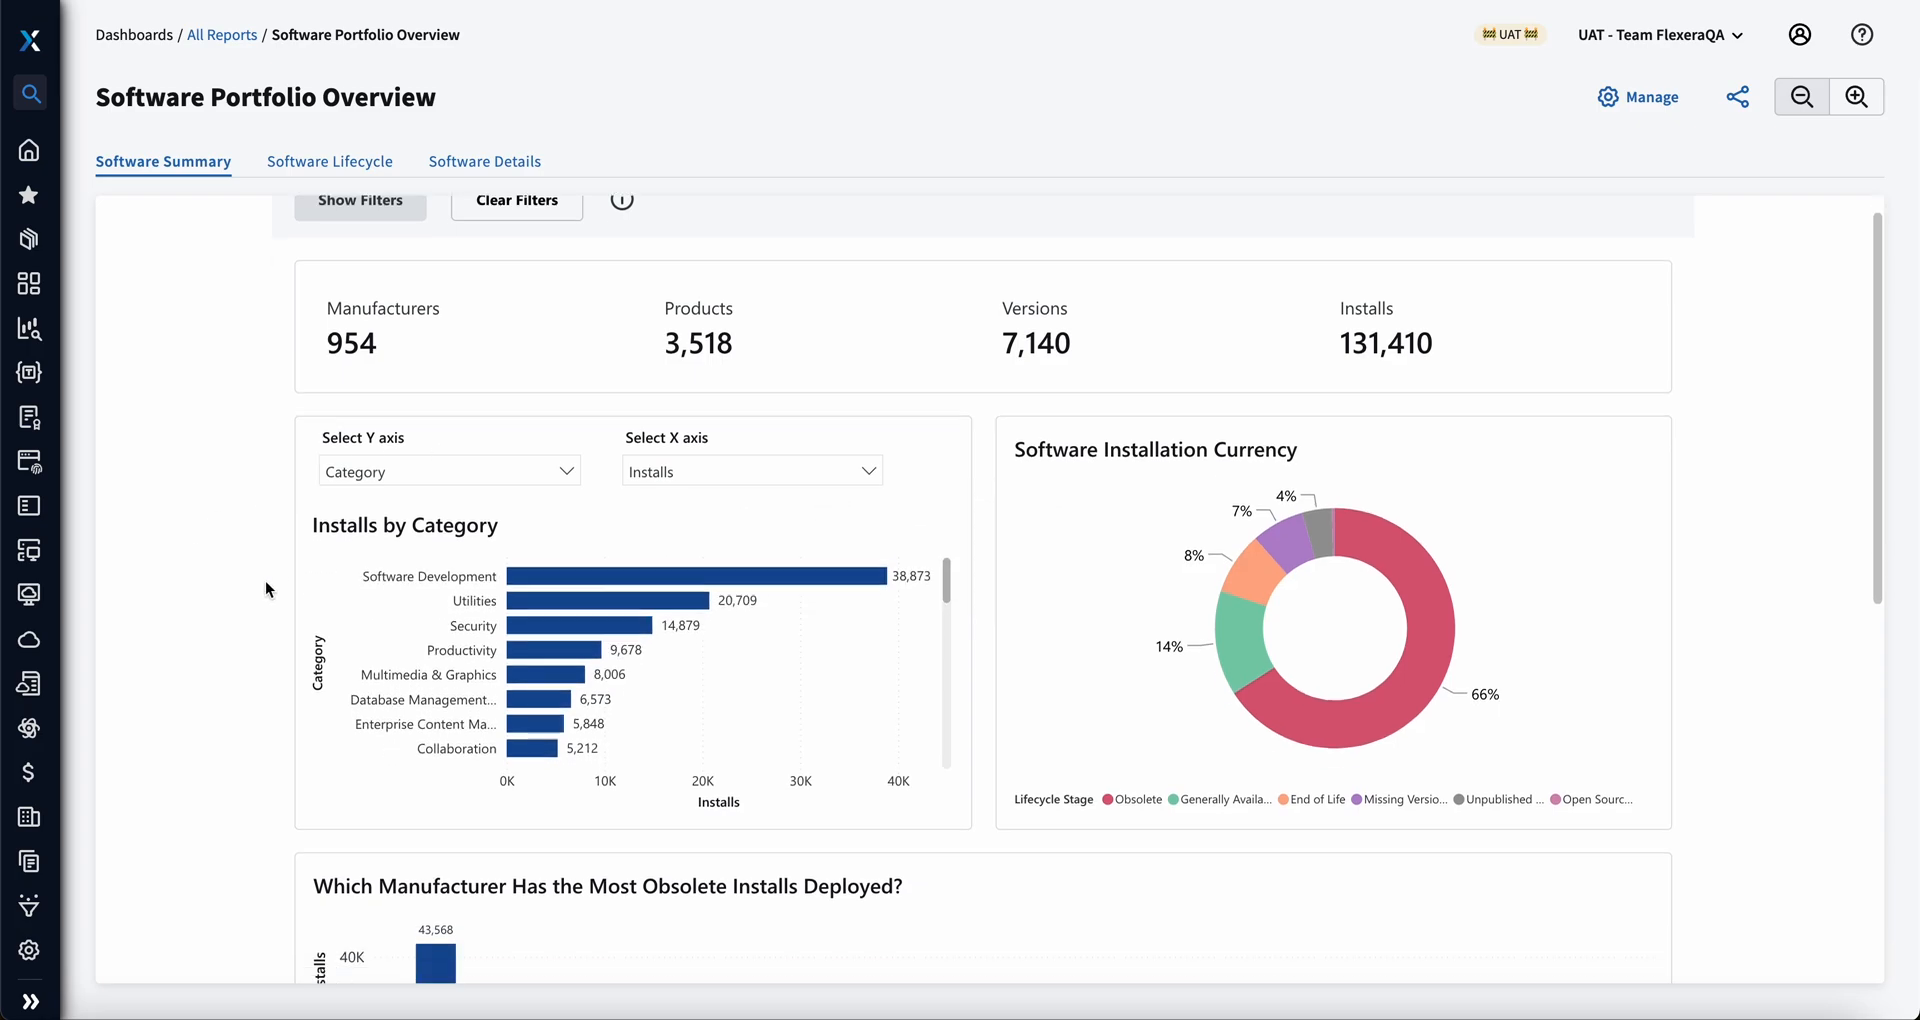
scroll(down, 3)
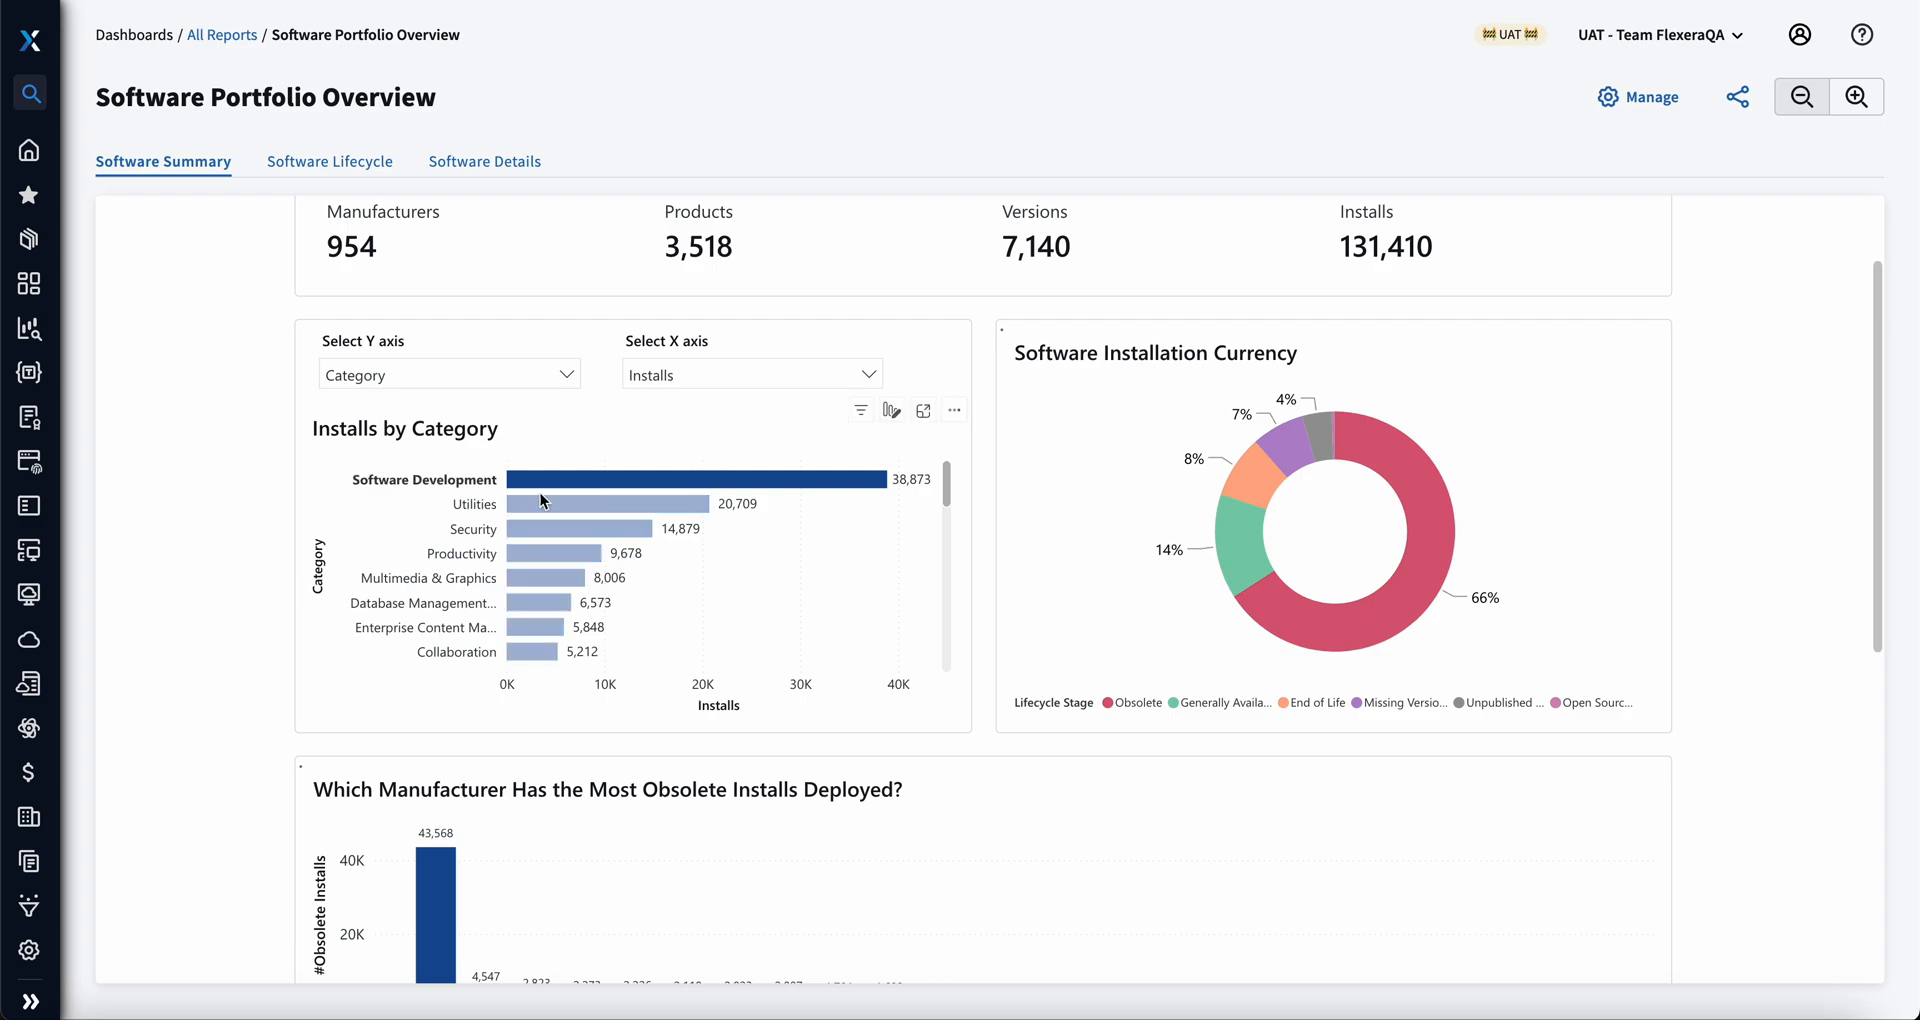
click(698, 478)
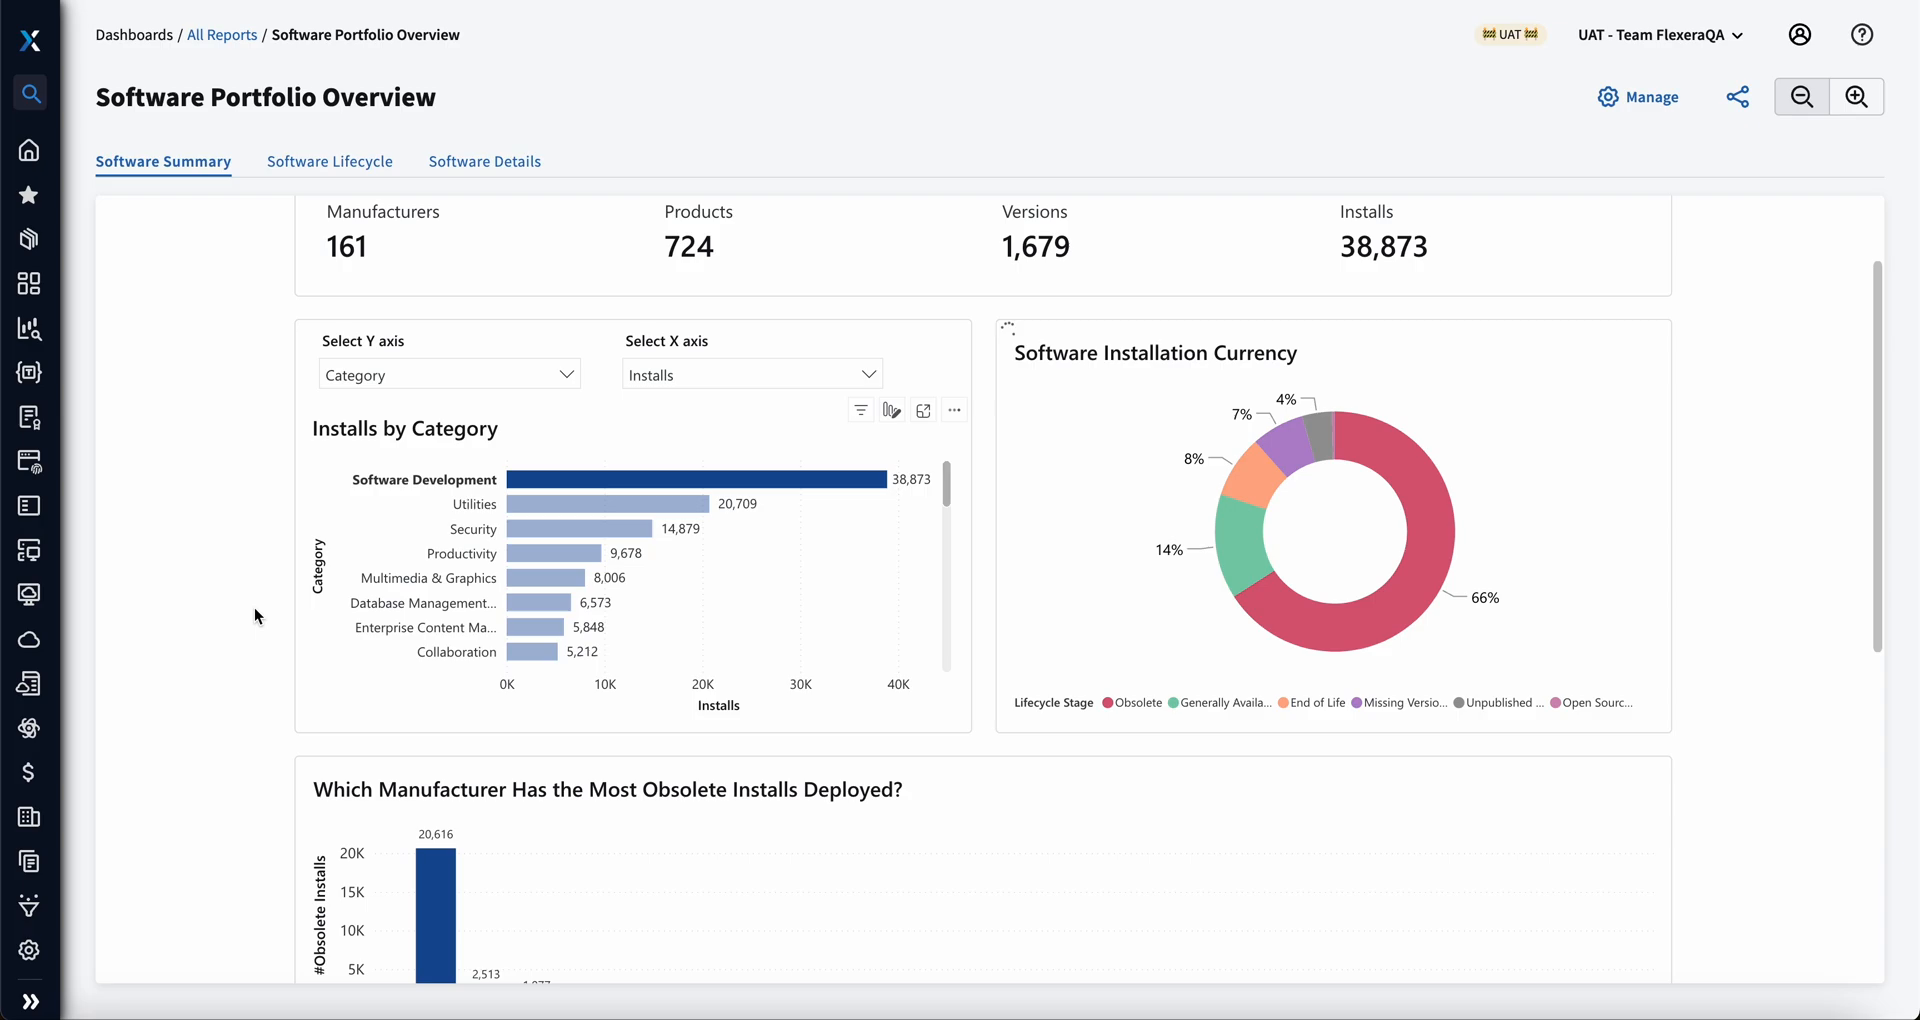
scroll(down, 3)
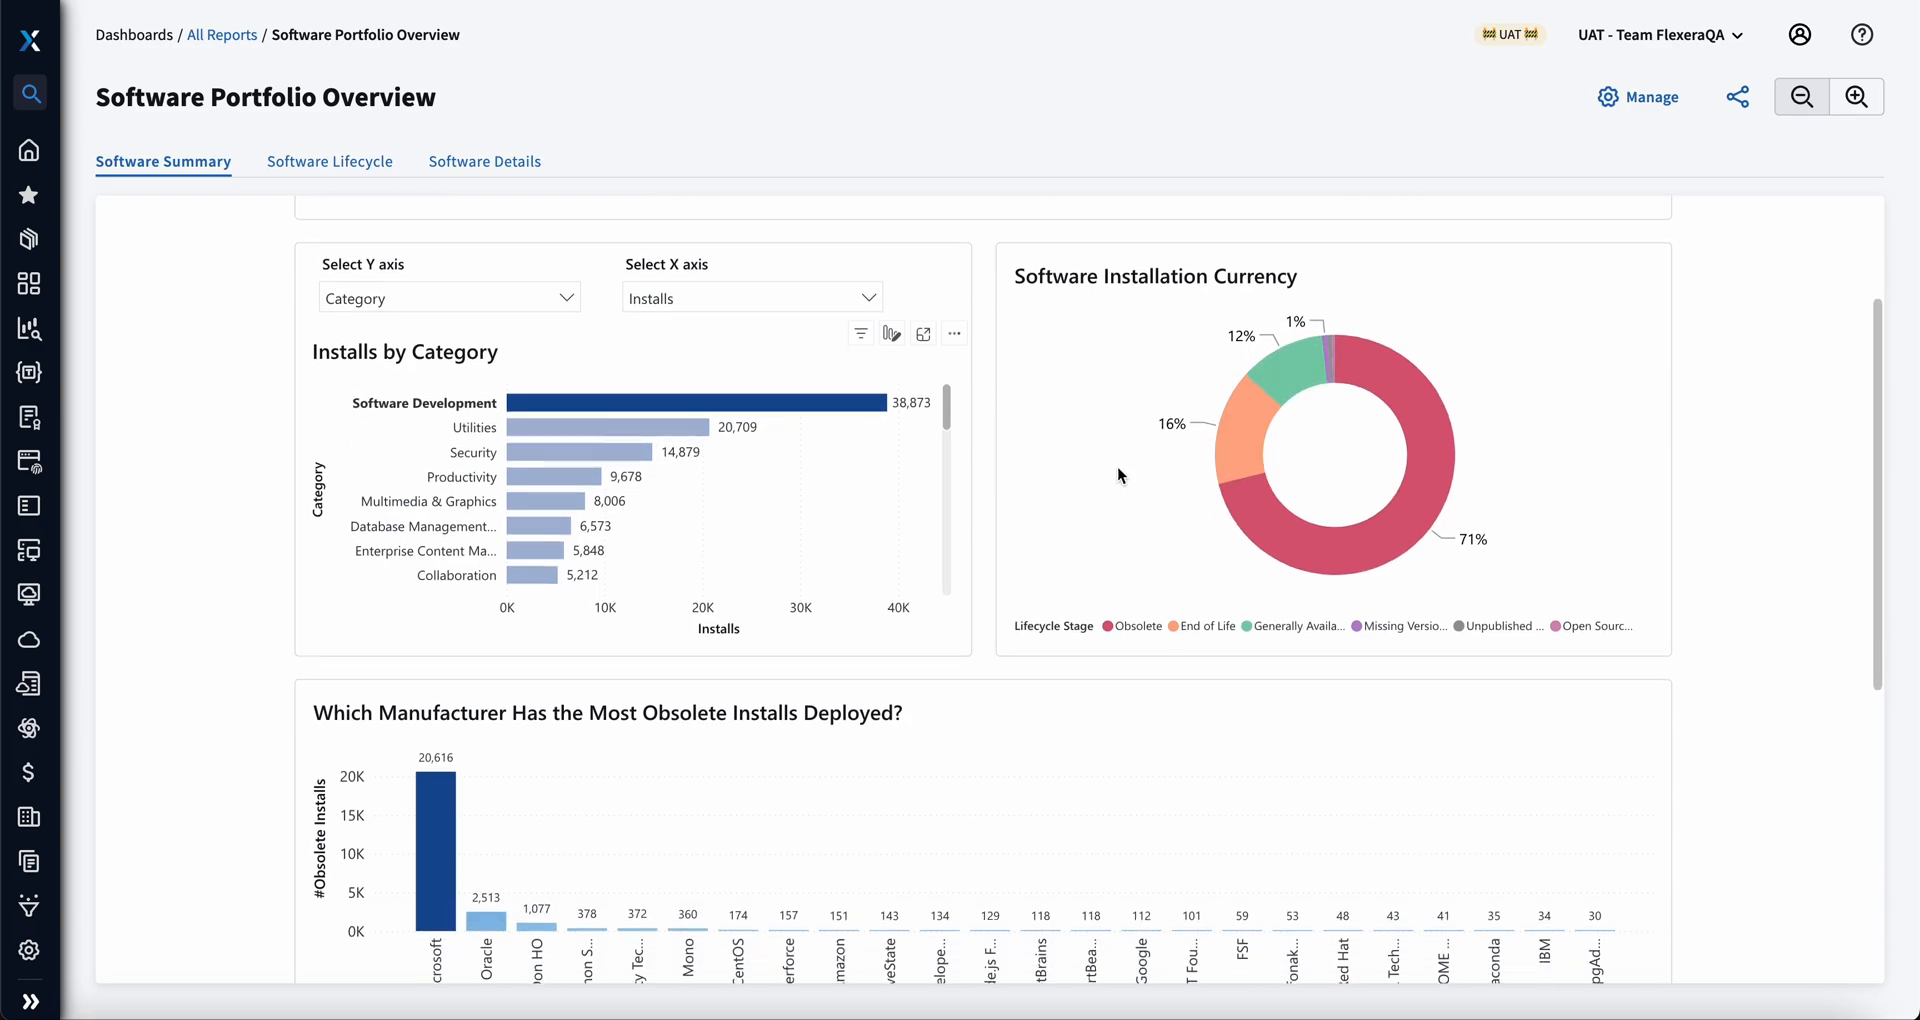
scroll(down, 3)
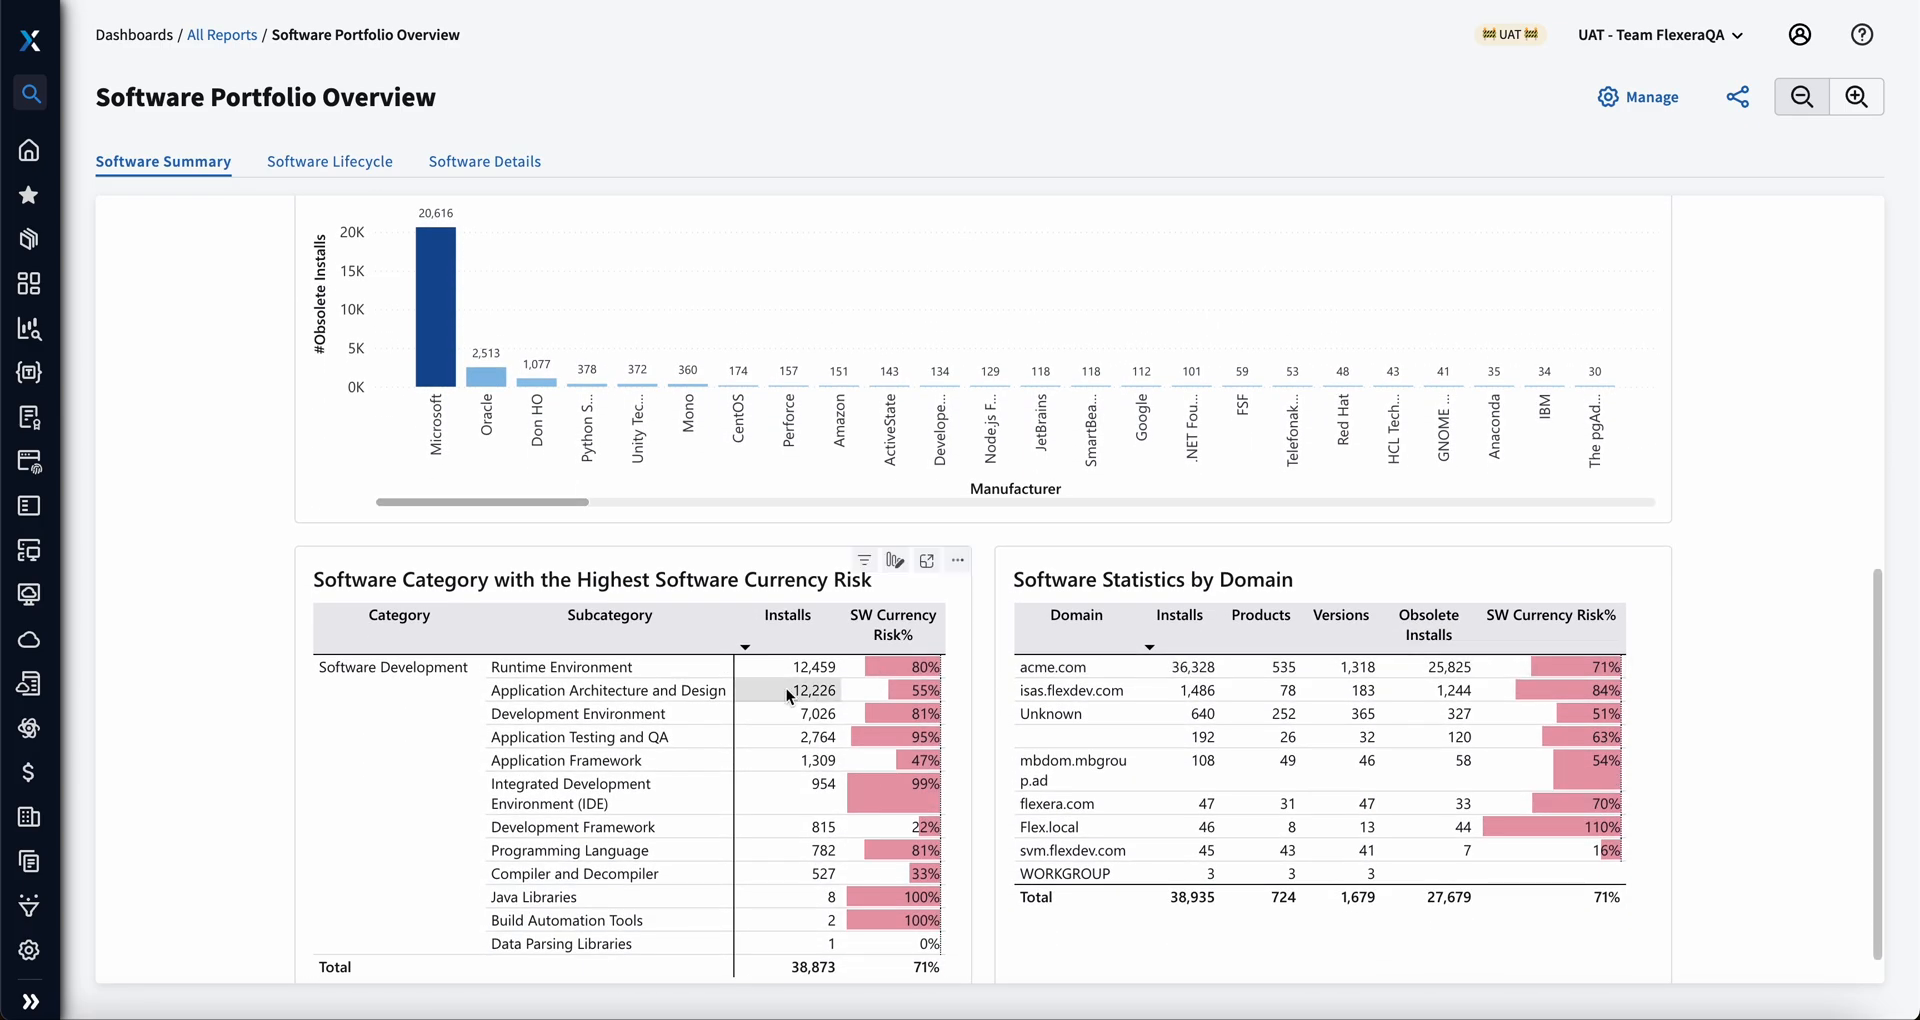
scroll(down, 3)
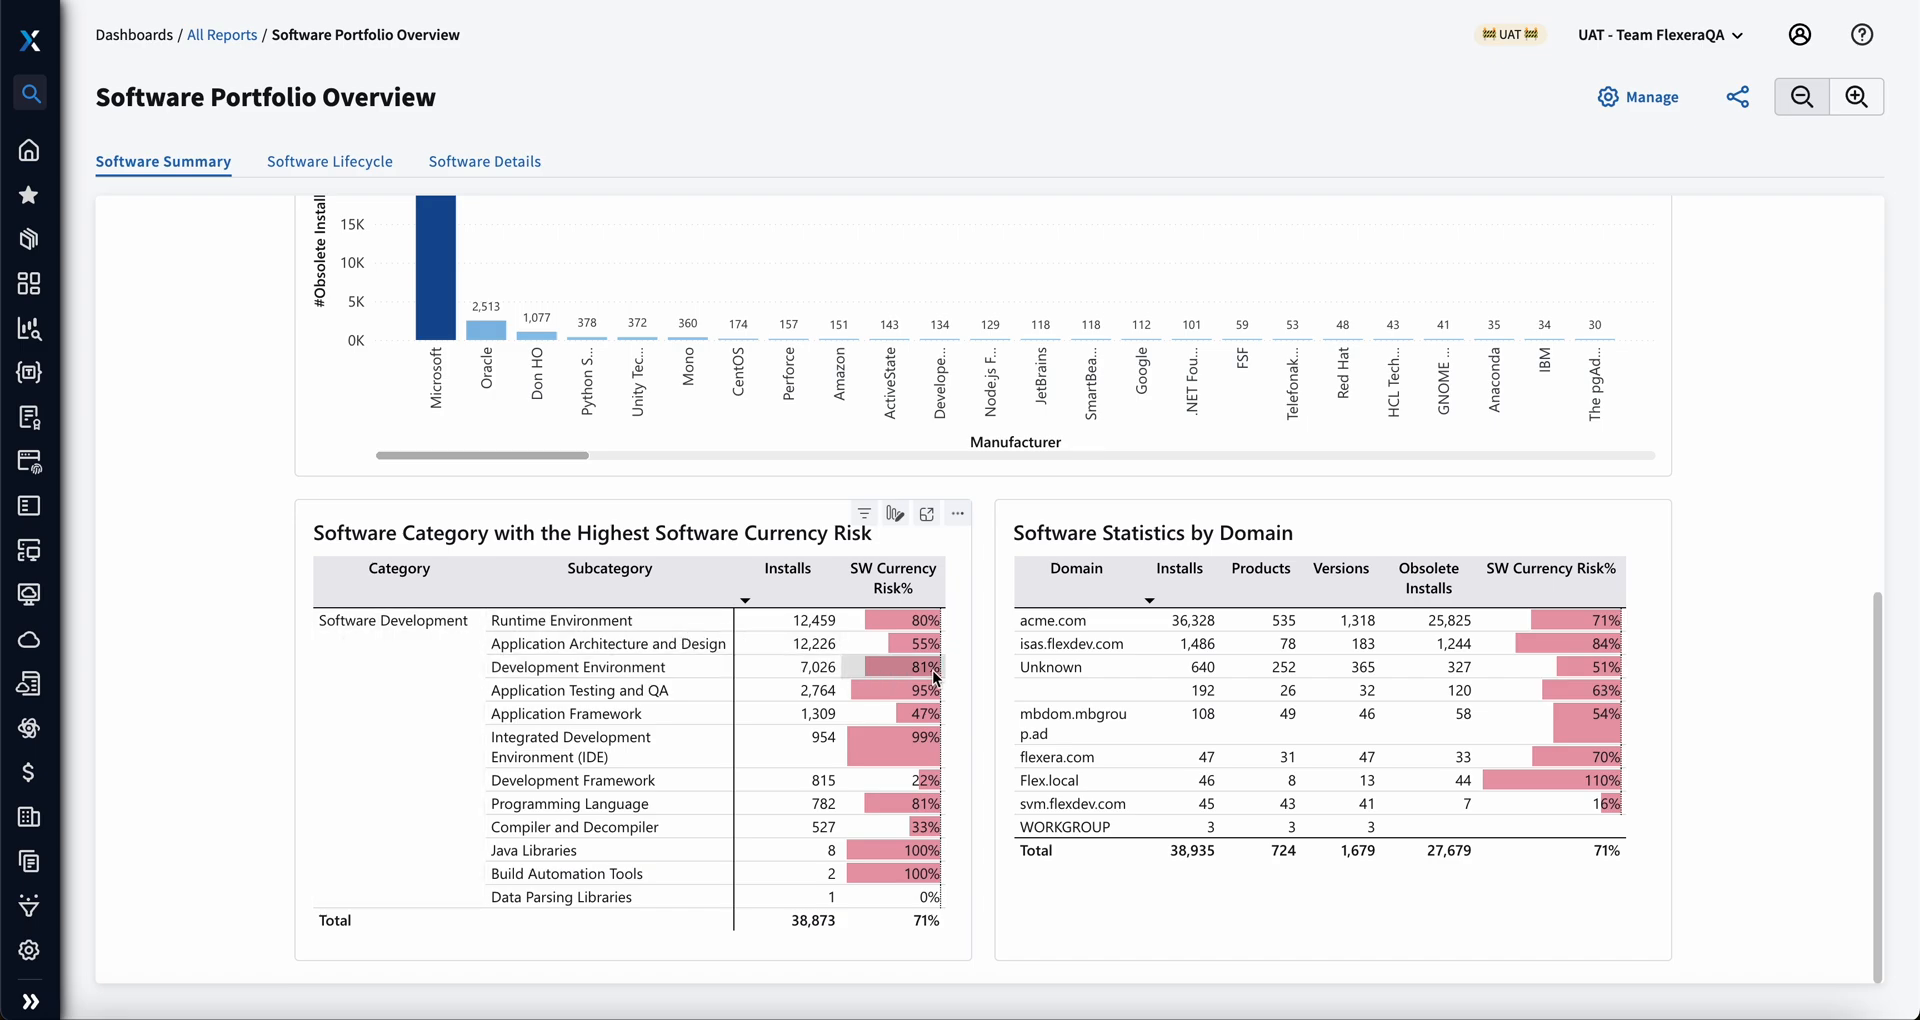
Switch the overview to the Software Lifecycle statistics showing obsolete and end-of-life installs
scroll(up, 3)
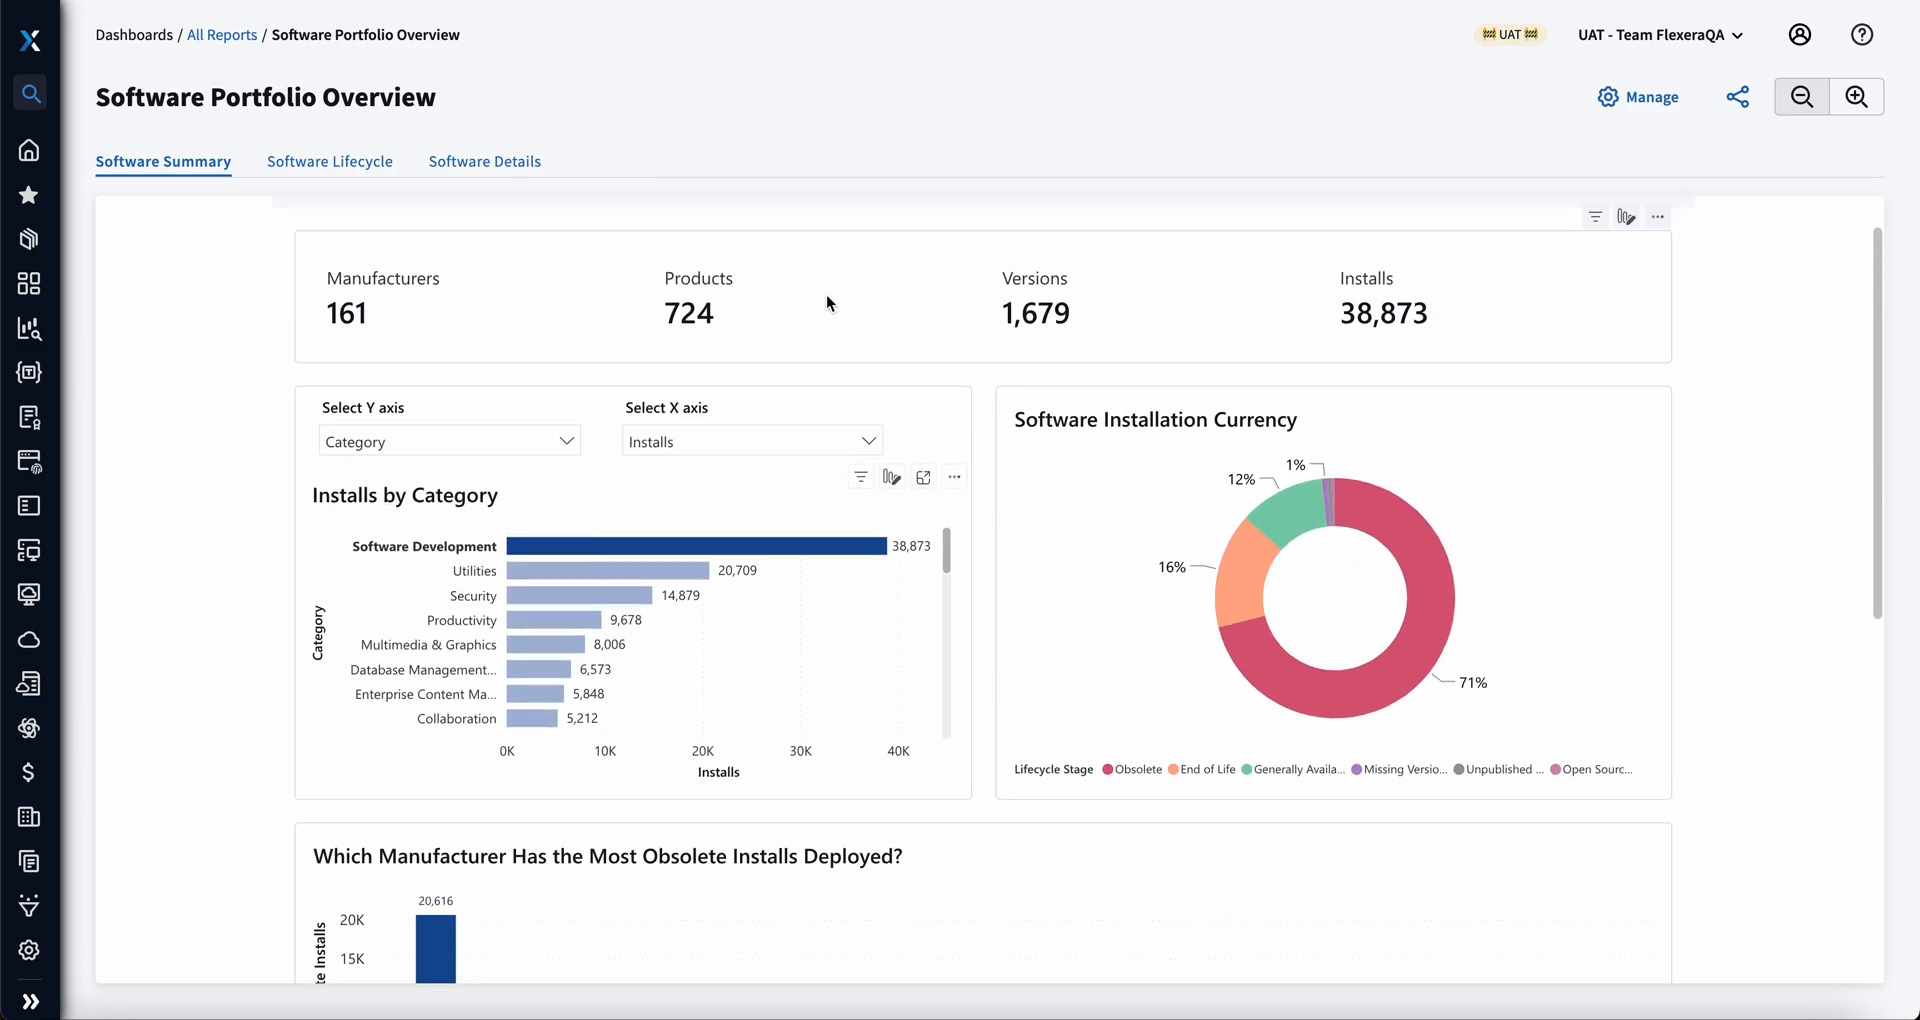
mouse_move(918, 220)
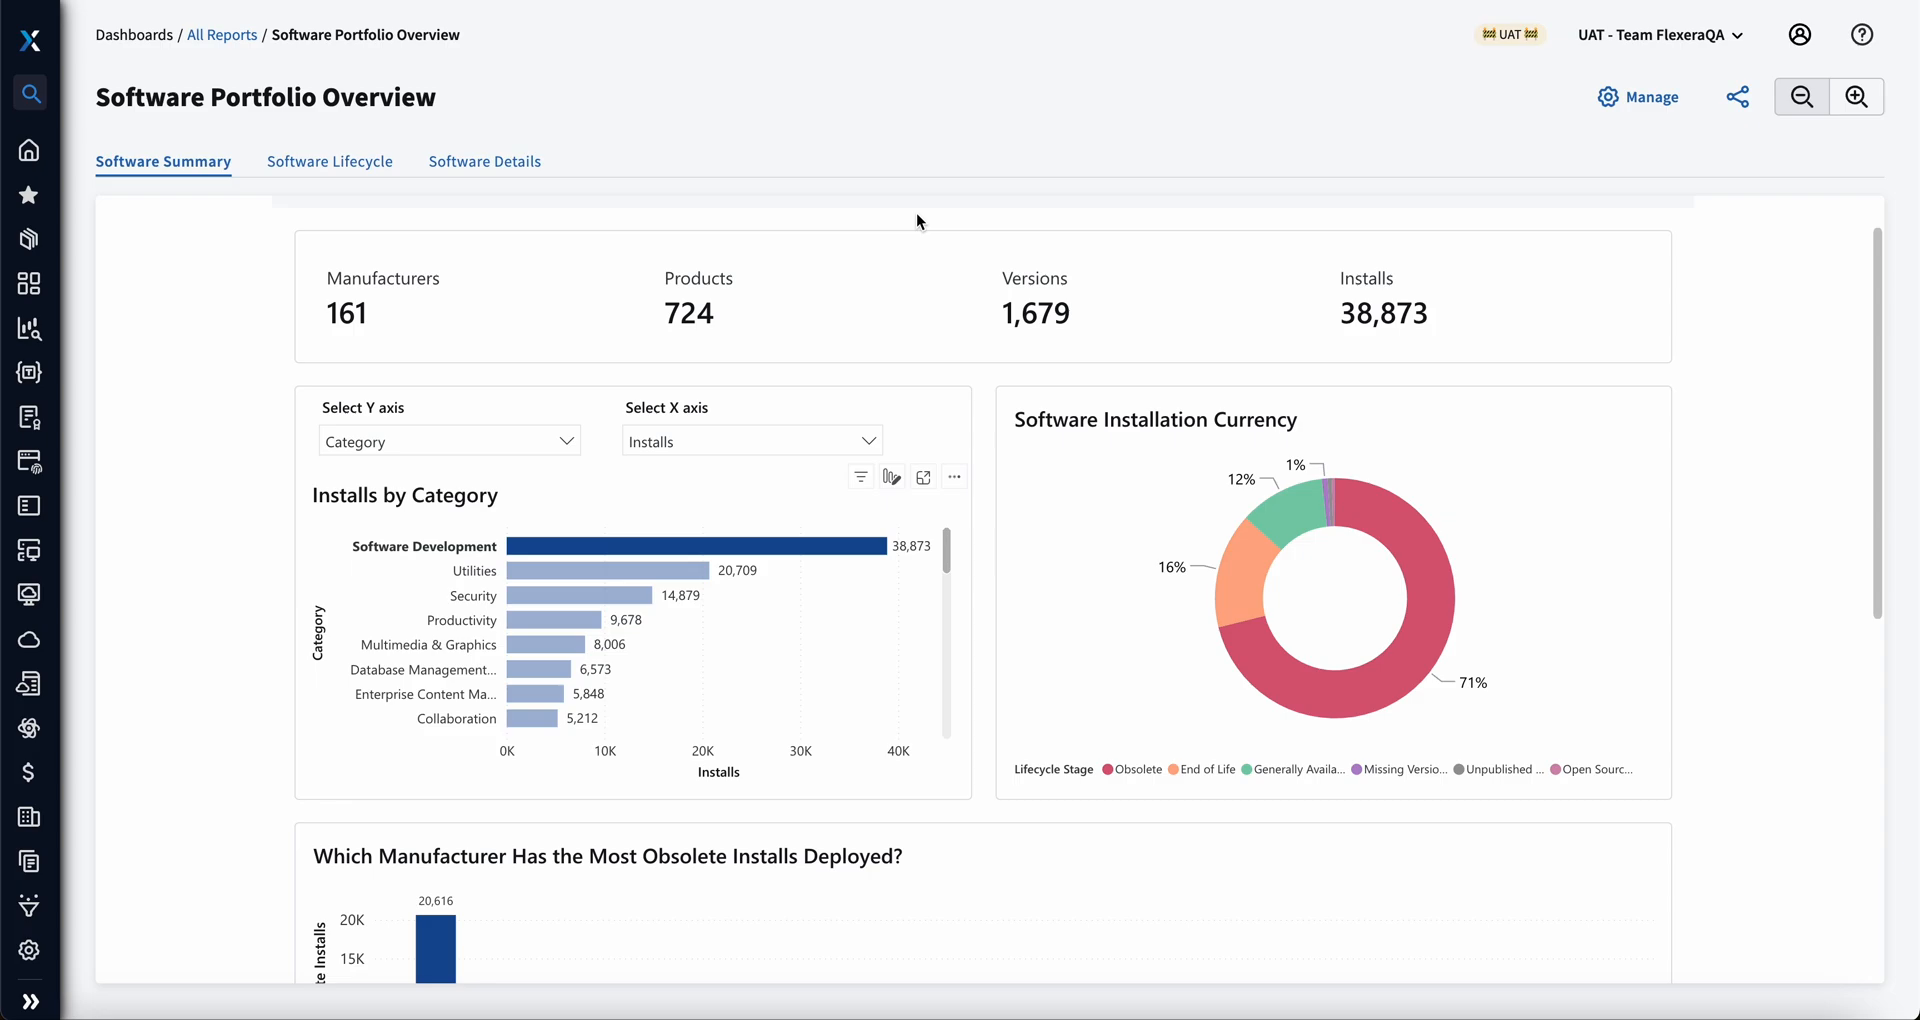
click(328, 160)
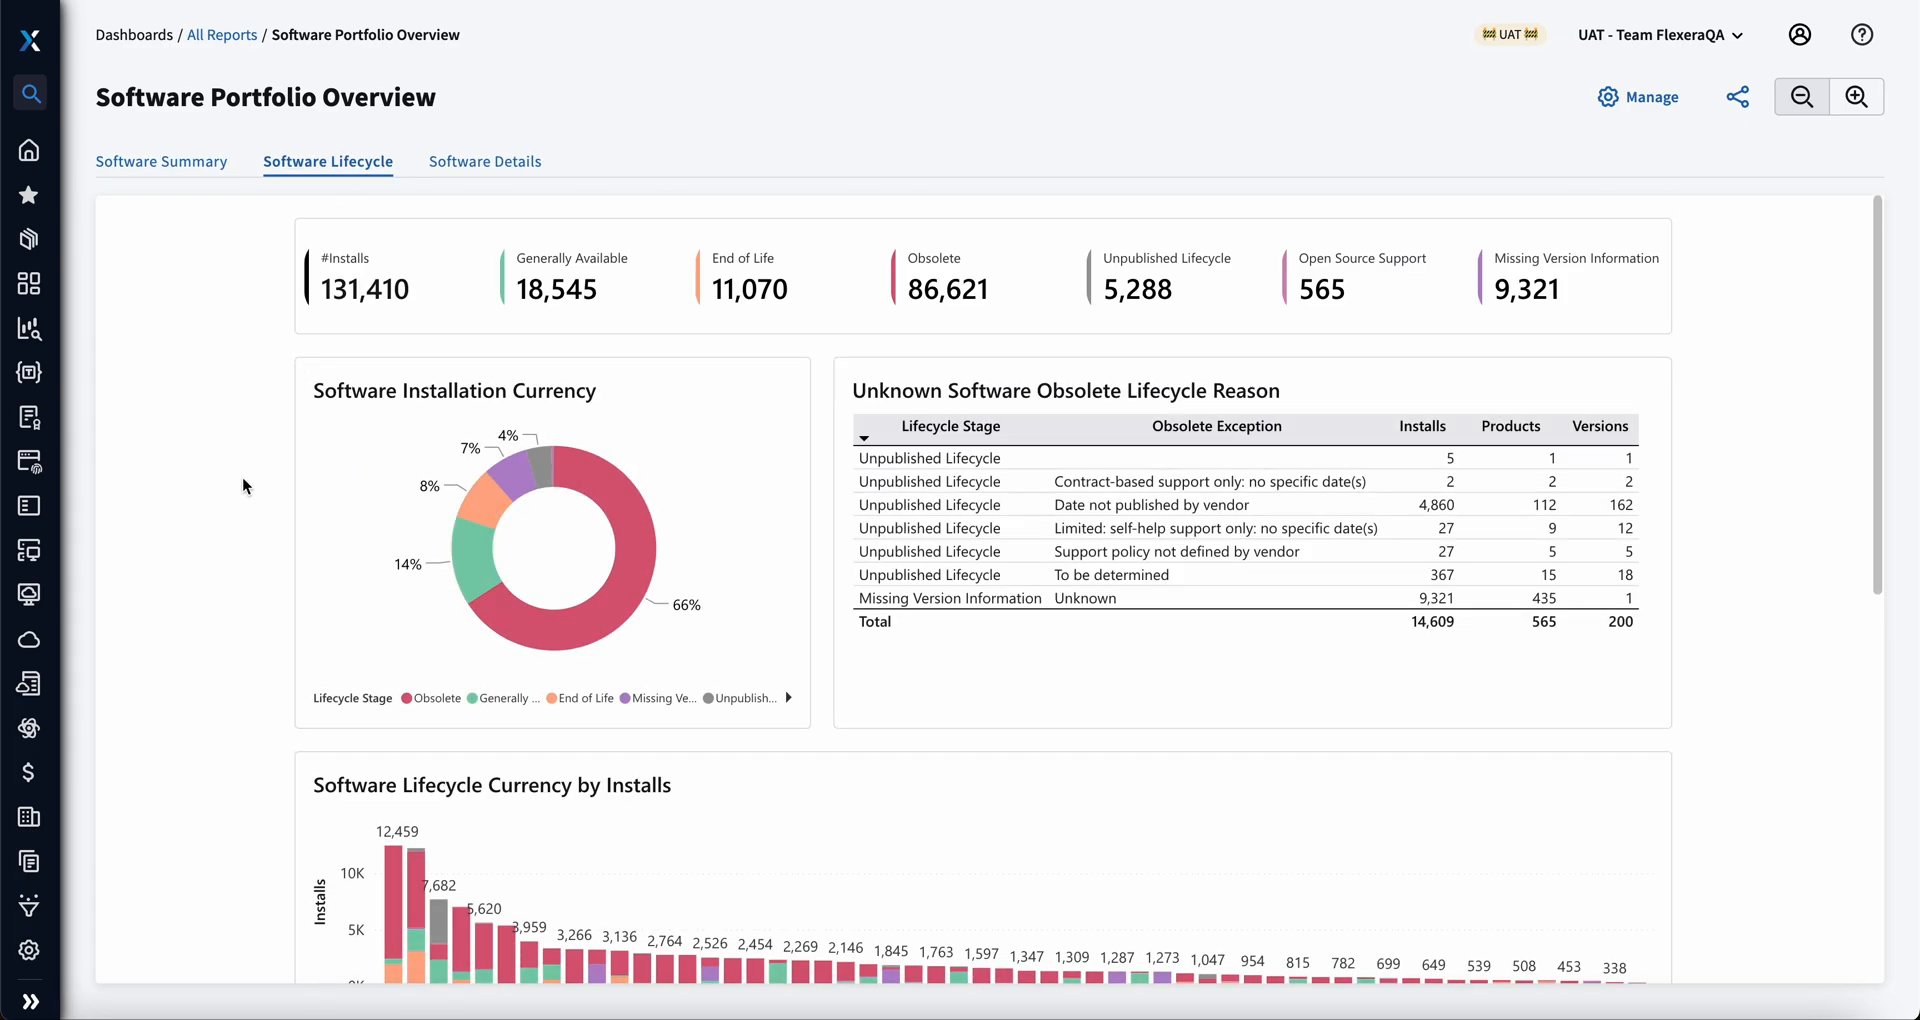
scroll(down, 3)
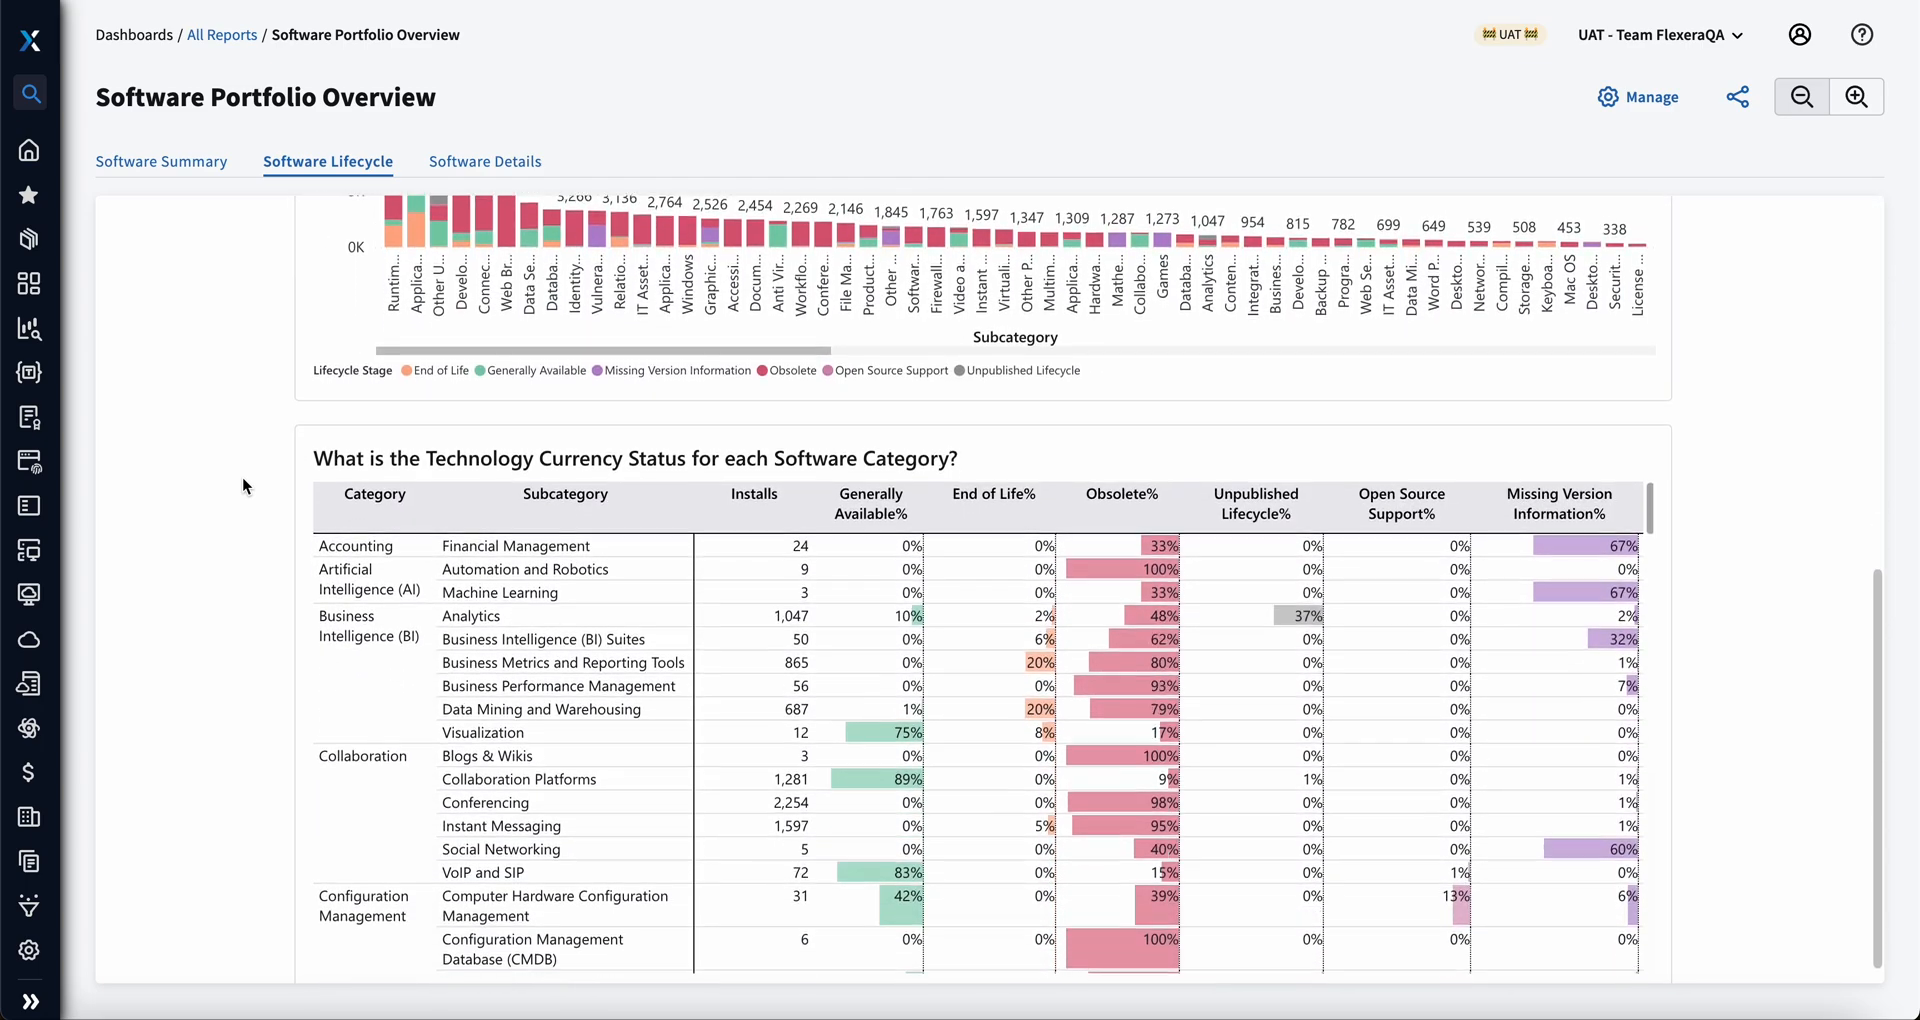
scroll(down, 3)
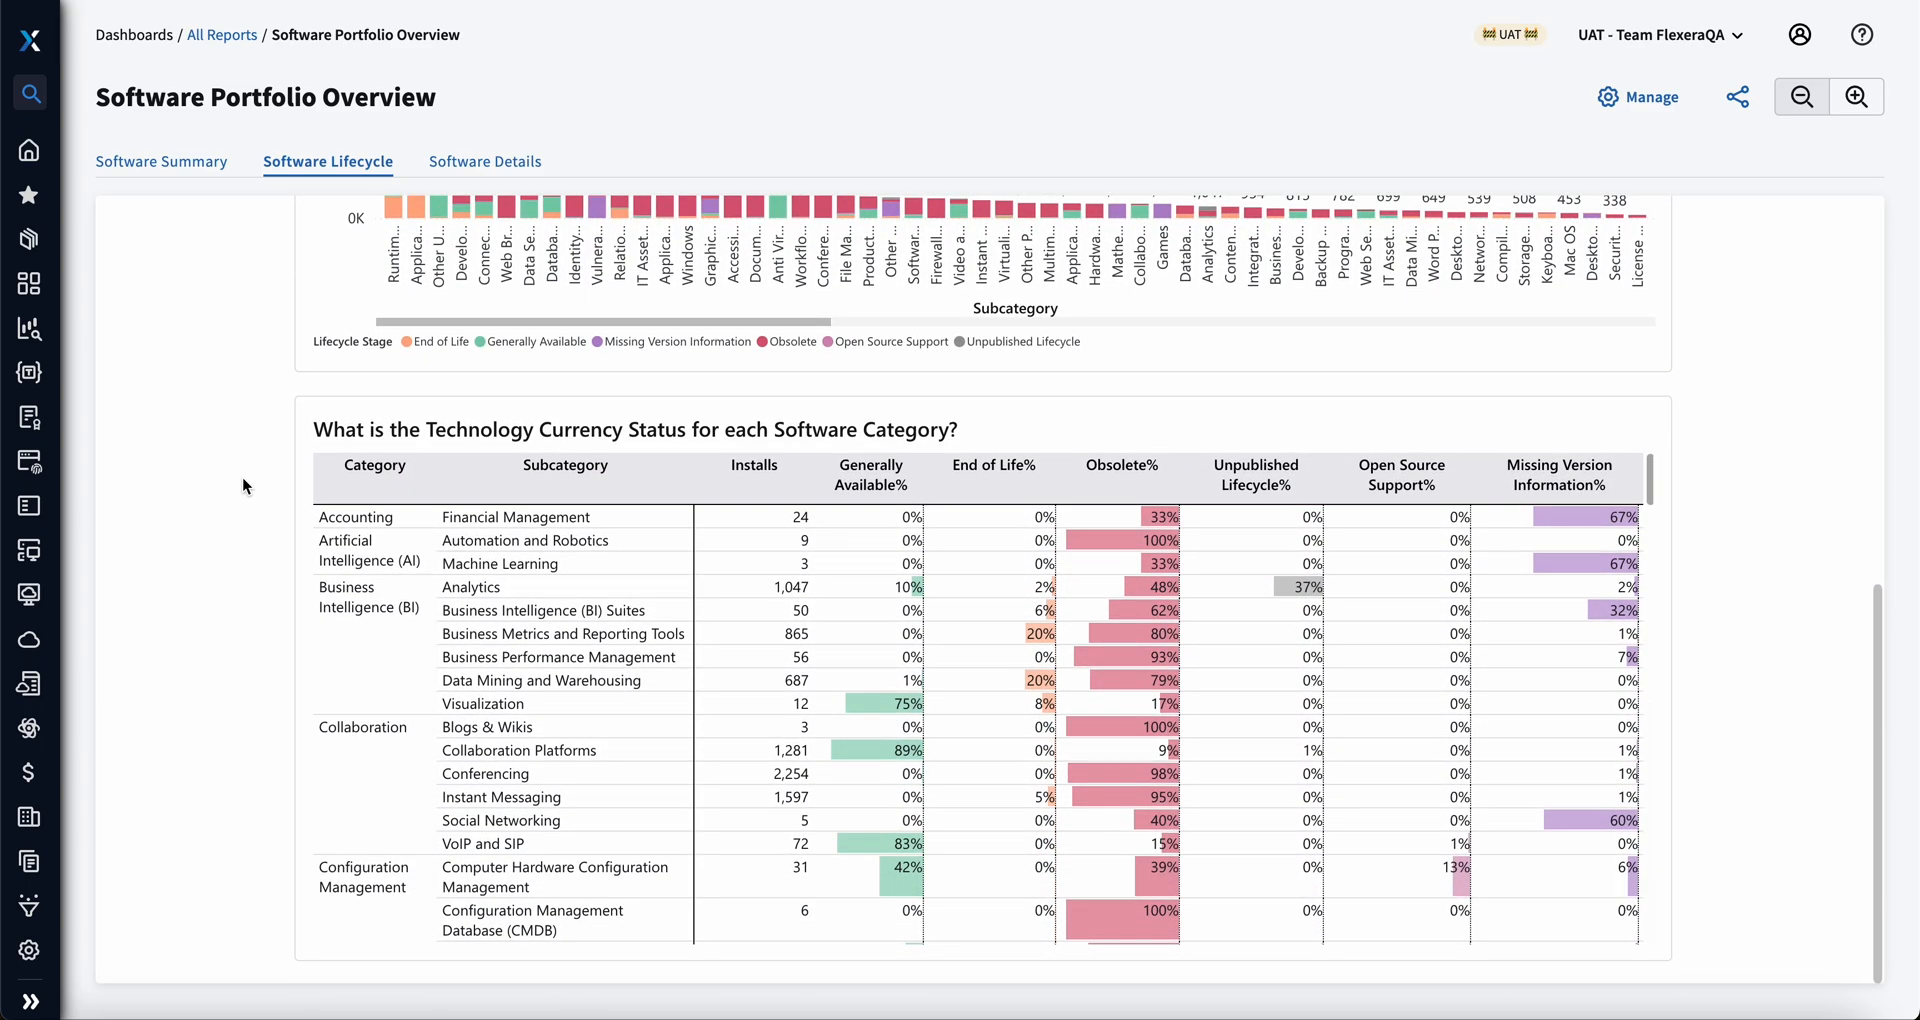
scroll(up, 3)
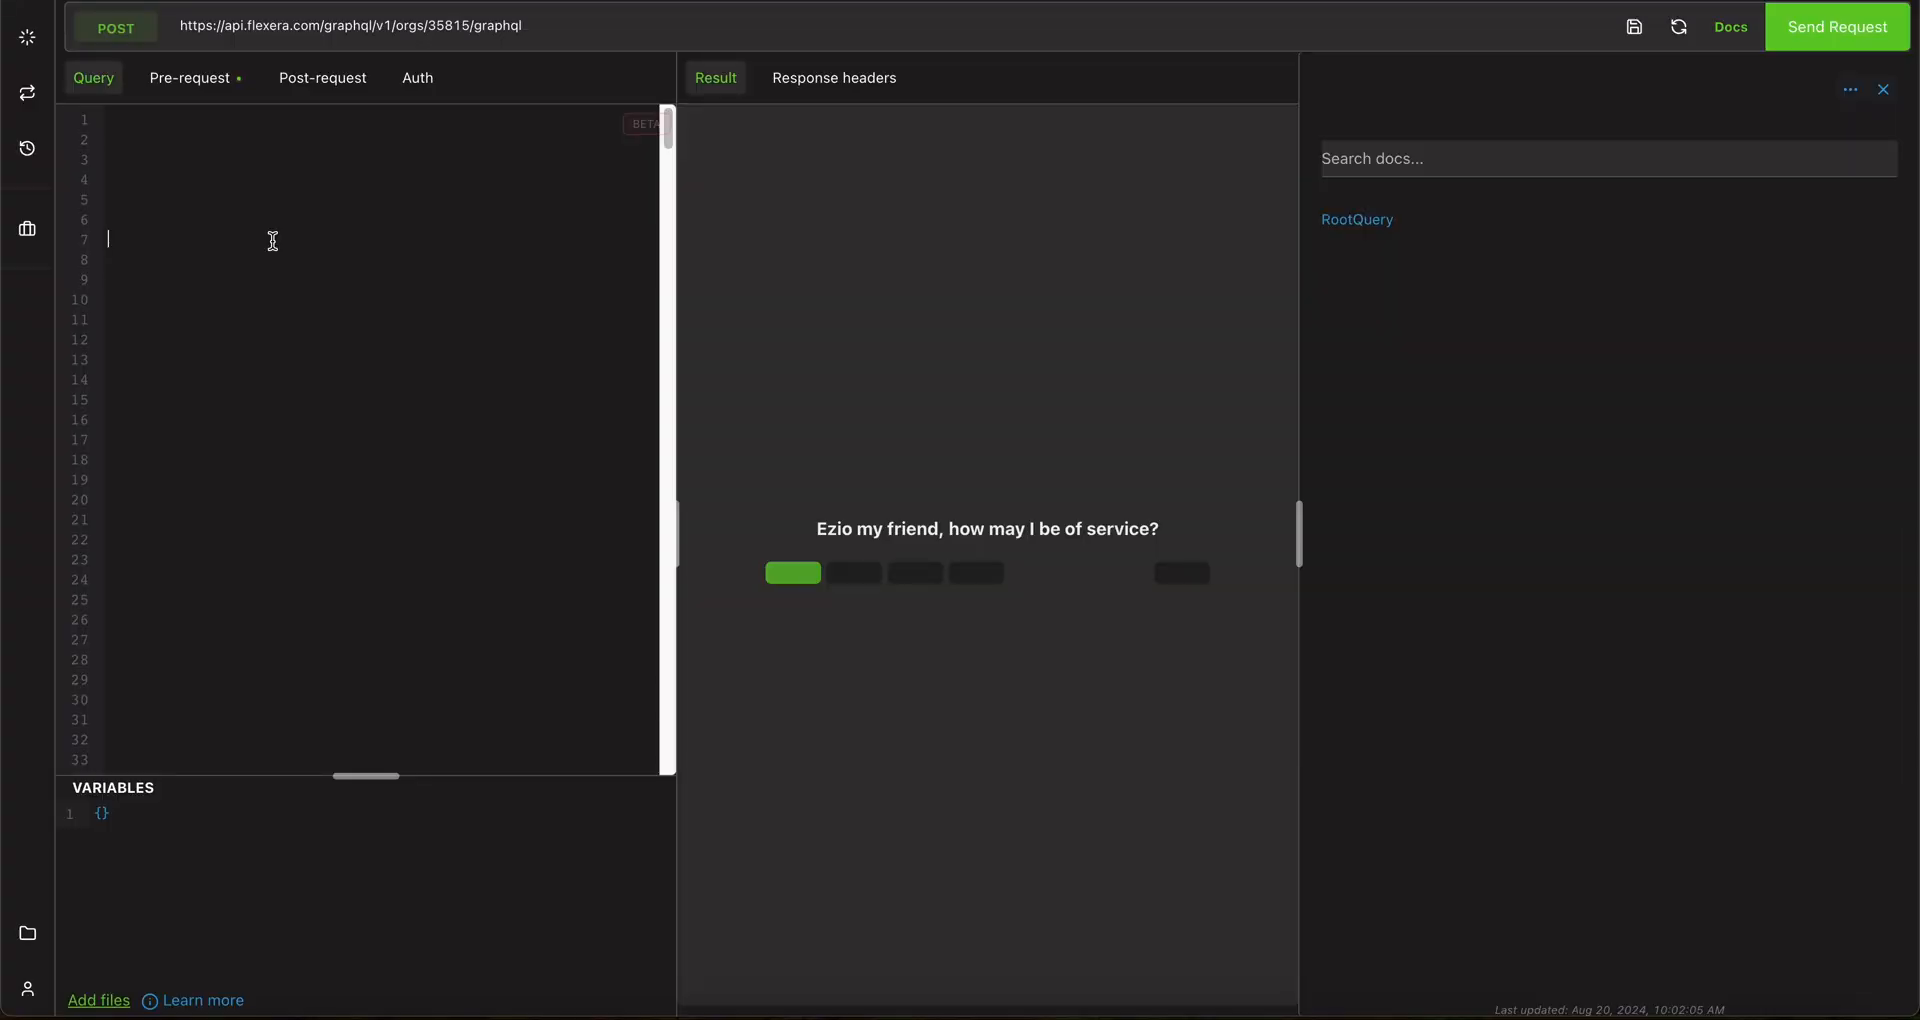
mouse_move(1140, 286)
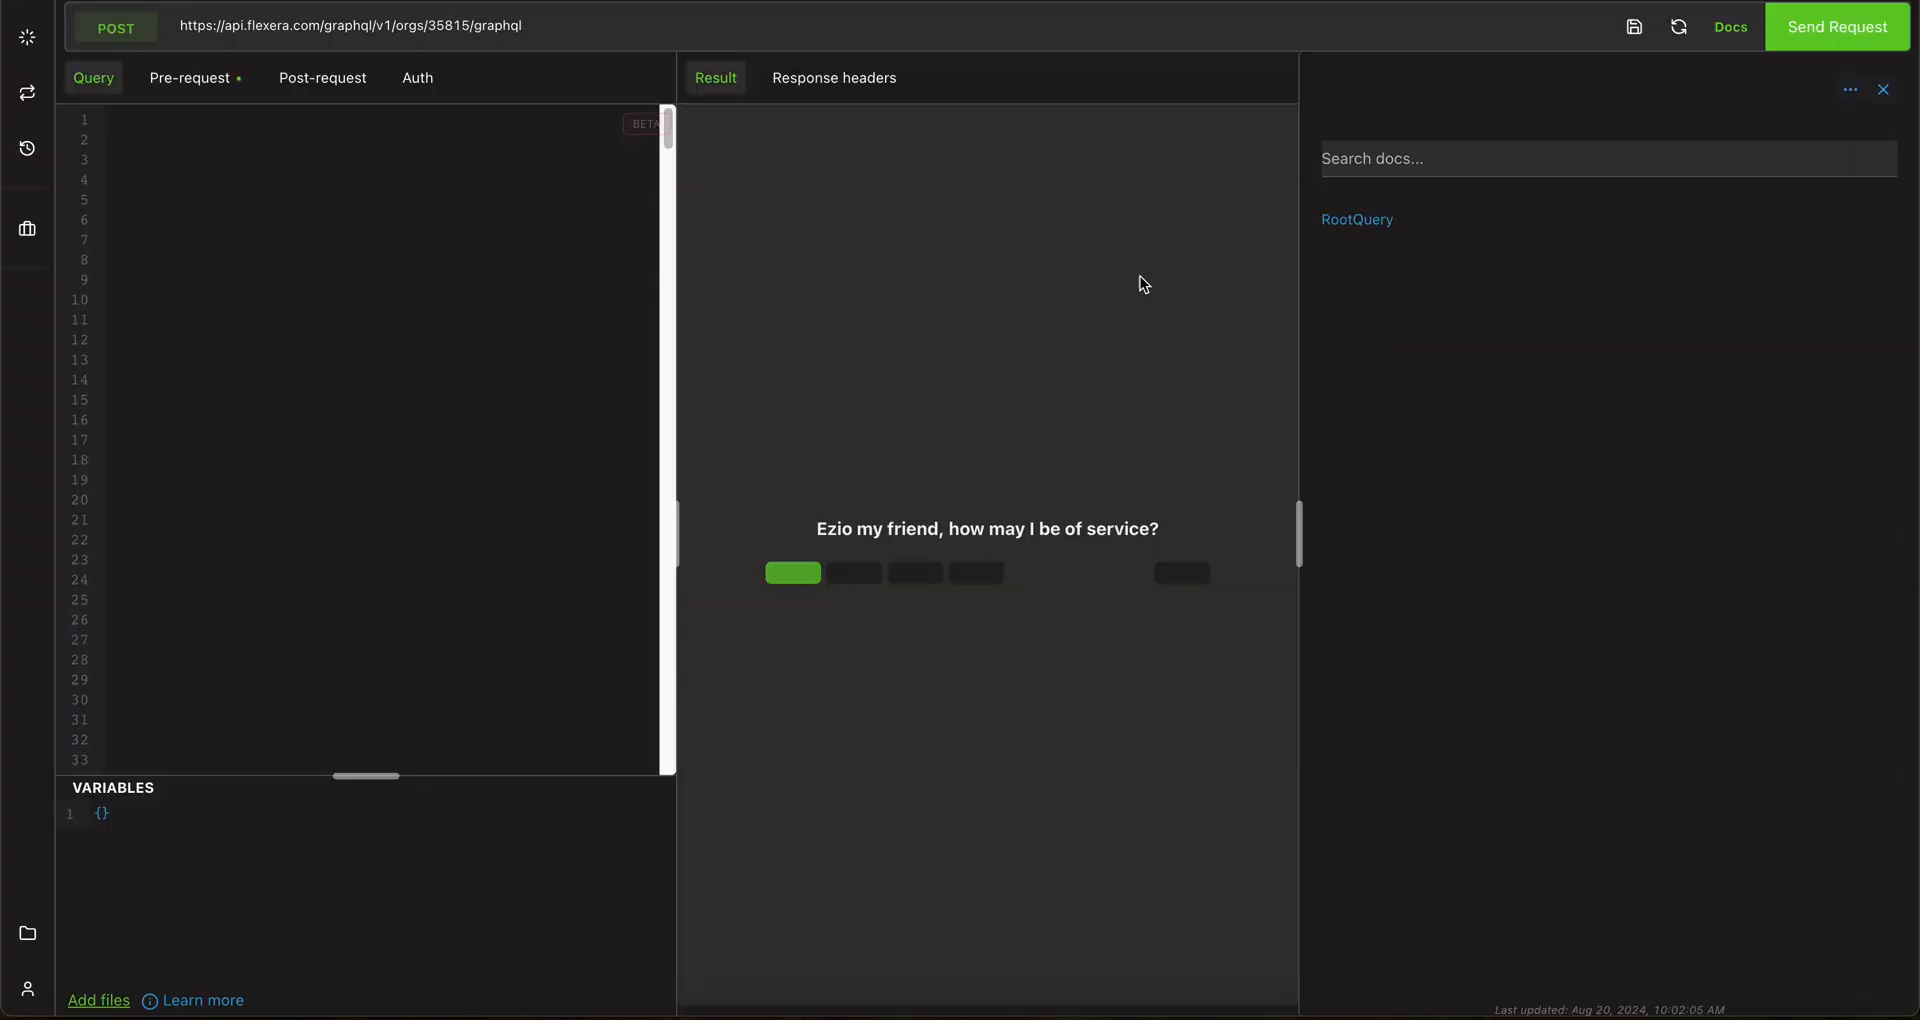
Browse the RootQuery software field docs covering manufacturer, product, release and lifecycle
click(1355, 220)
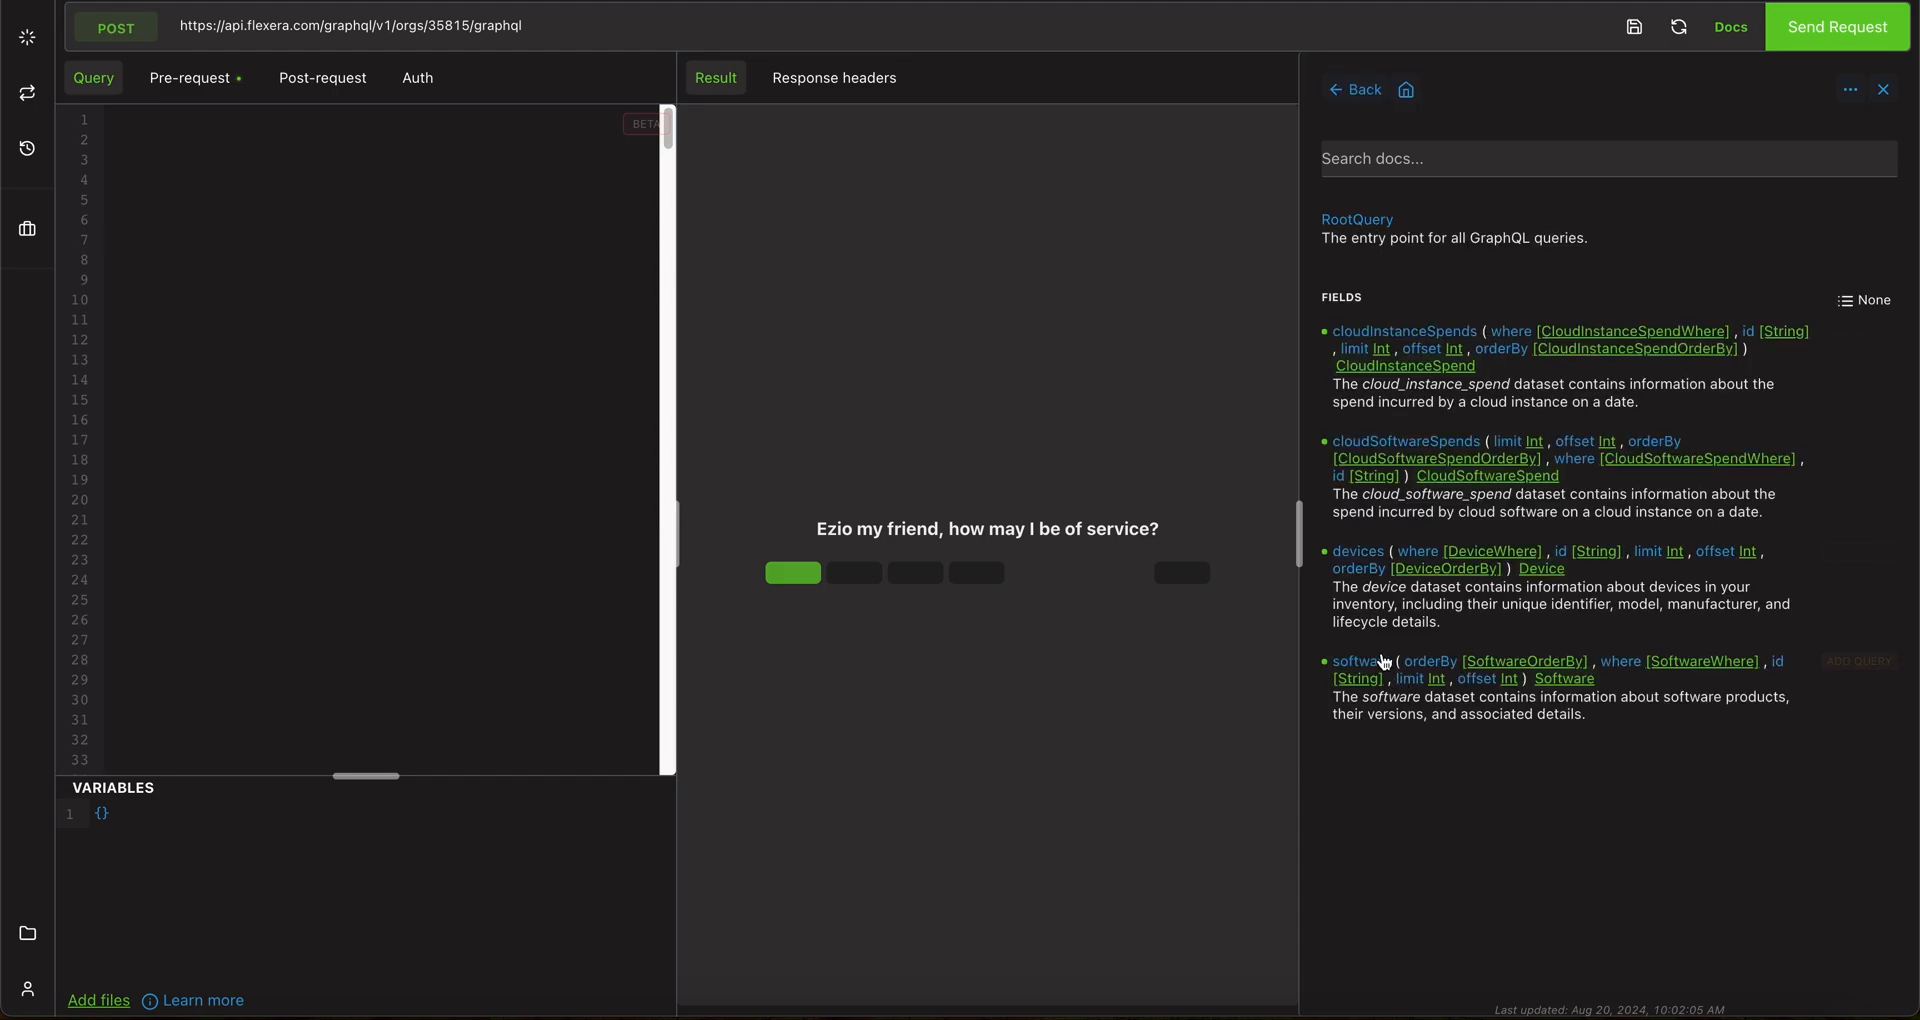
click(1564, 678)
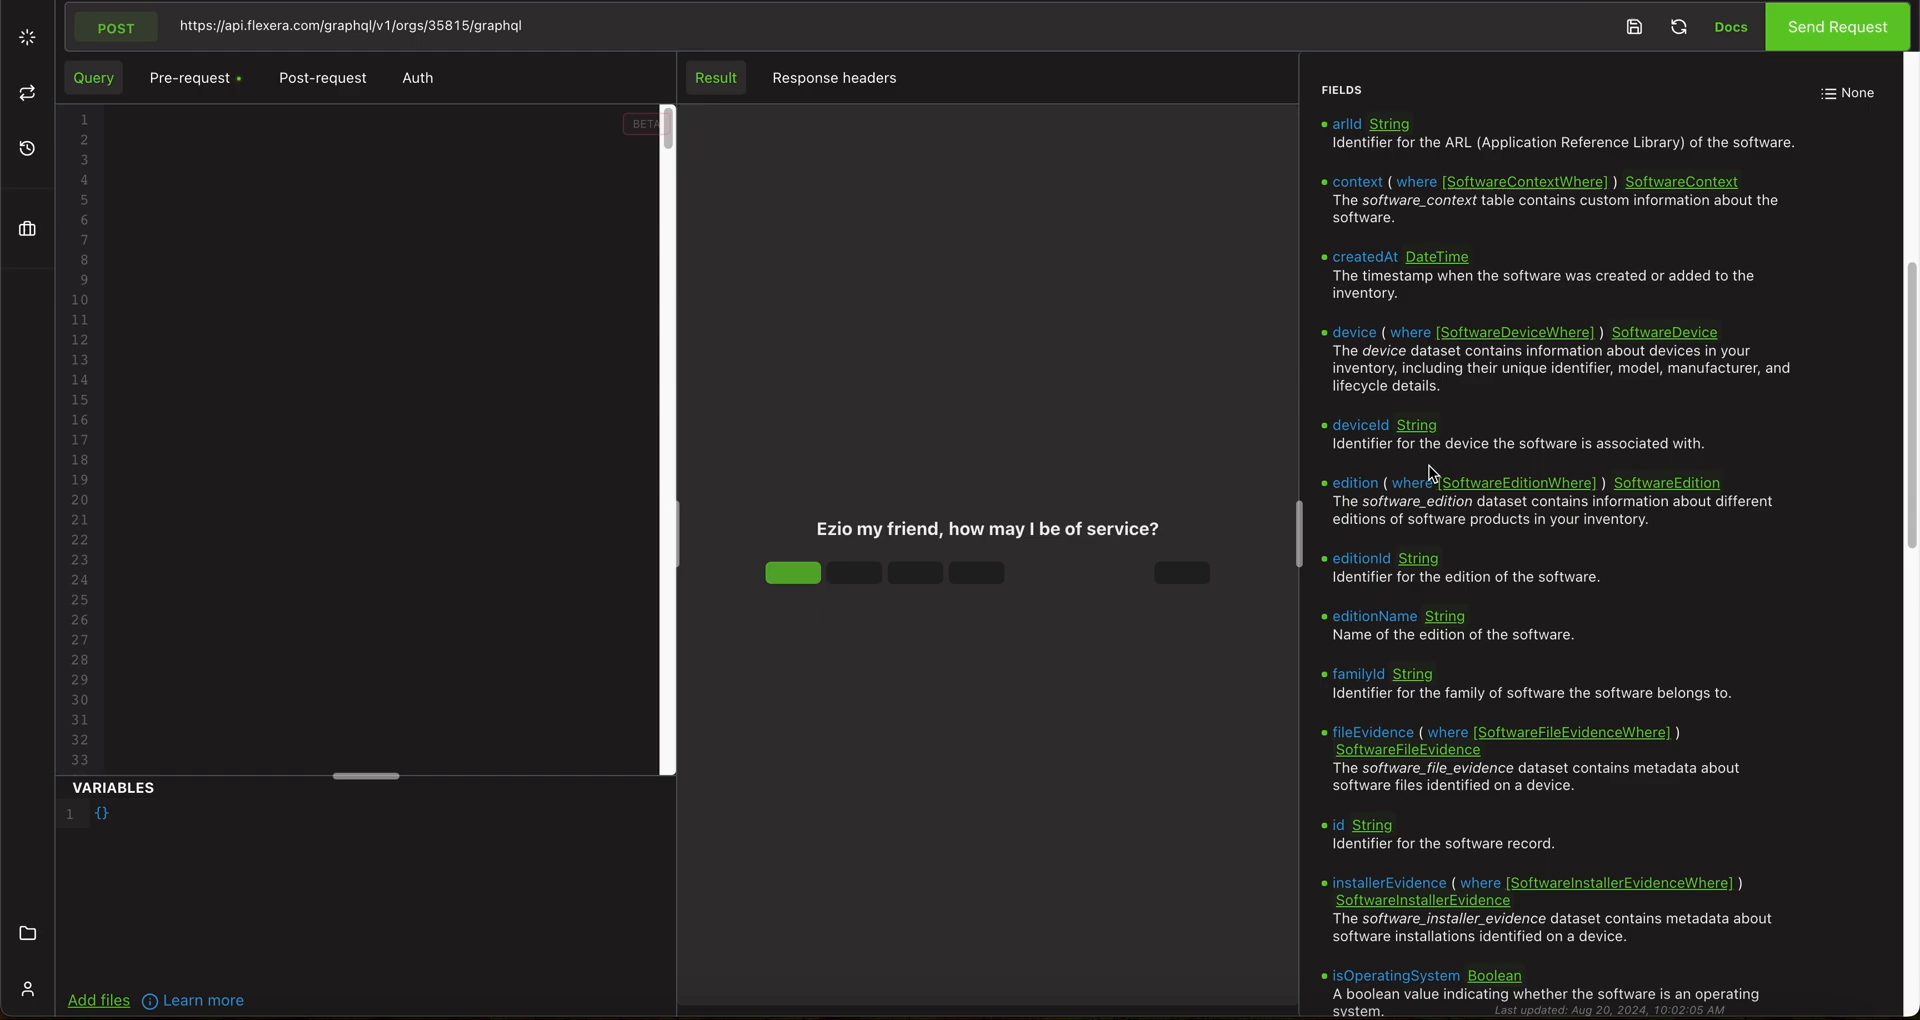
scroll(down, 3)
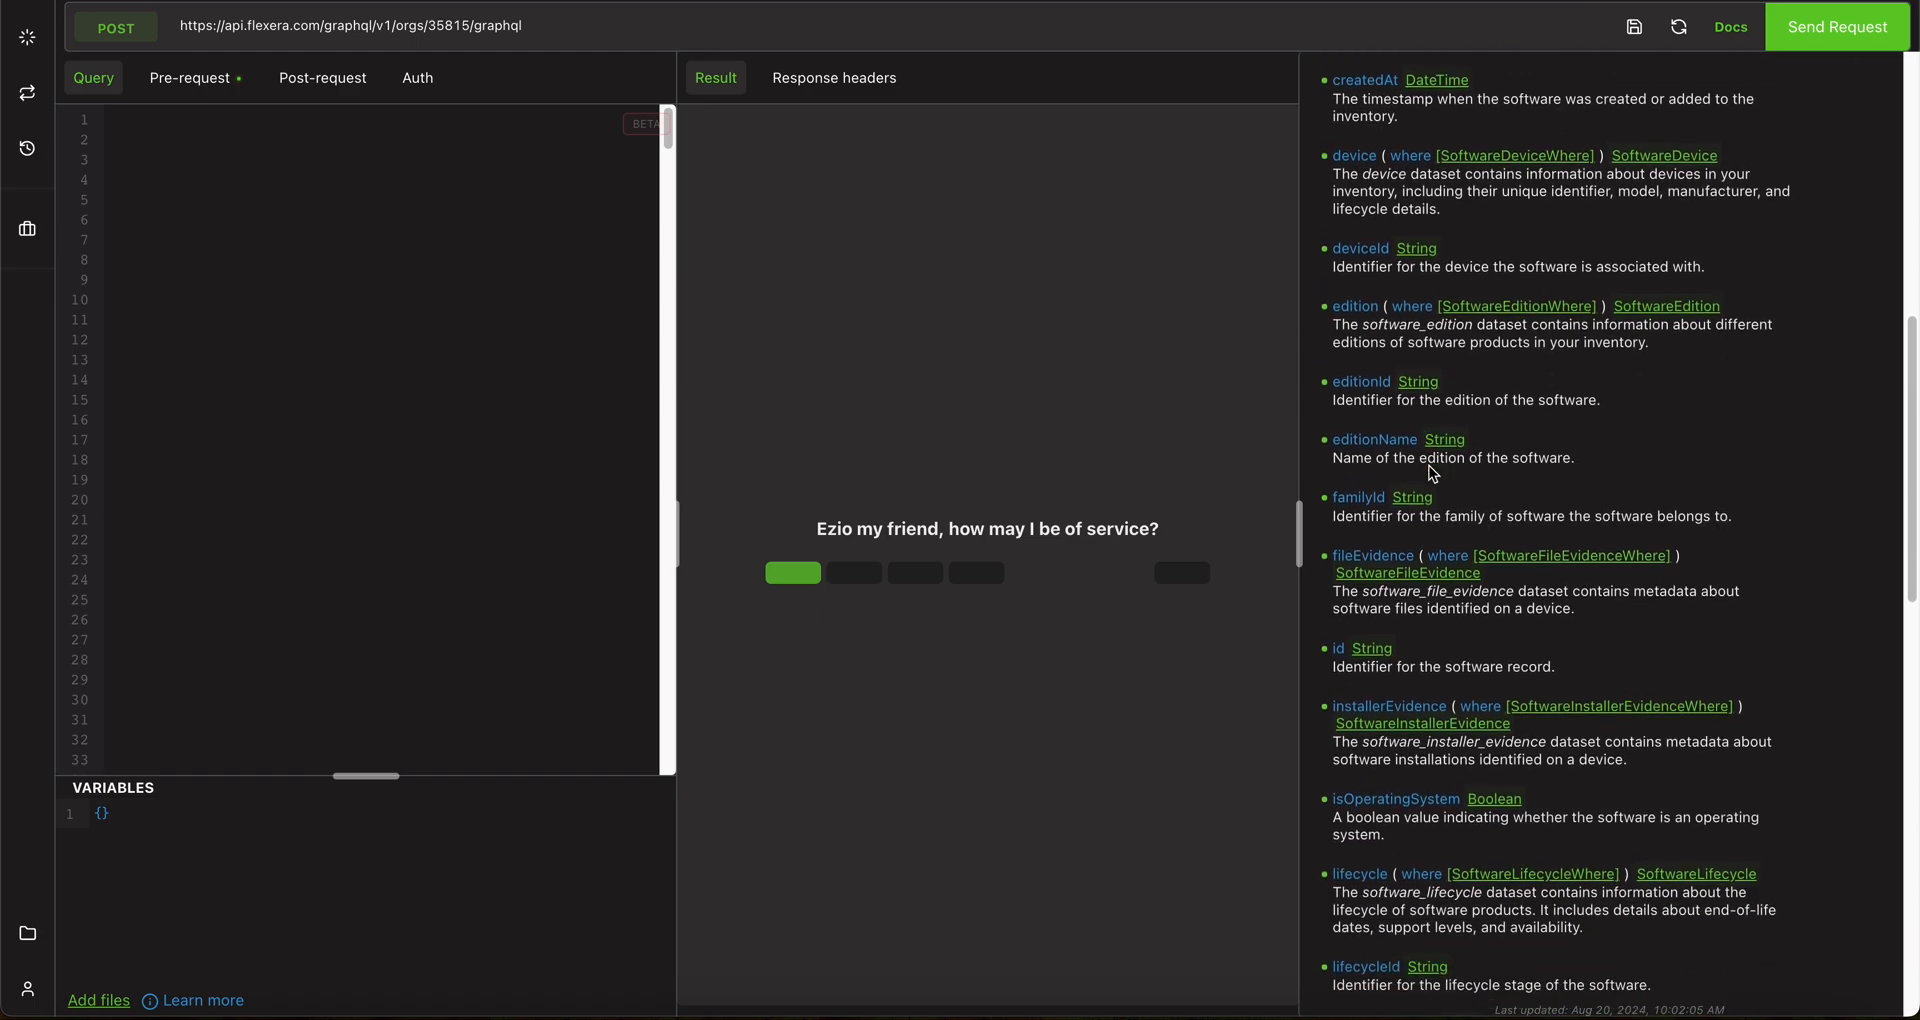
scroll(down, 3)
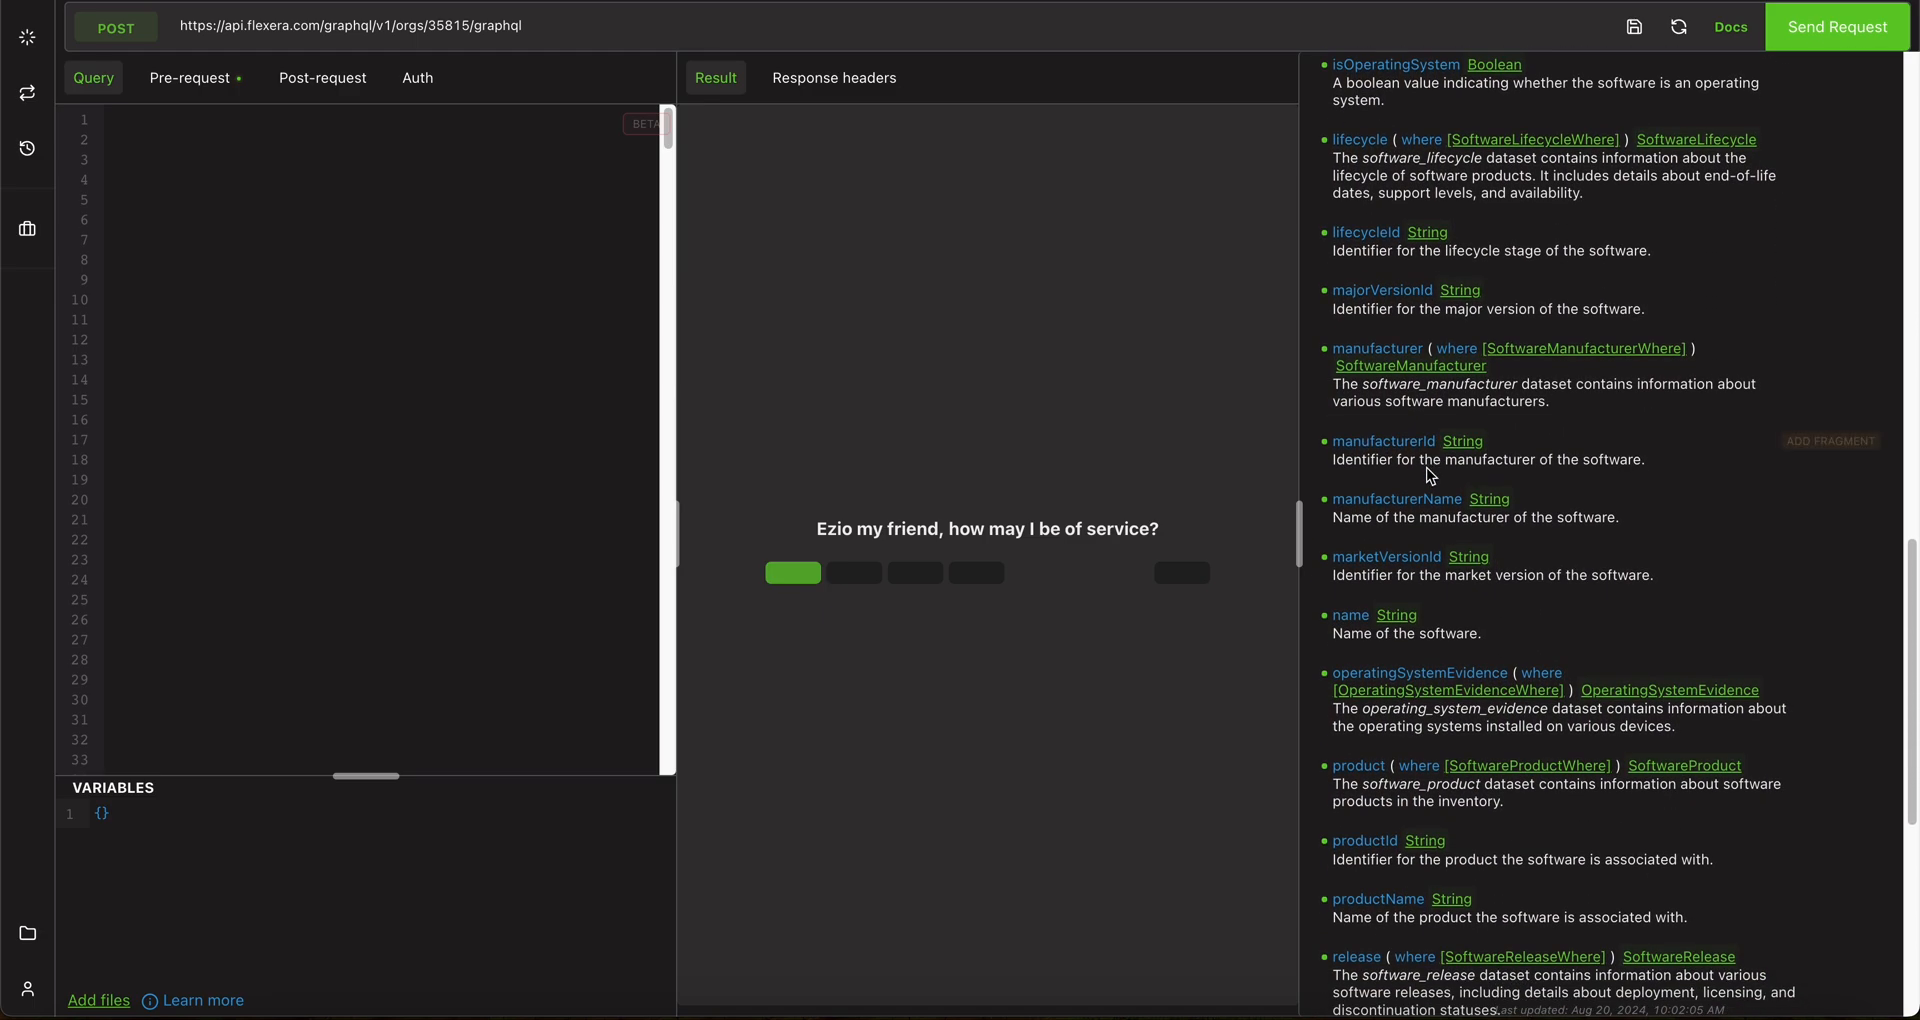
scroll(down, 3)
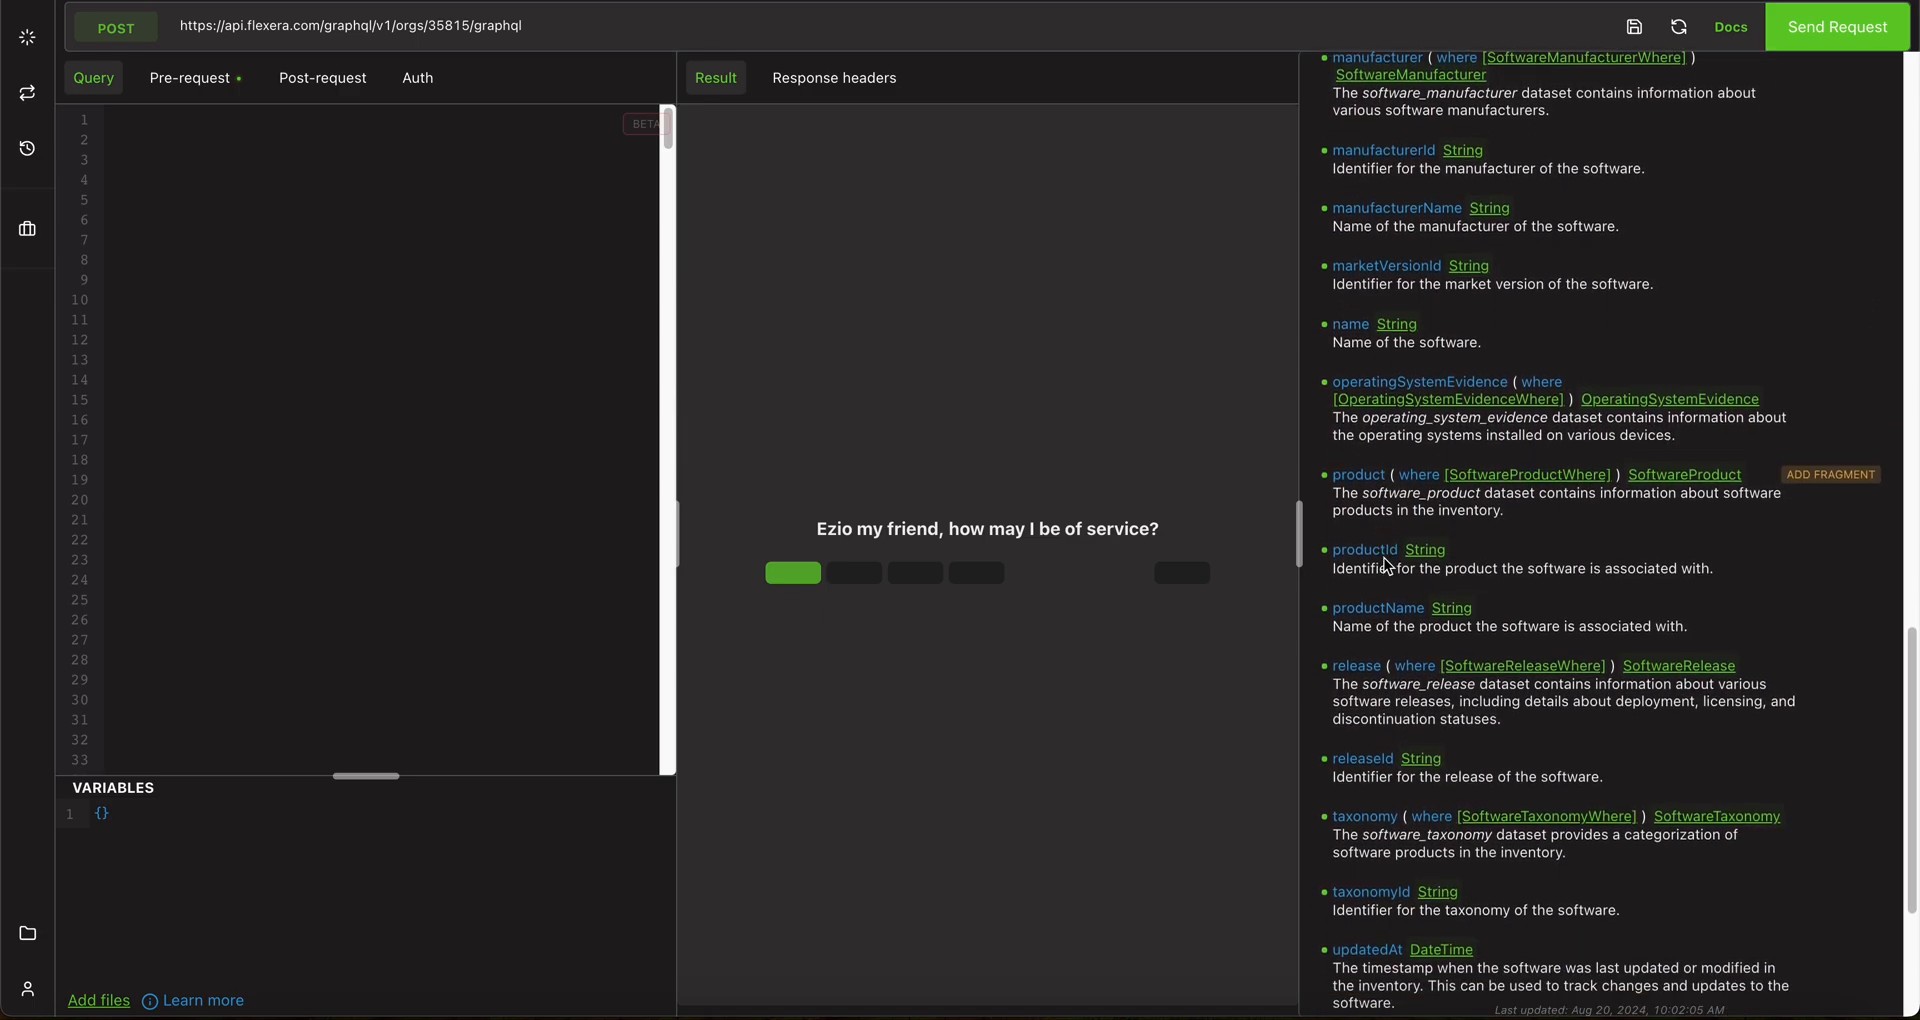
scroll(down, 3)
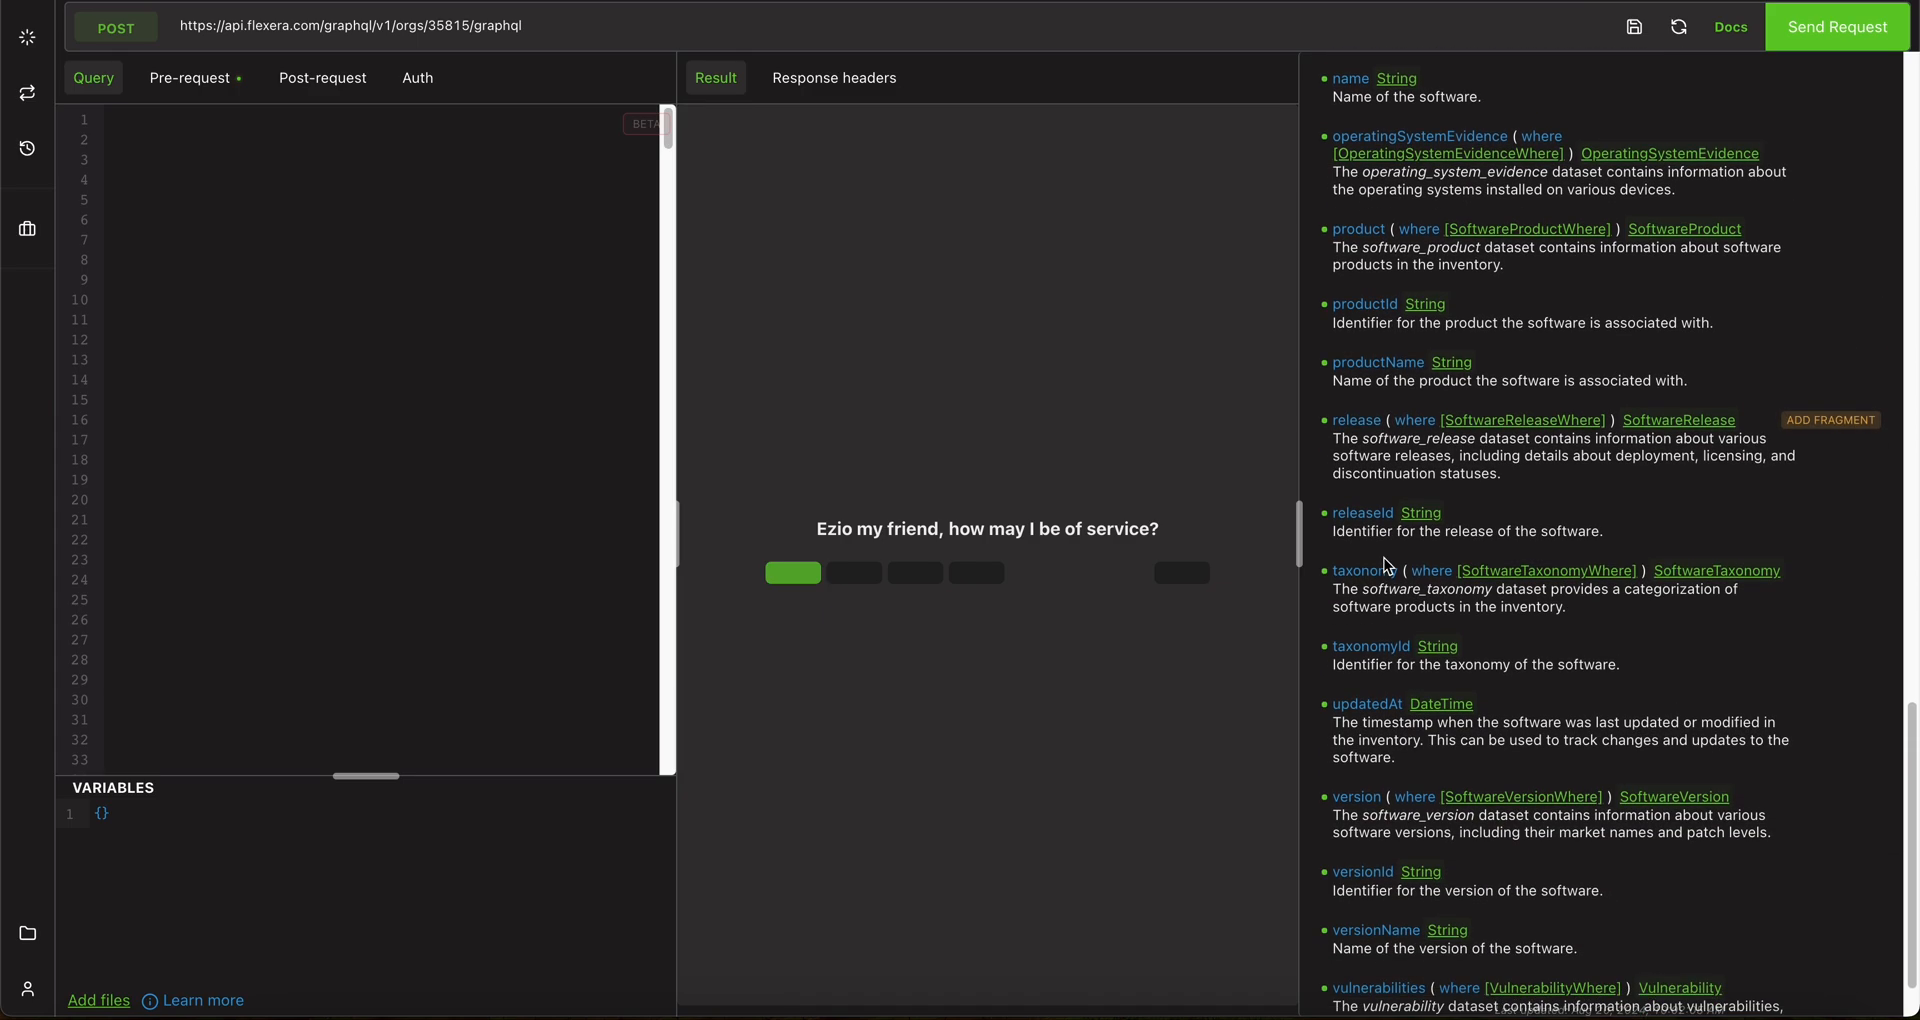
scroll(up, 3)
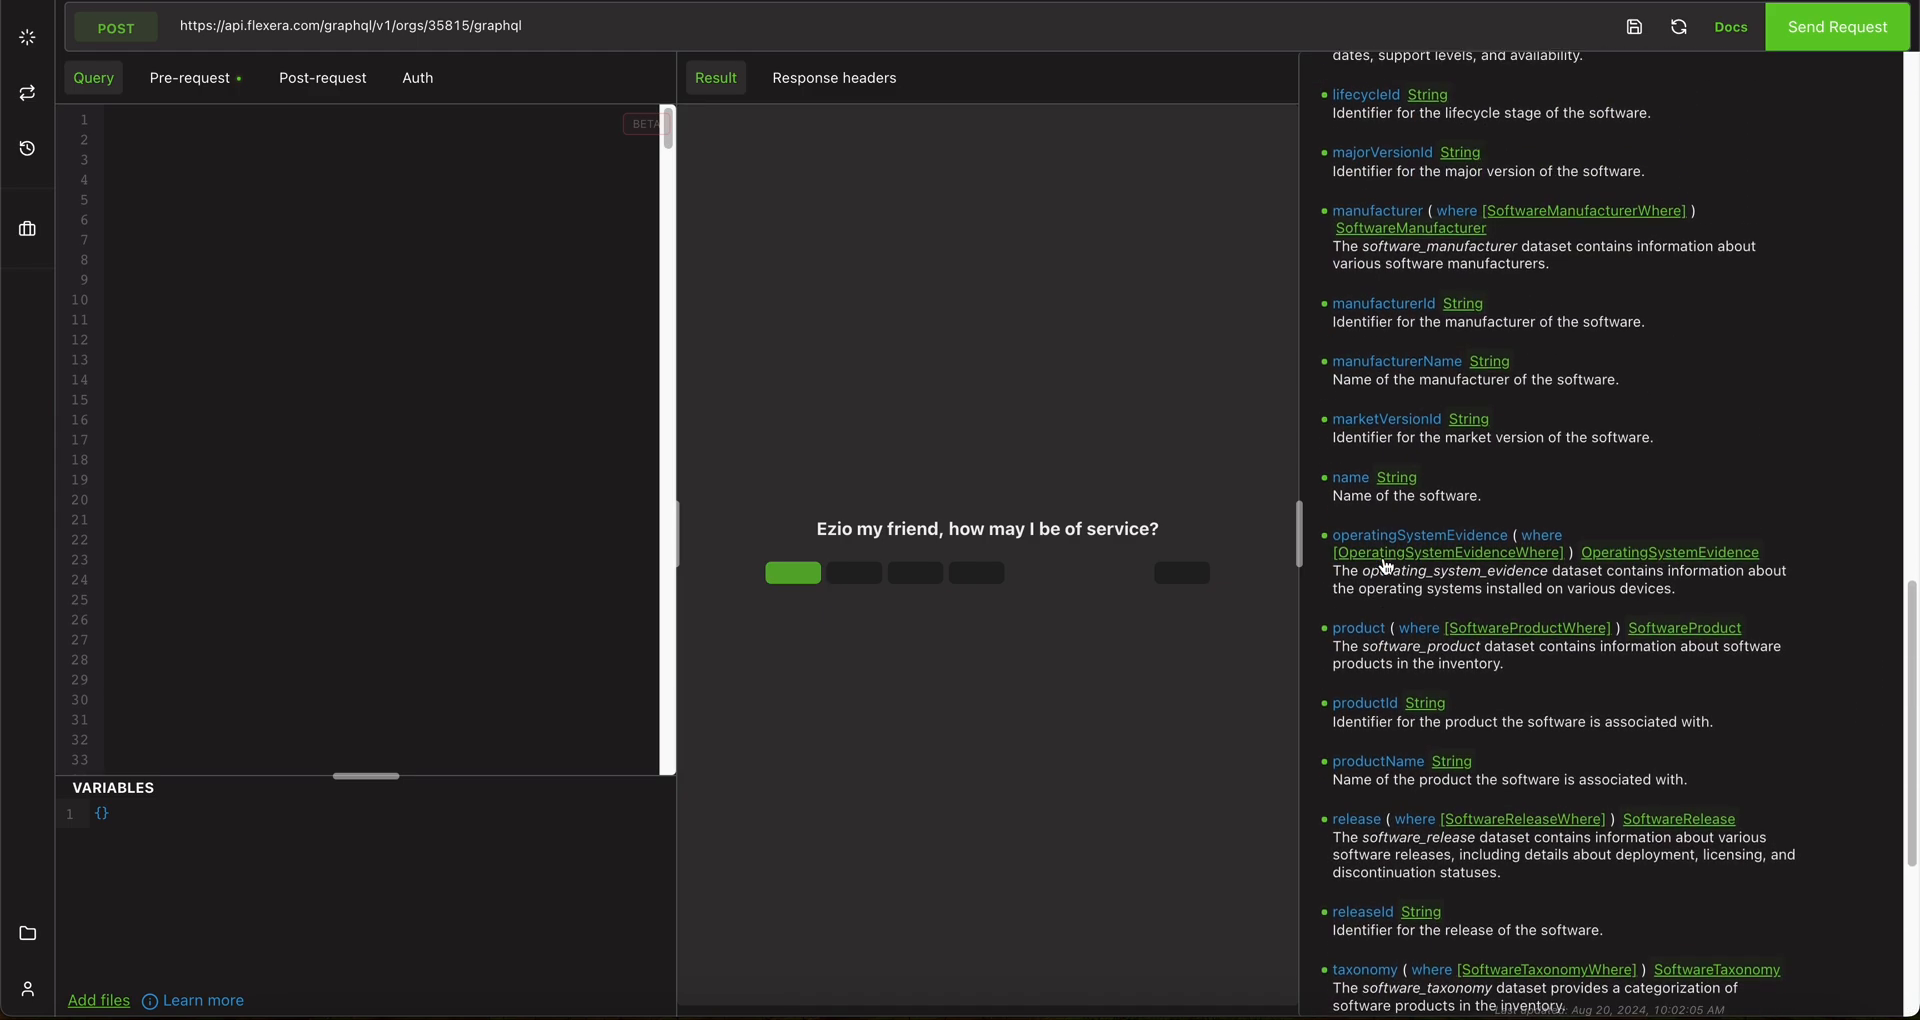
scroll(up, 3)
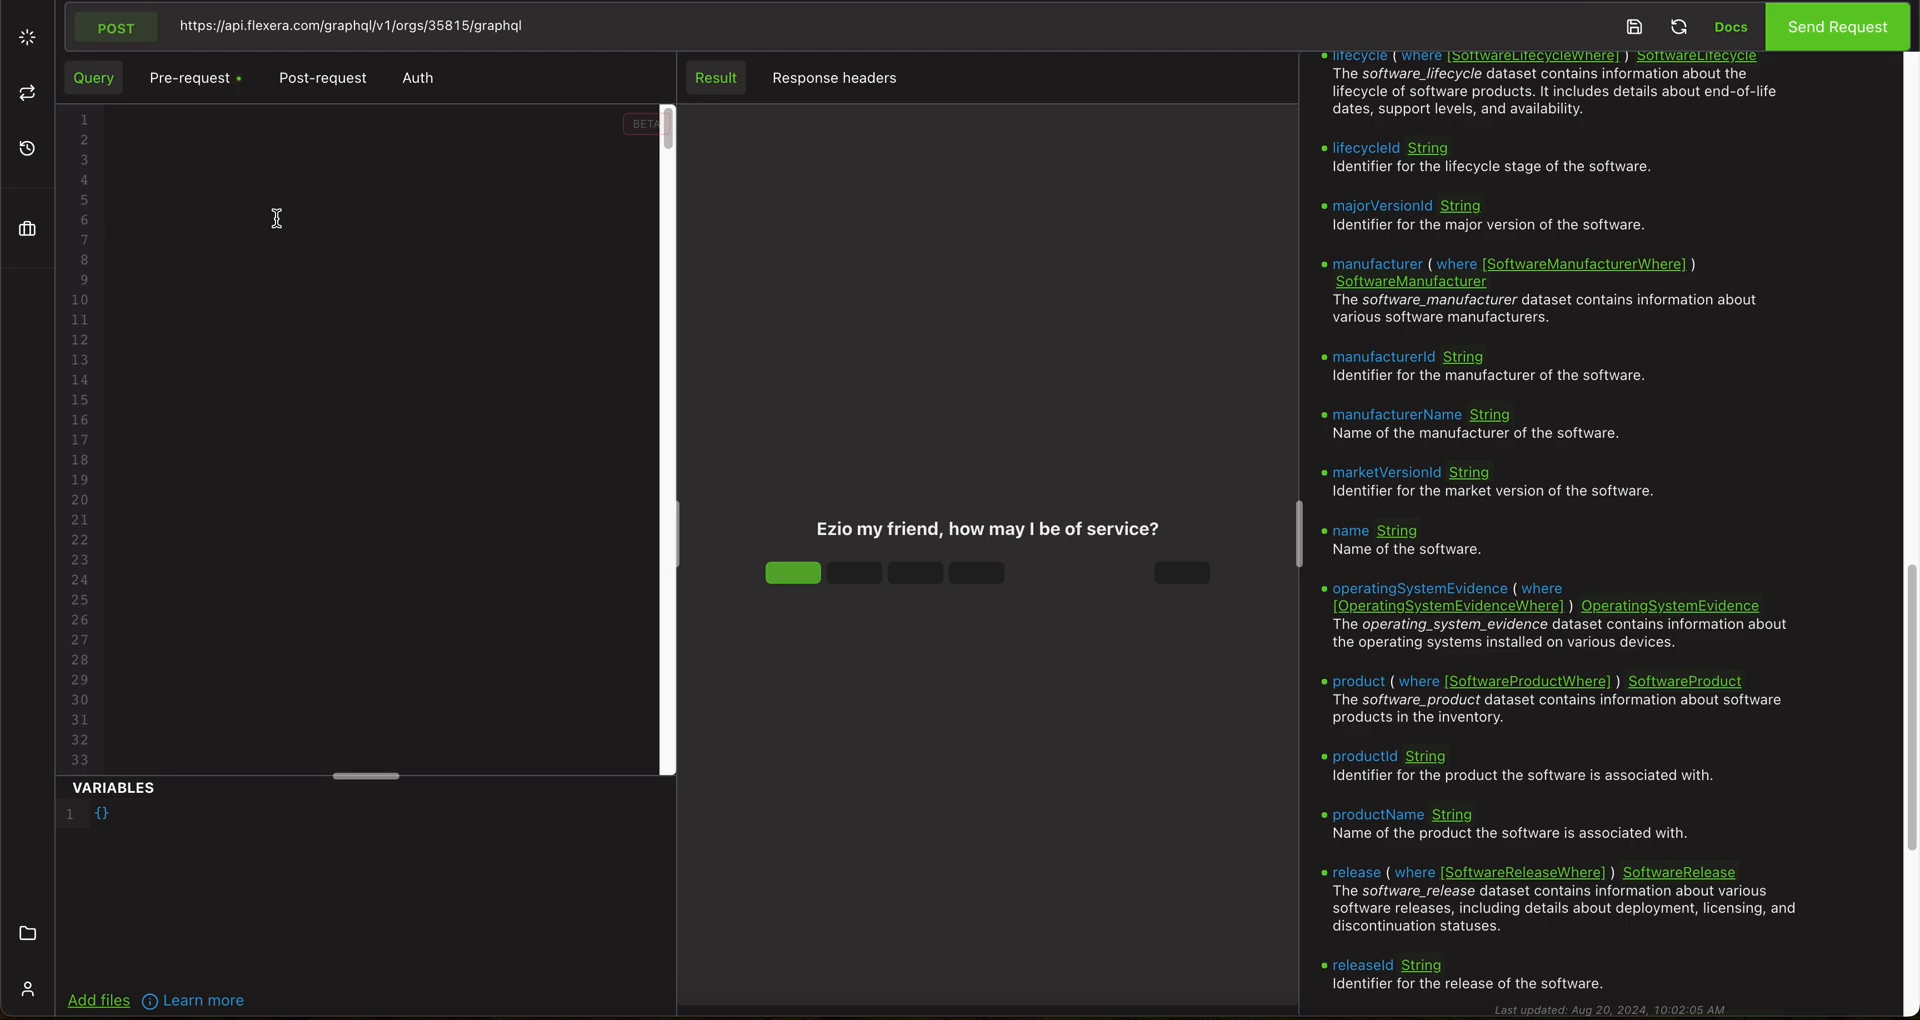
Start a devices query returning name, domain and serialNumber
text(query{})
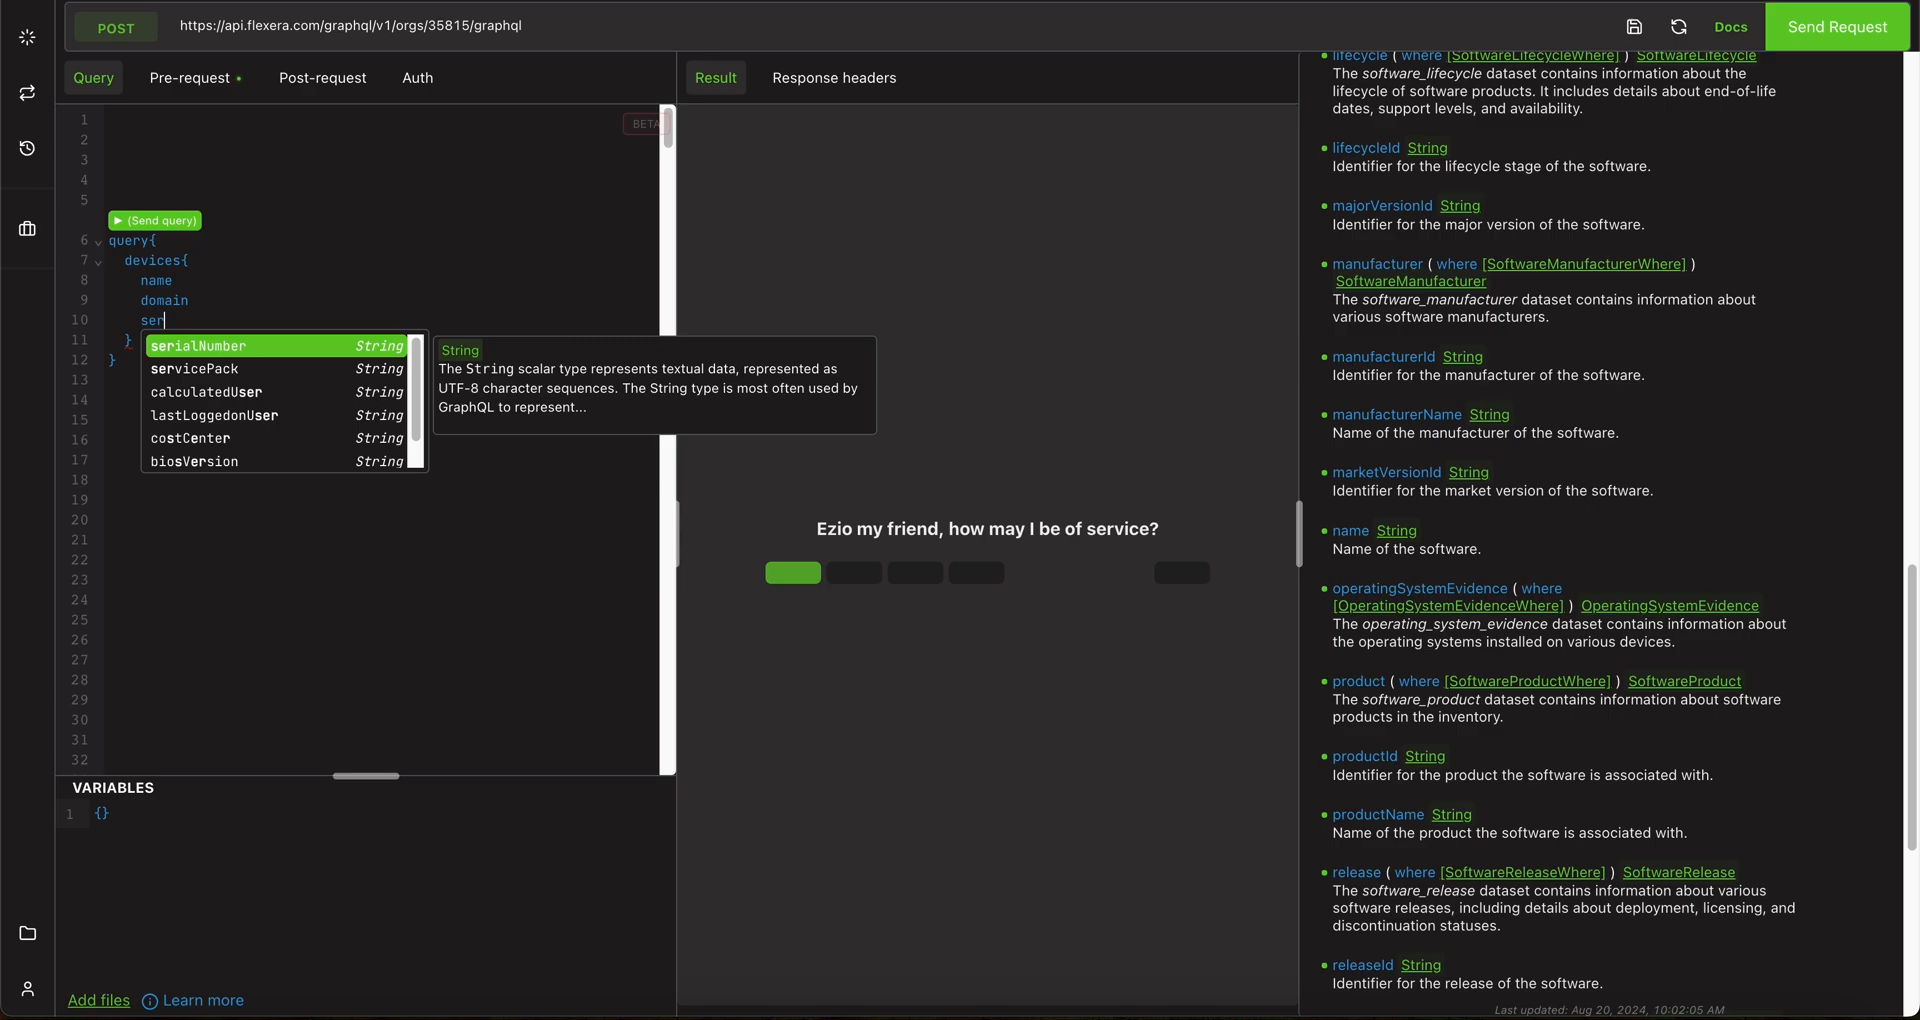
click(198, 346)
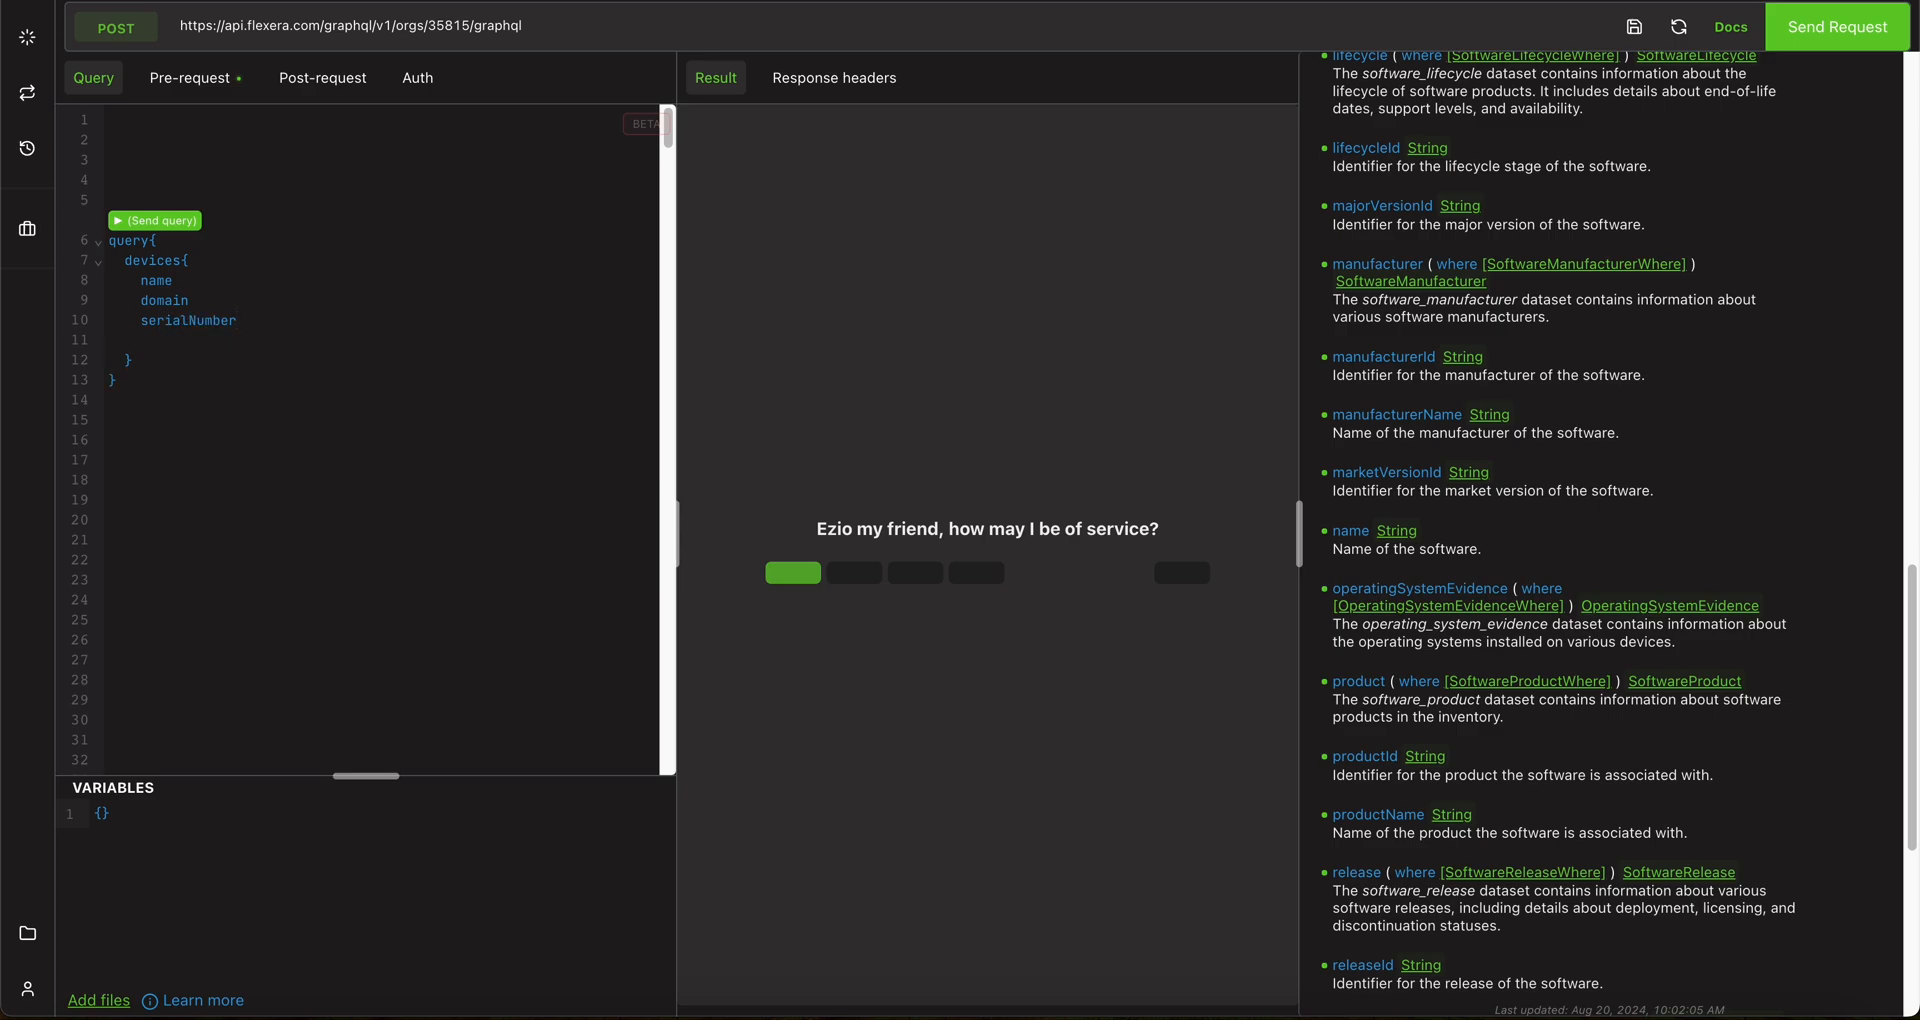
text(software)
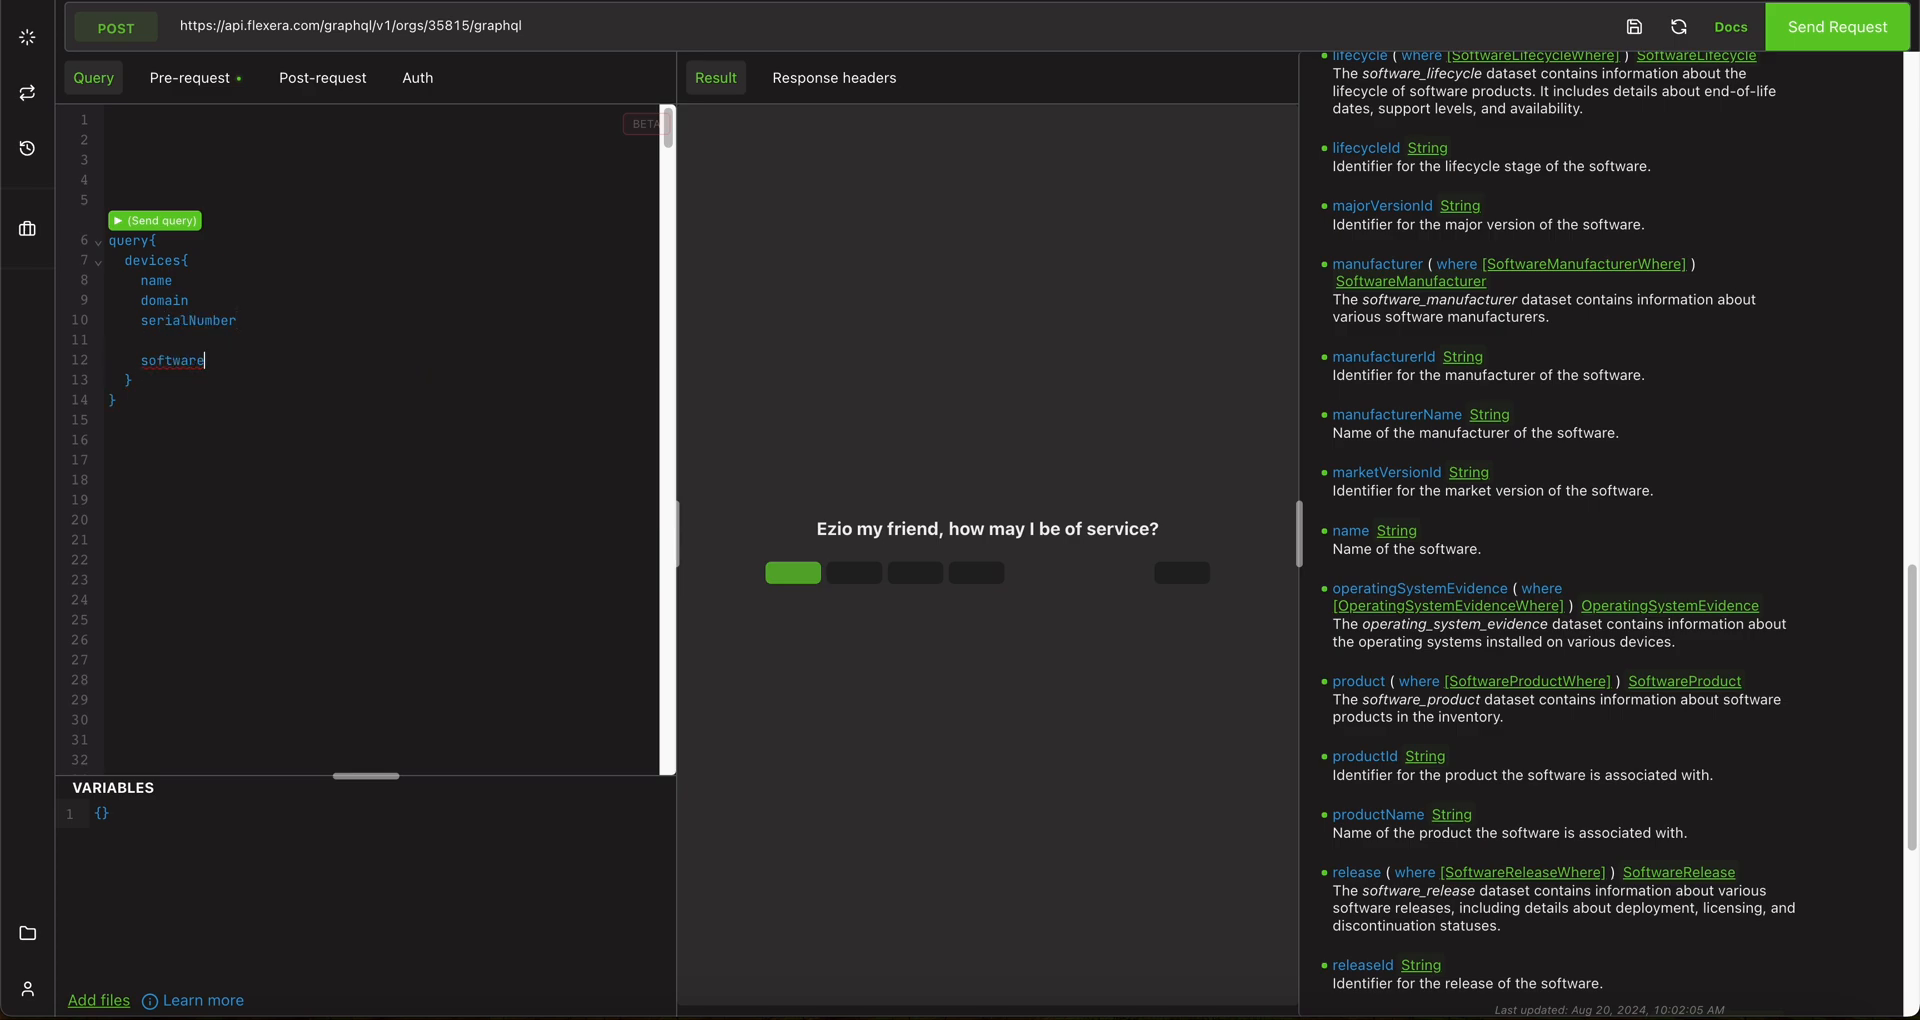
Add a software field filtered where name contains "sql server 2012"
text((where:{)
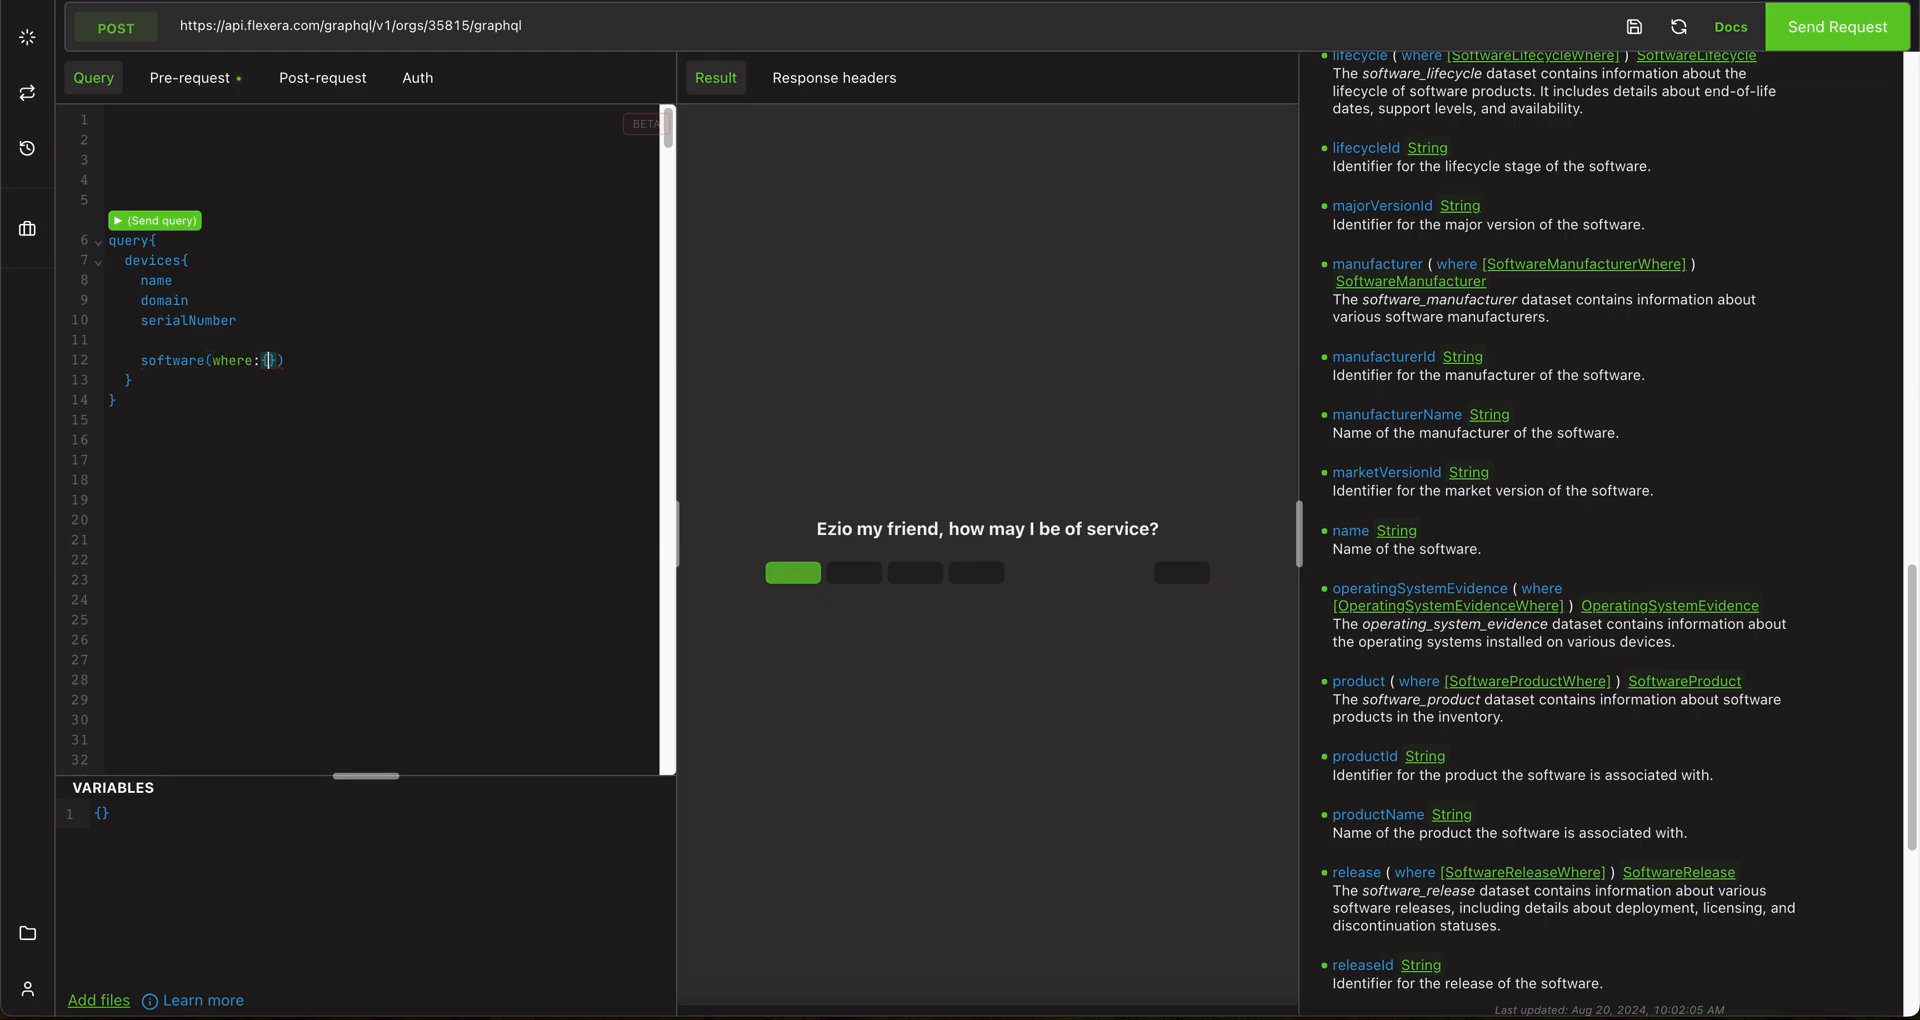
text(name:)
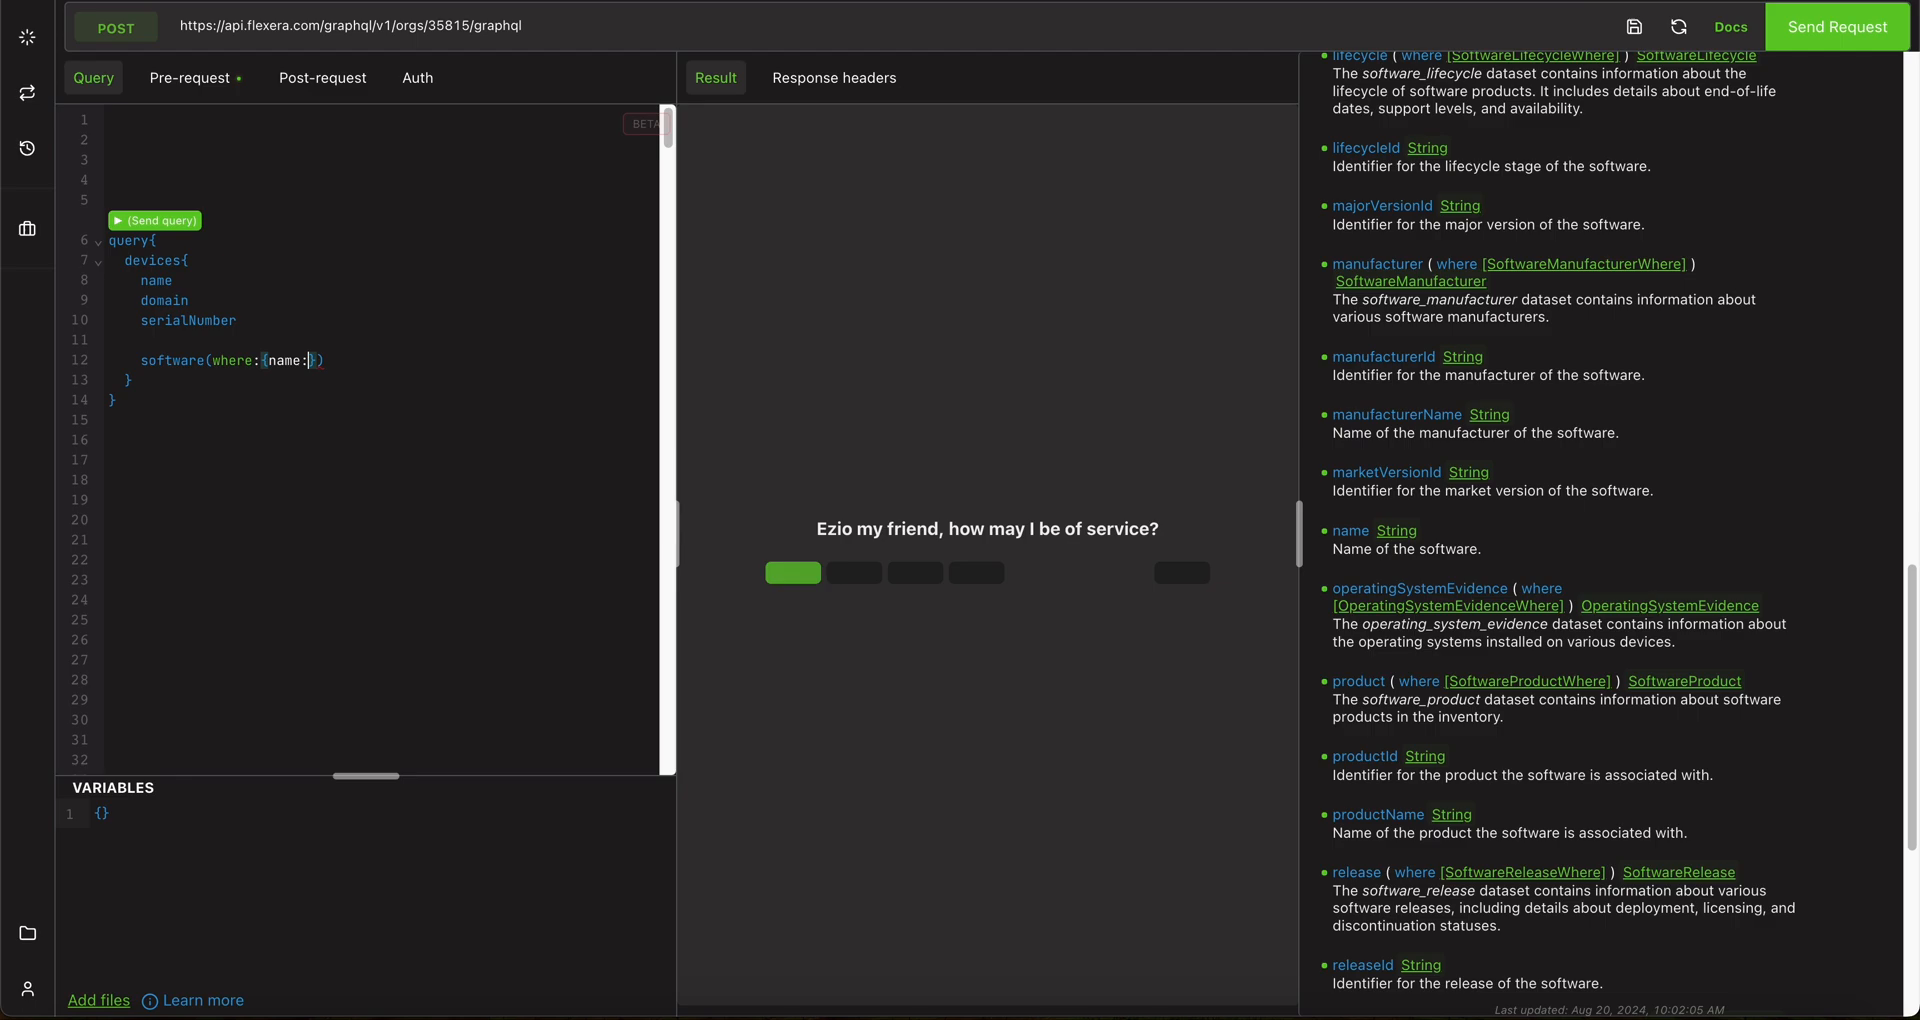
text(contains:{}})
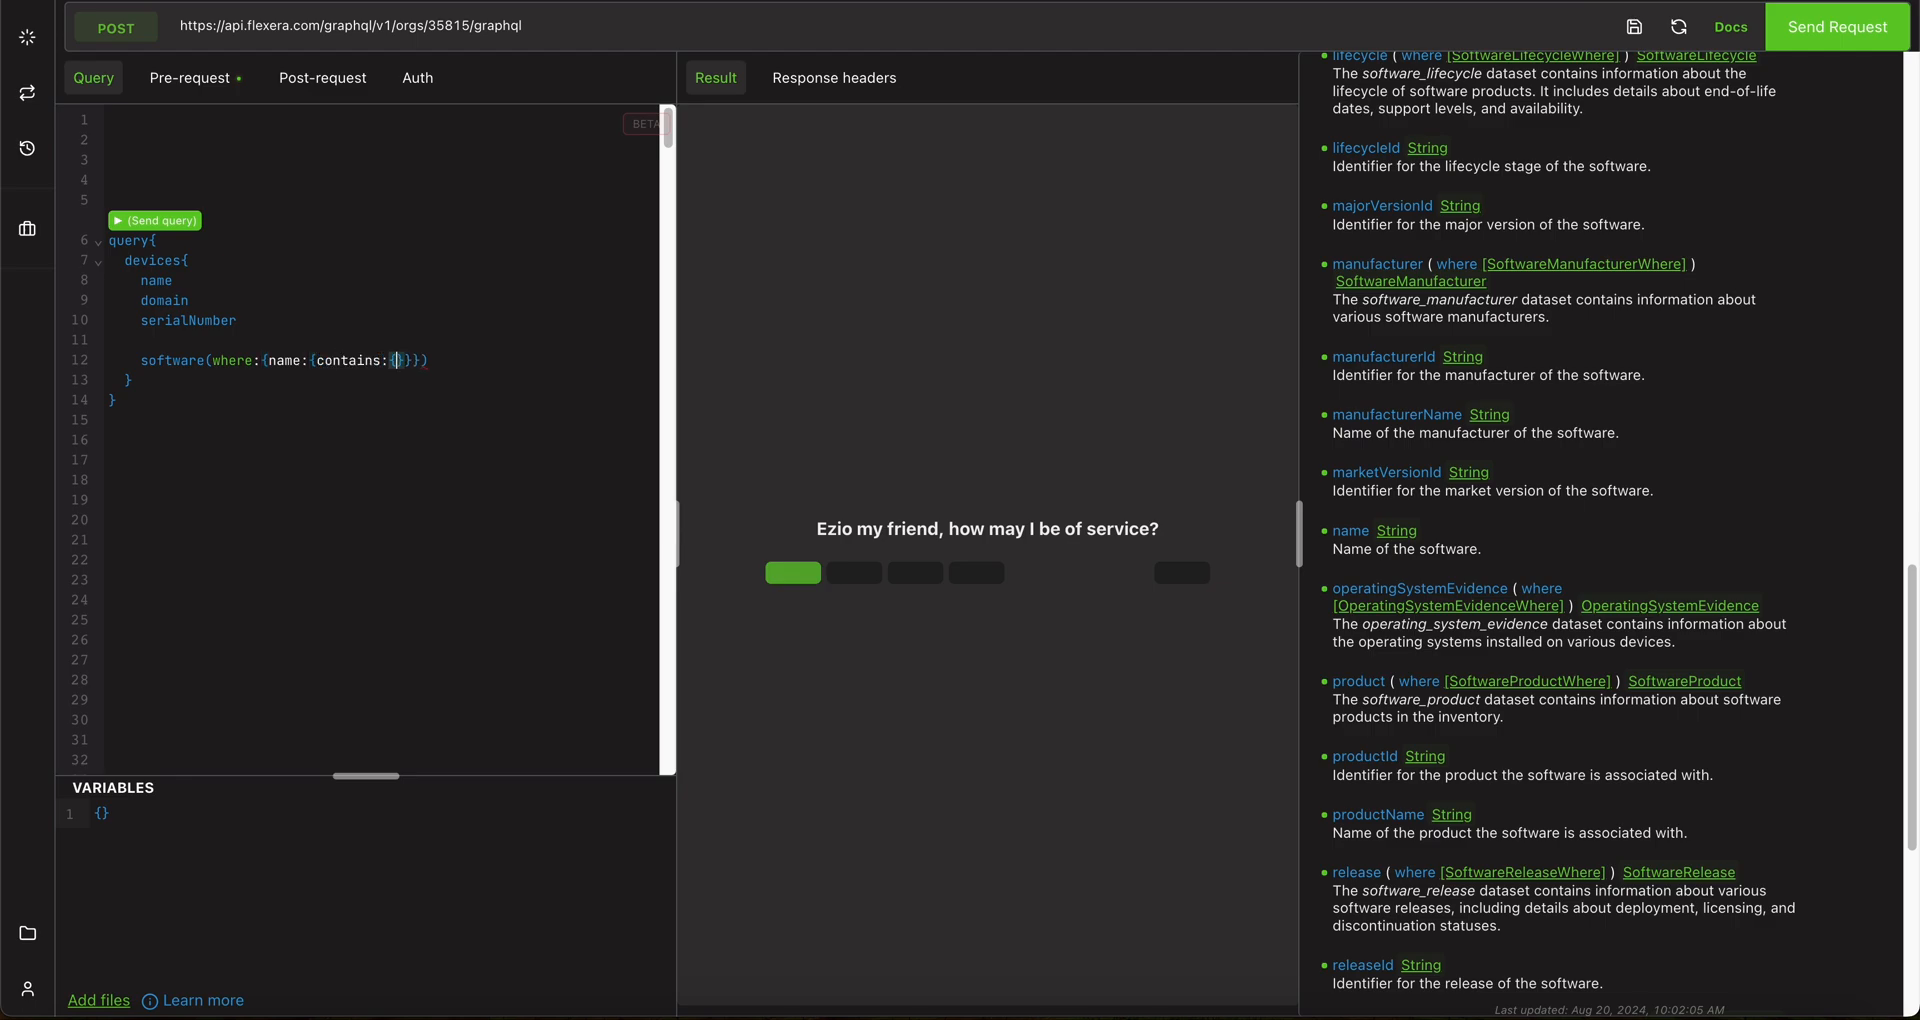
text("s)
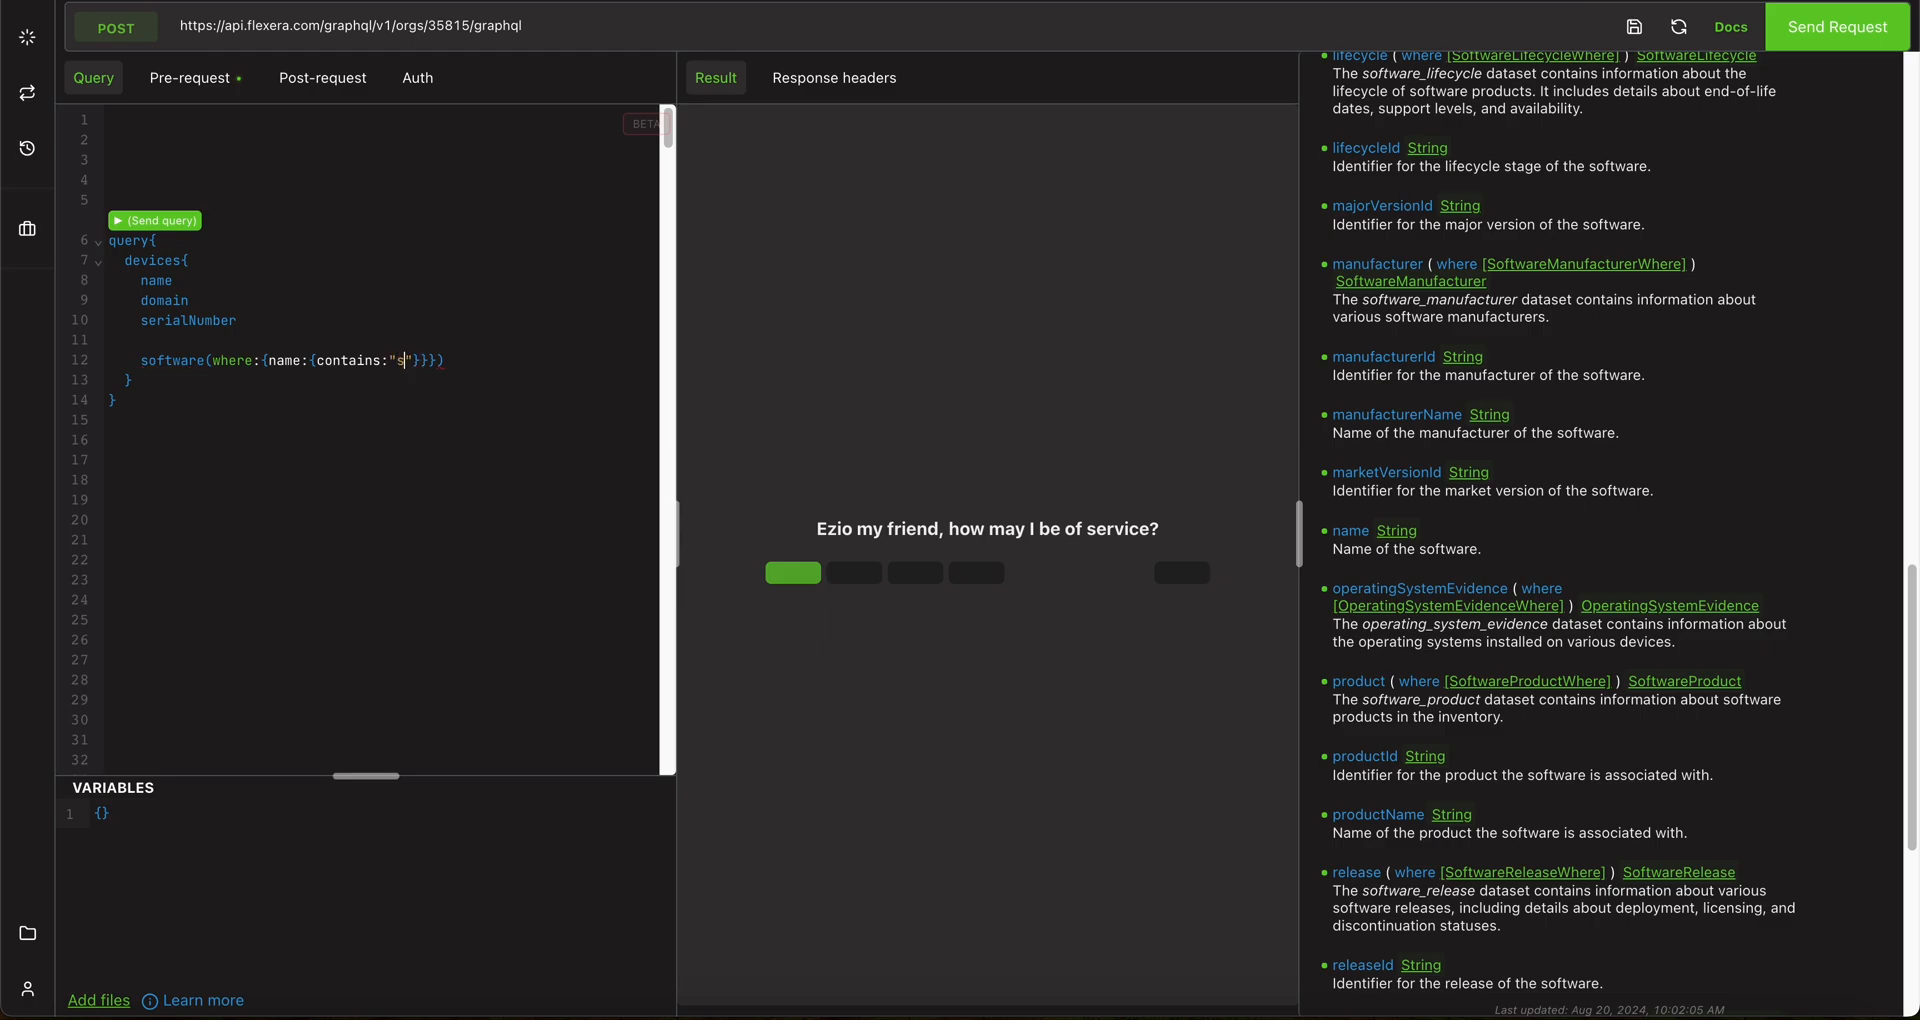
text(ql server 201)
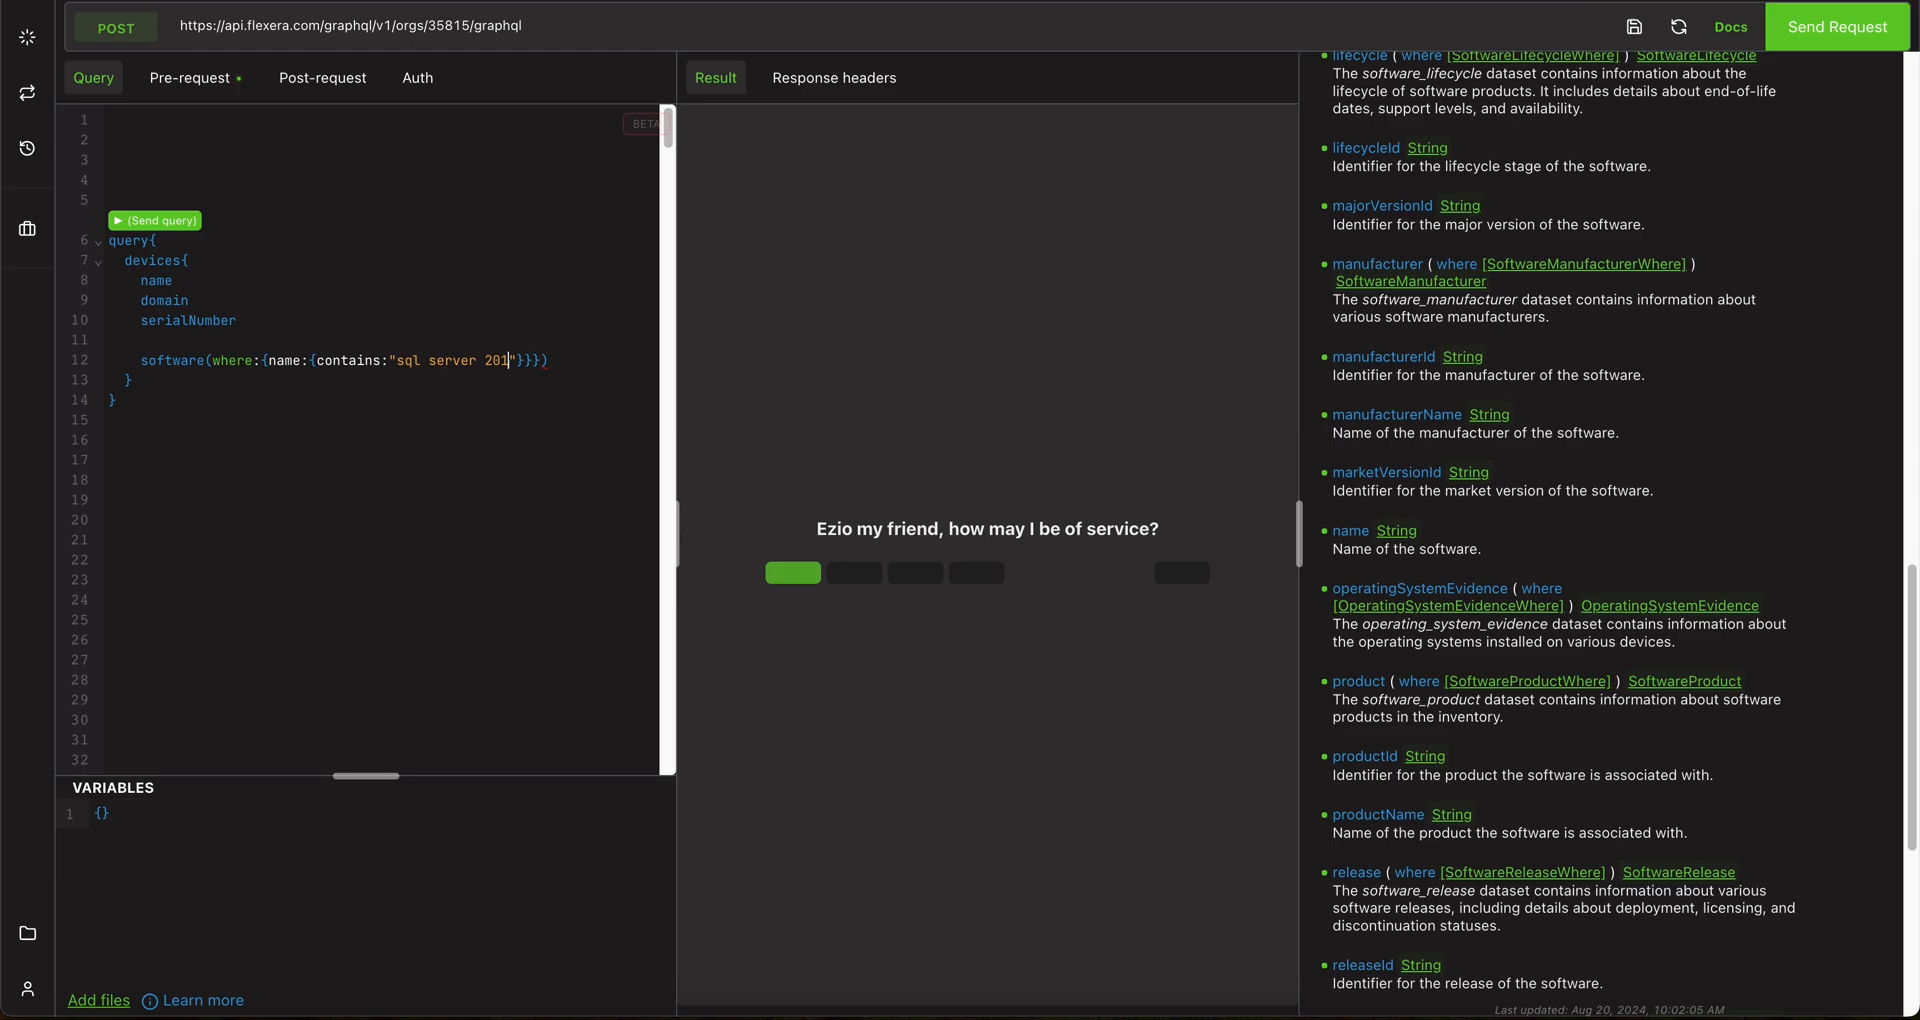
text(2)
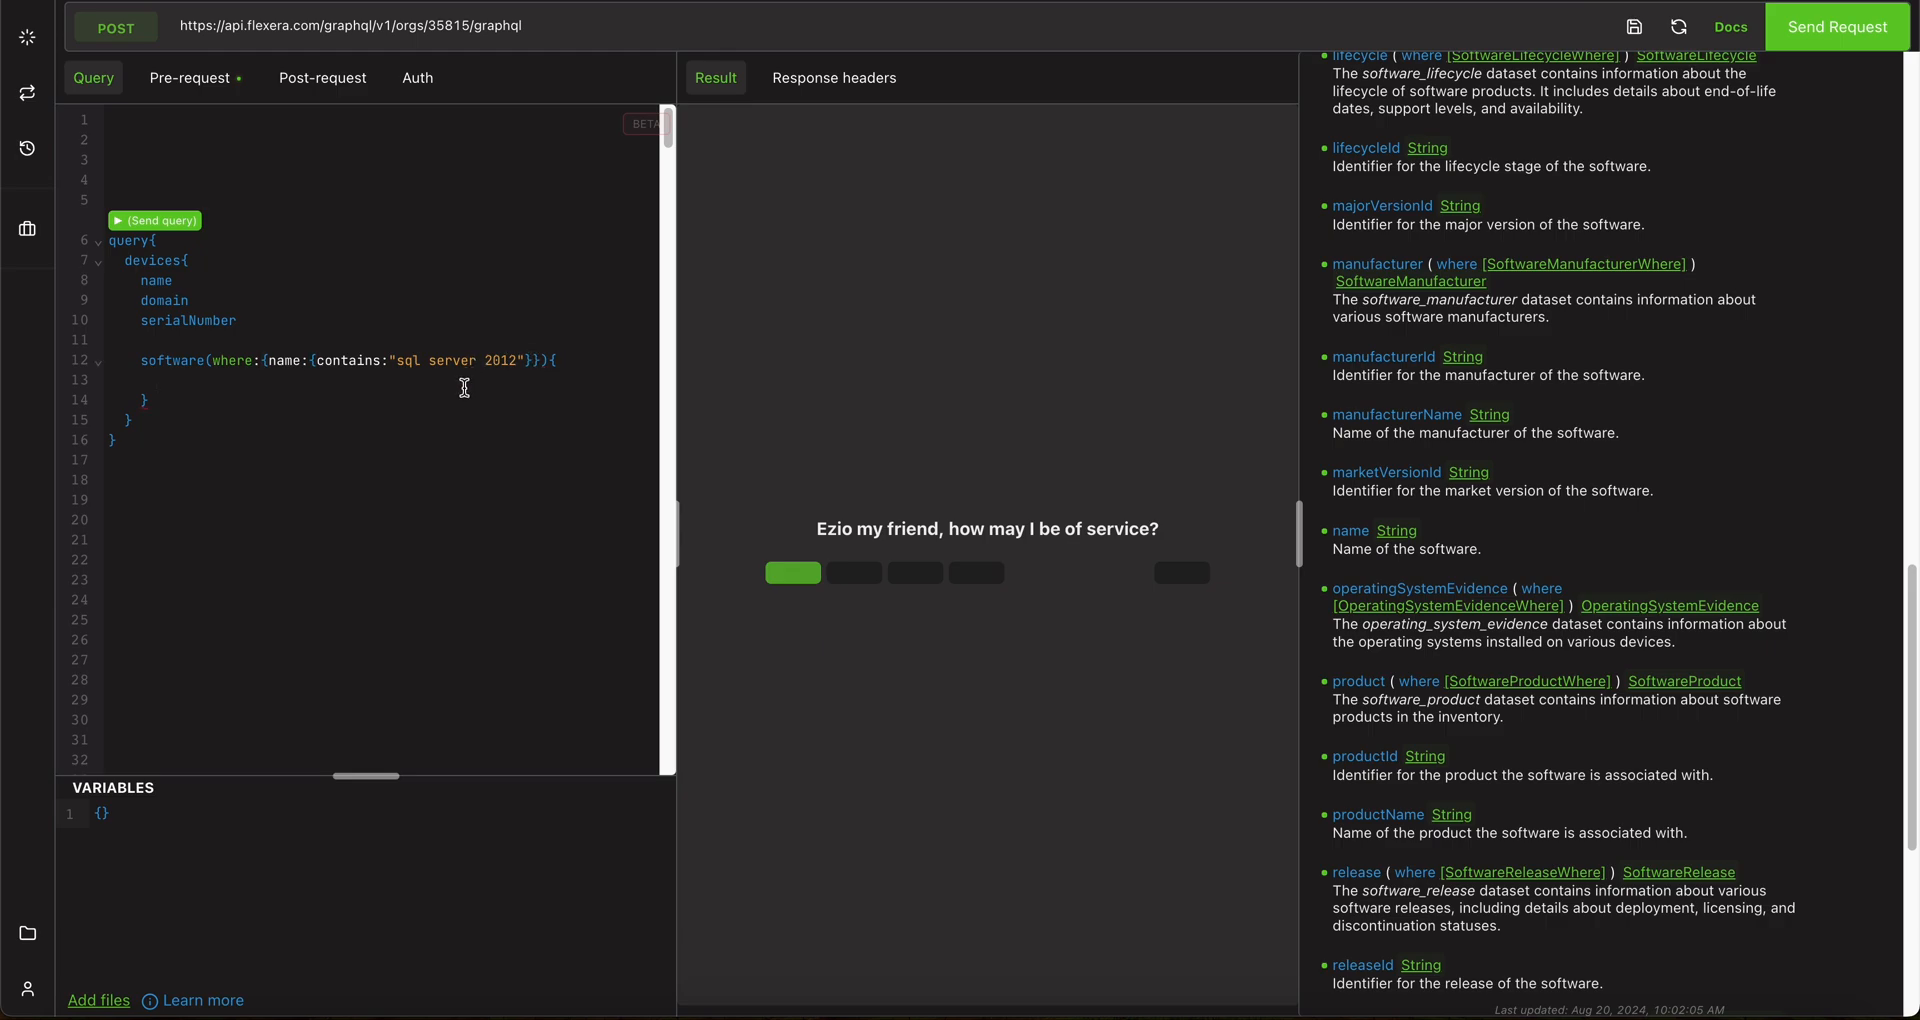
Request manufacturerName, productName and versionName inside the filtered software block
text(man)
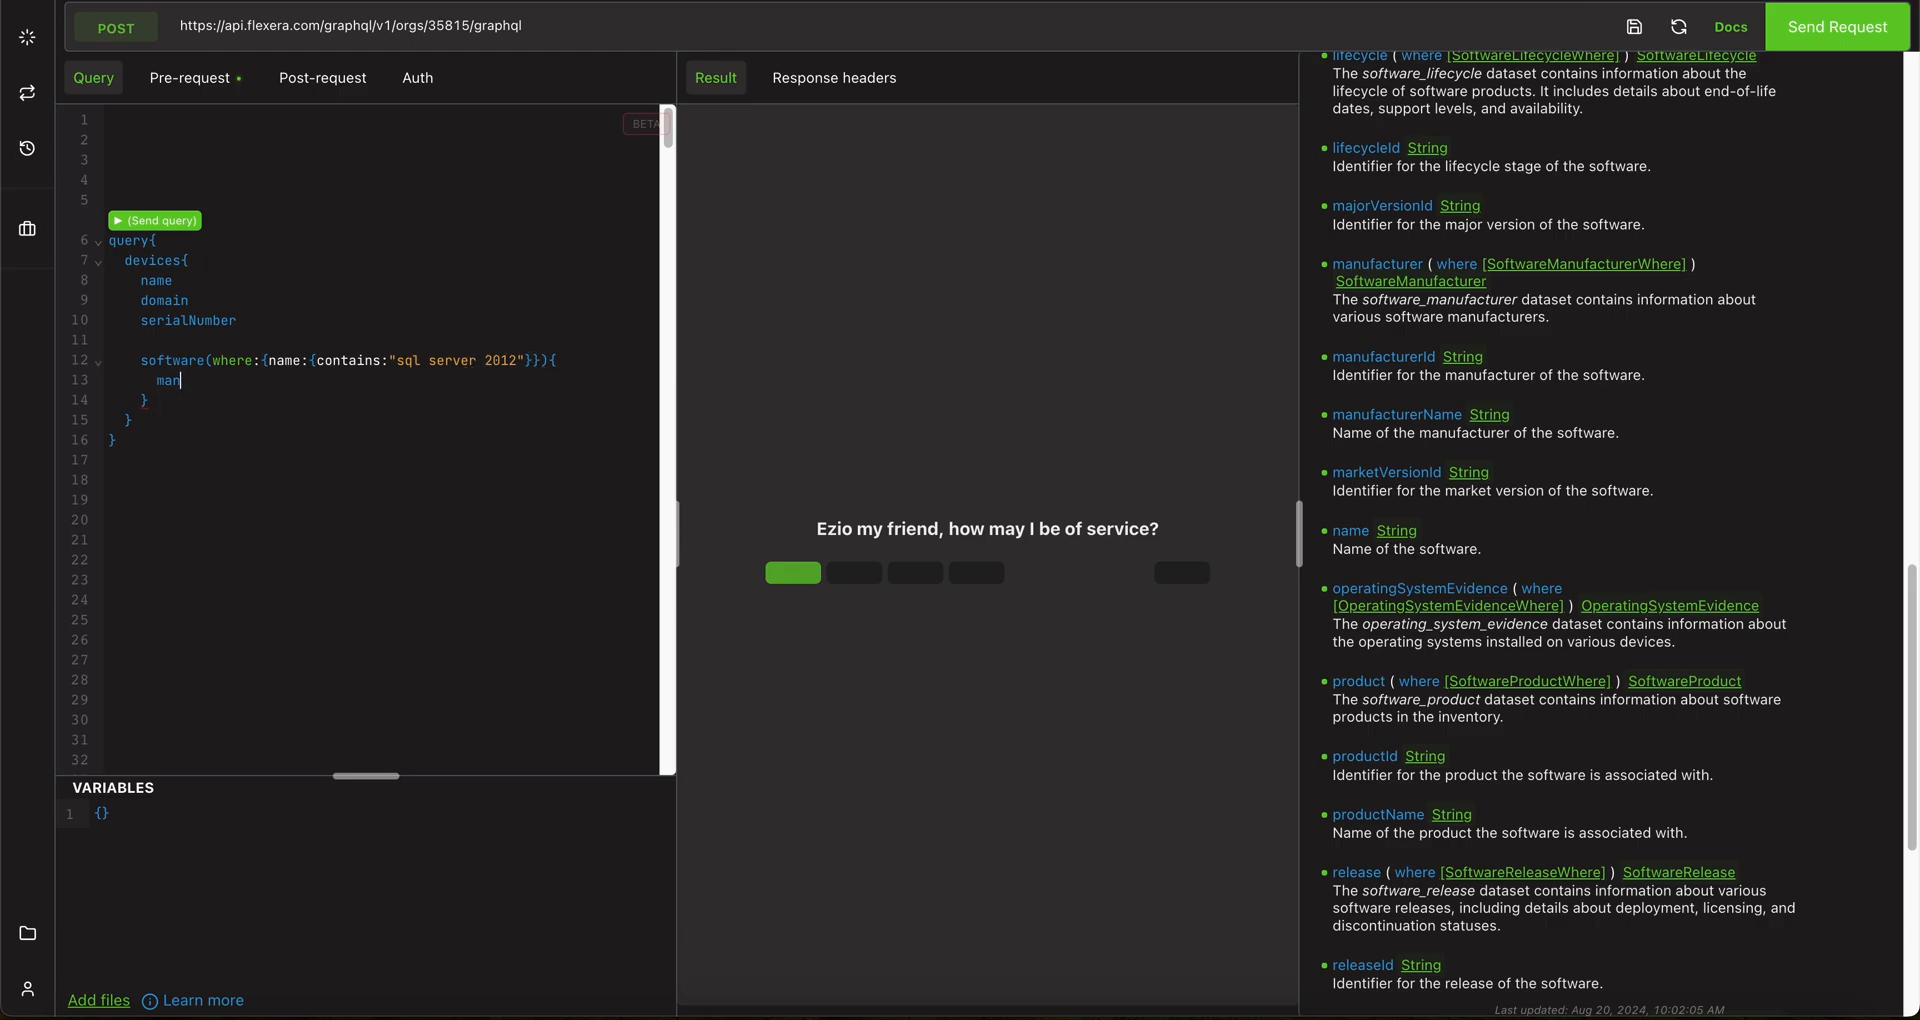
text(man)
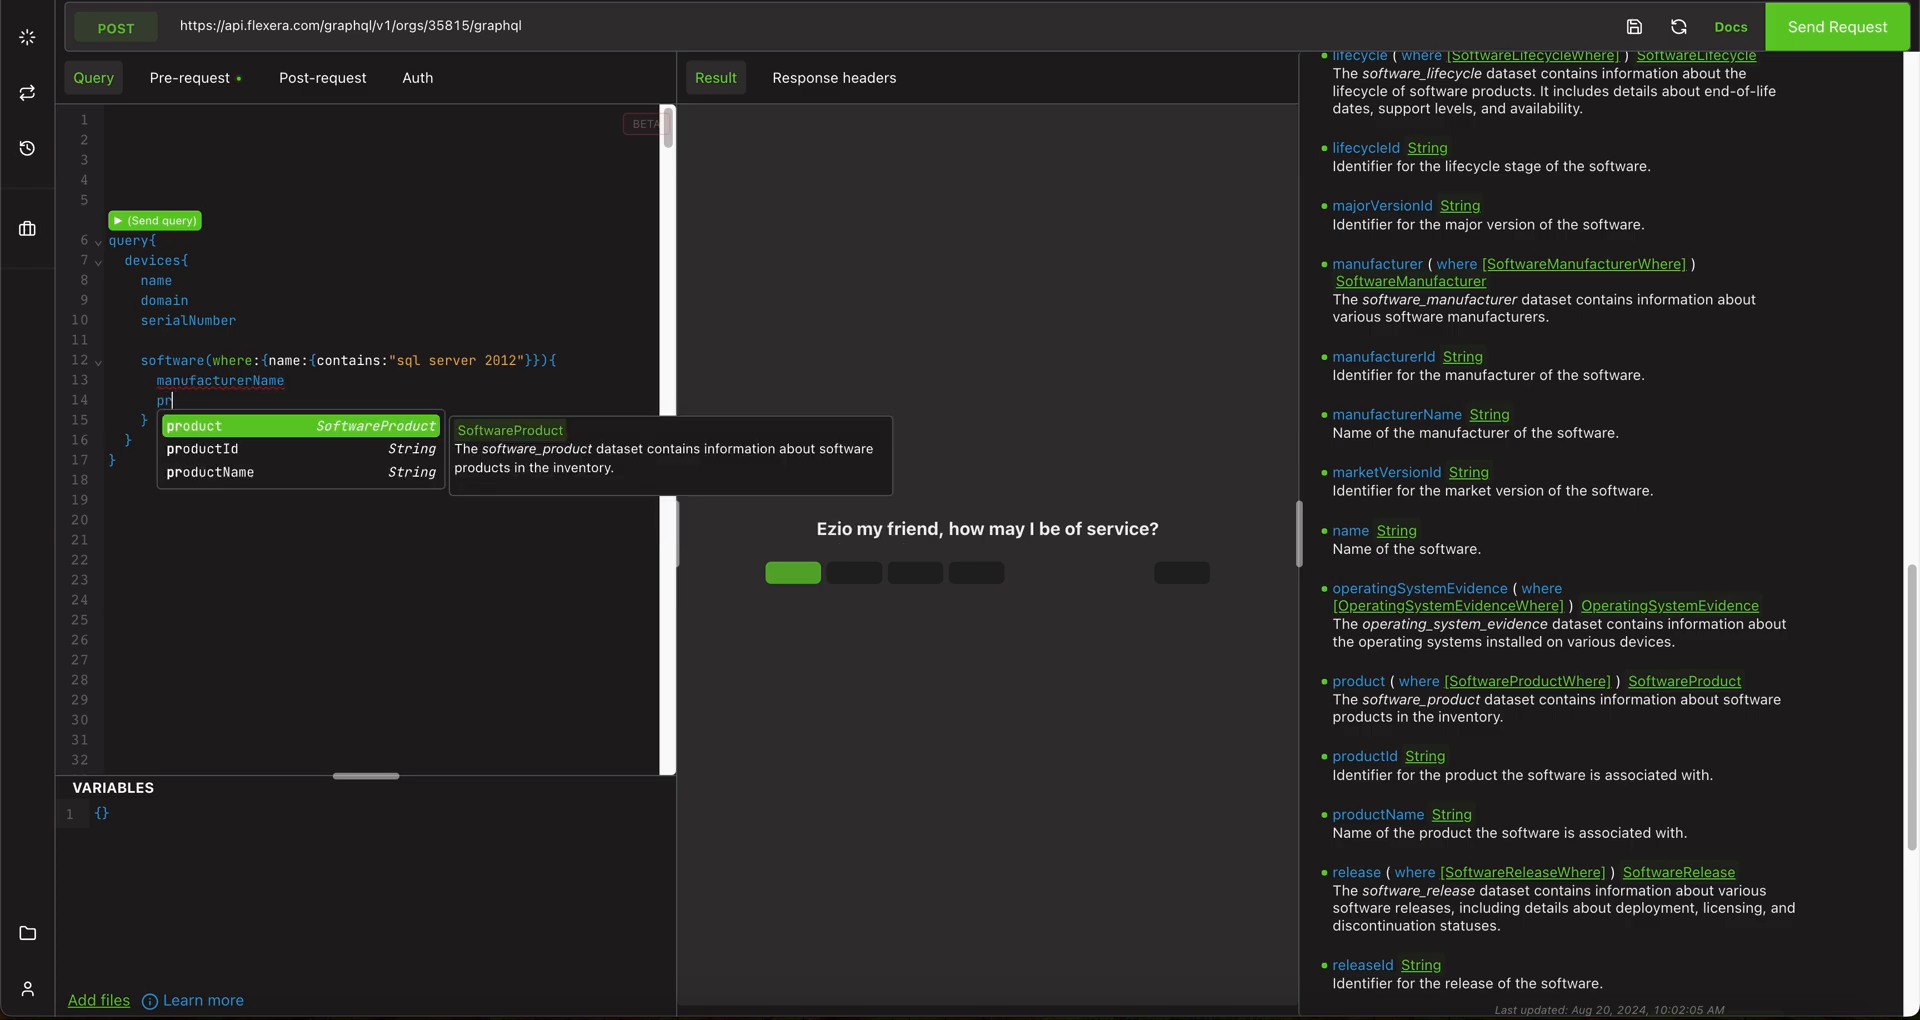
click(210, 472)
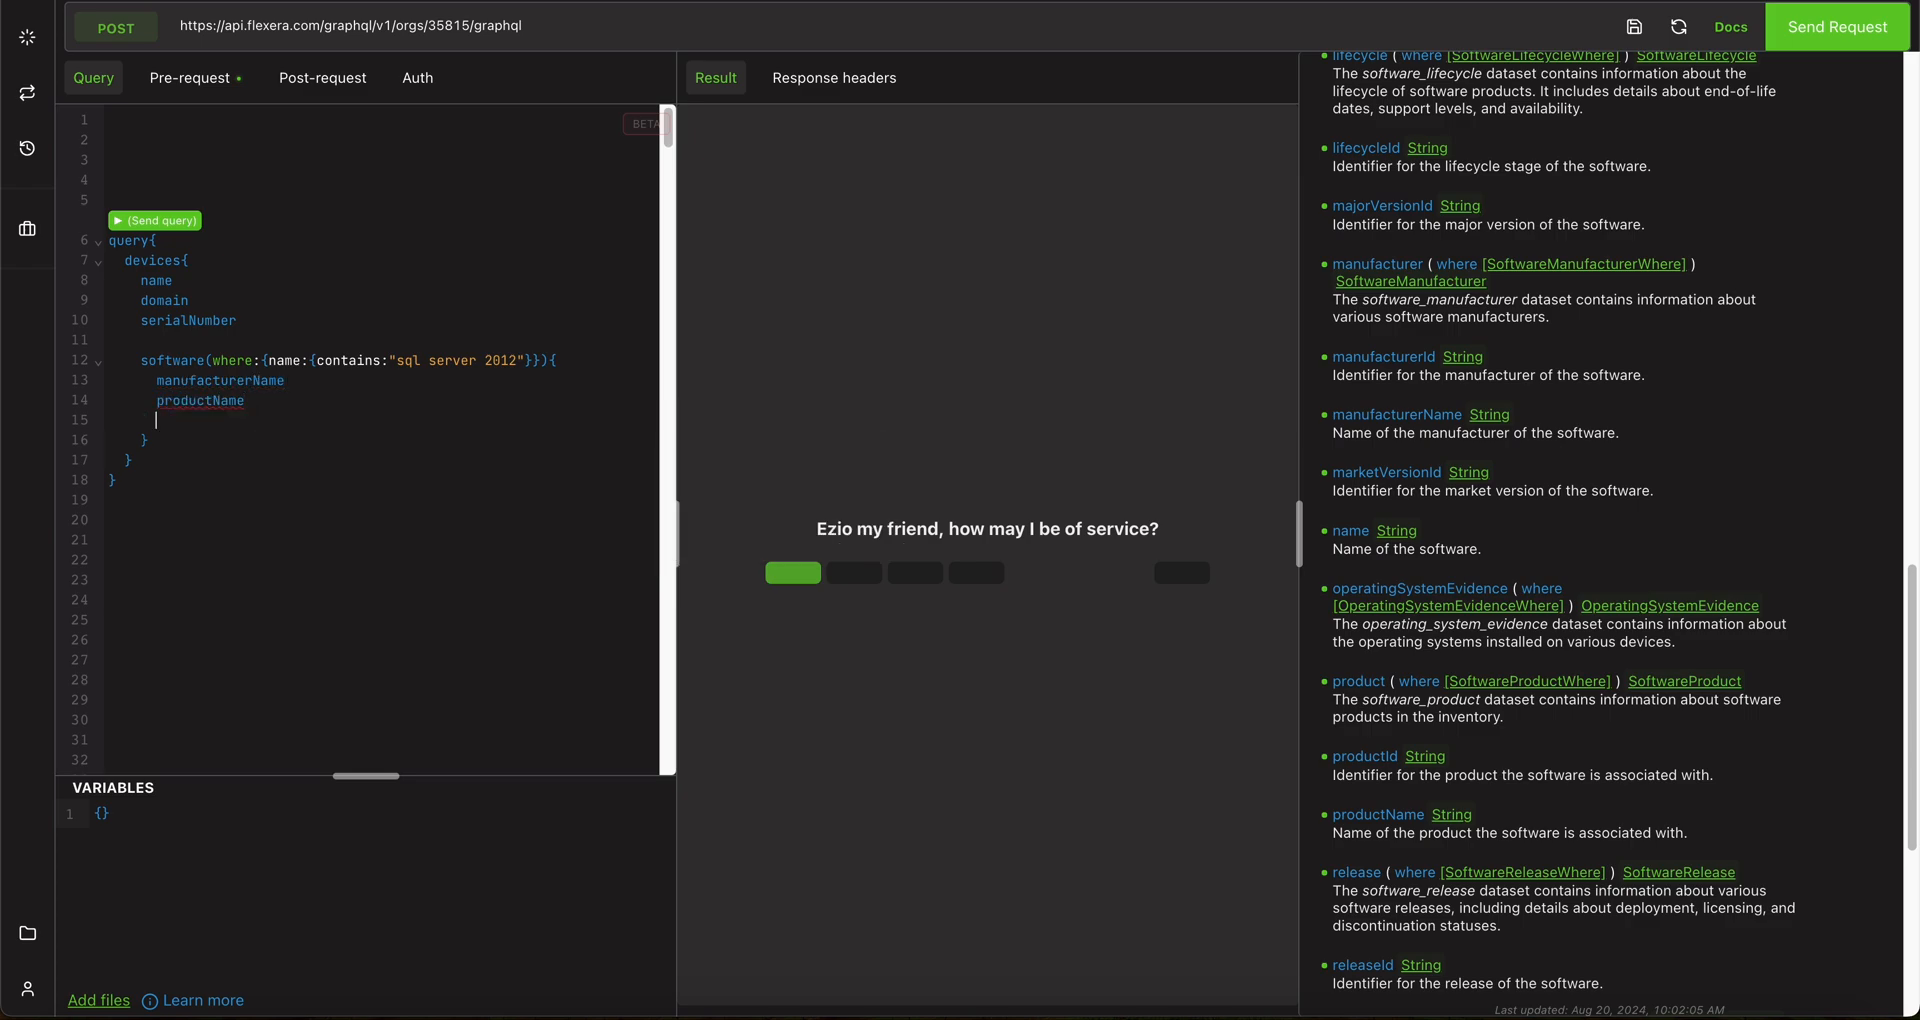
text(versionName)
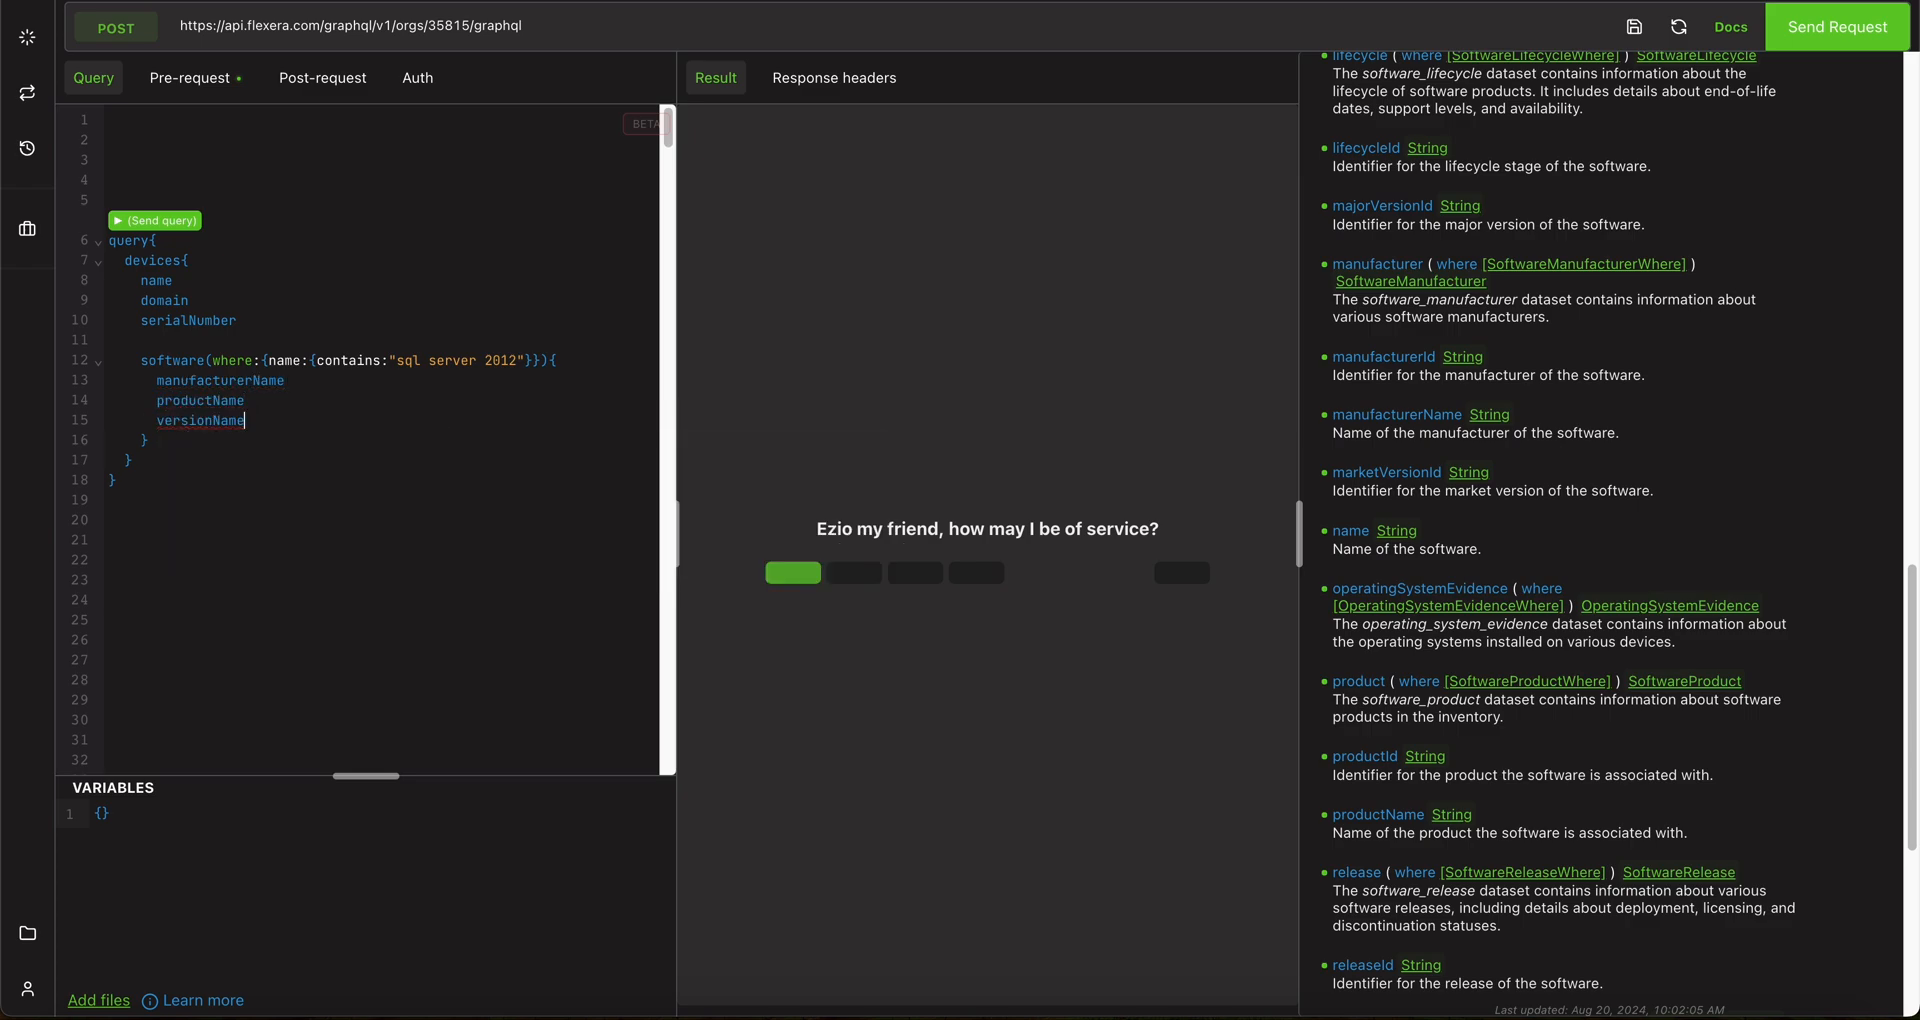
text(le)
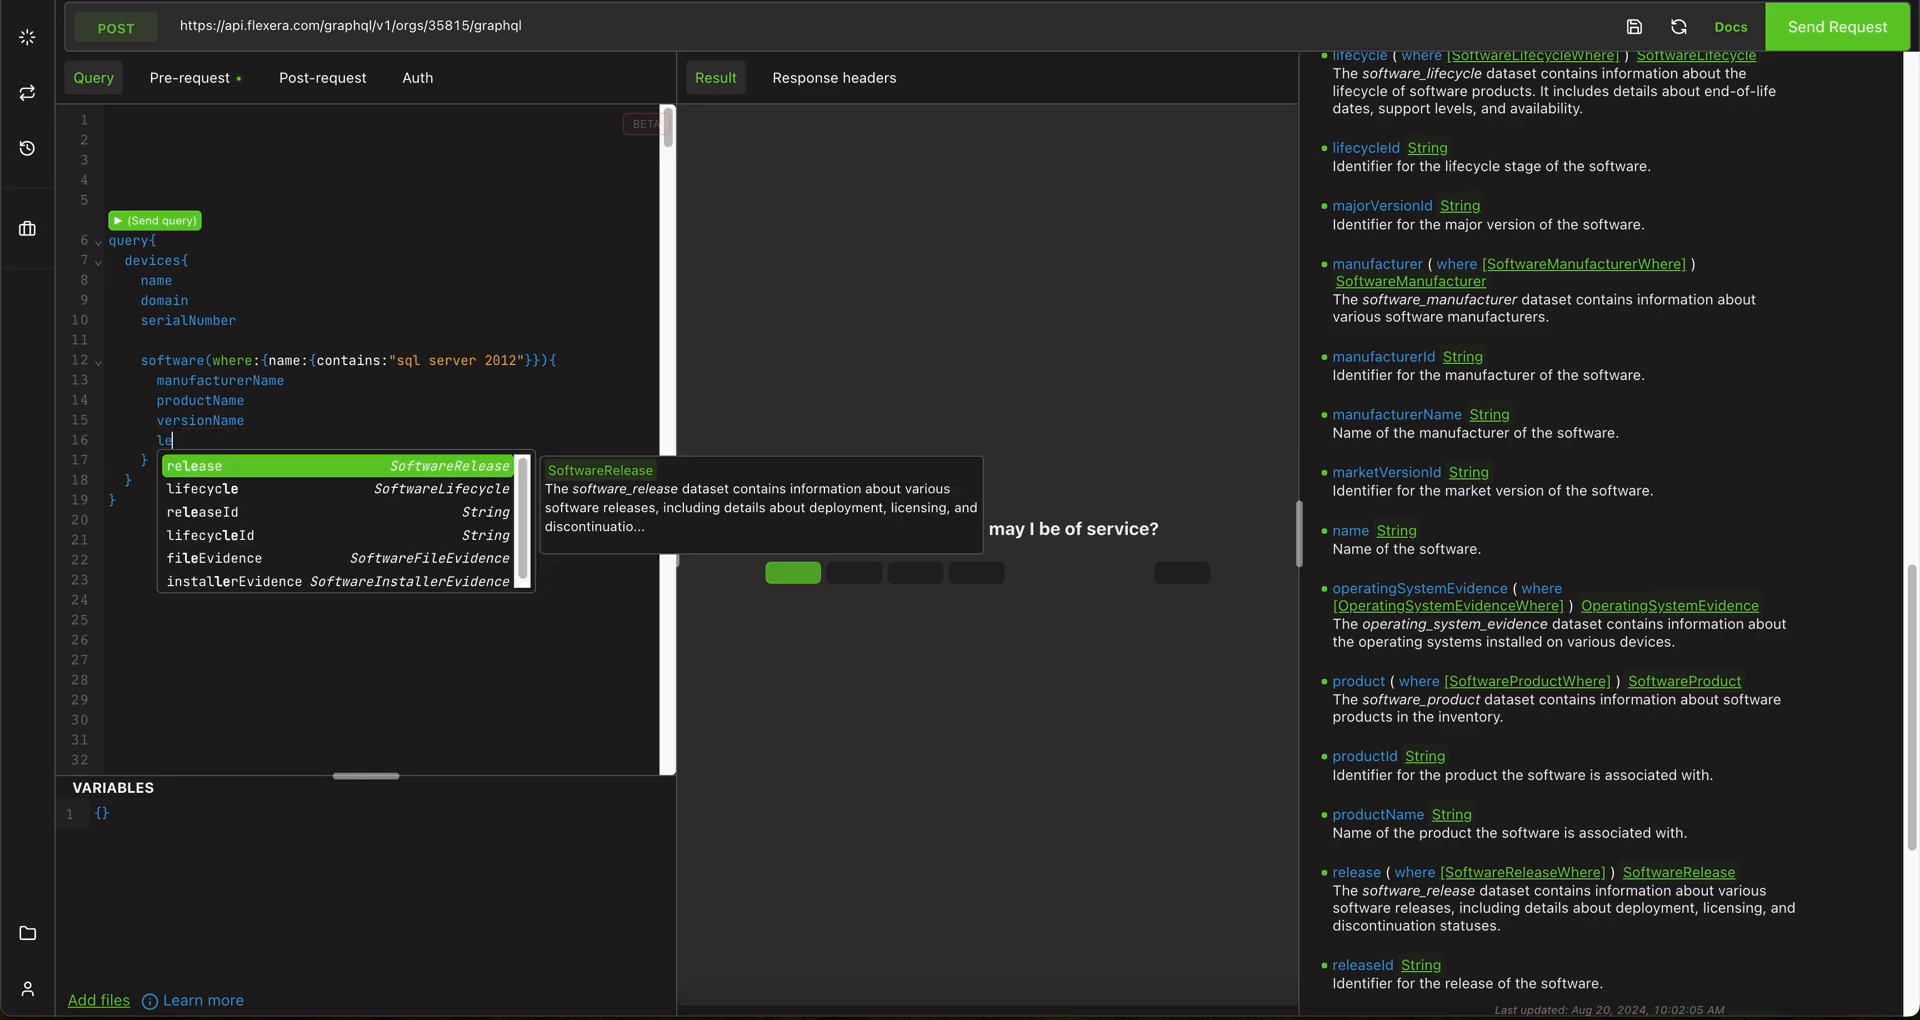
click(202, 487)
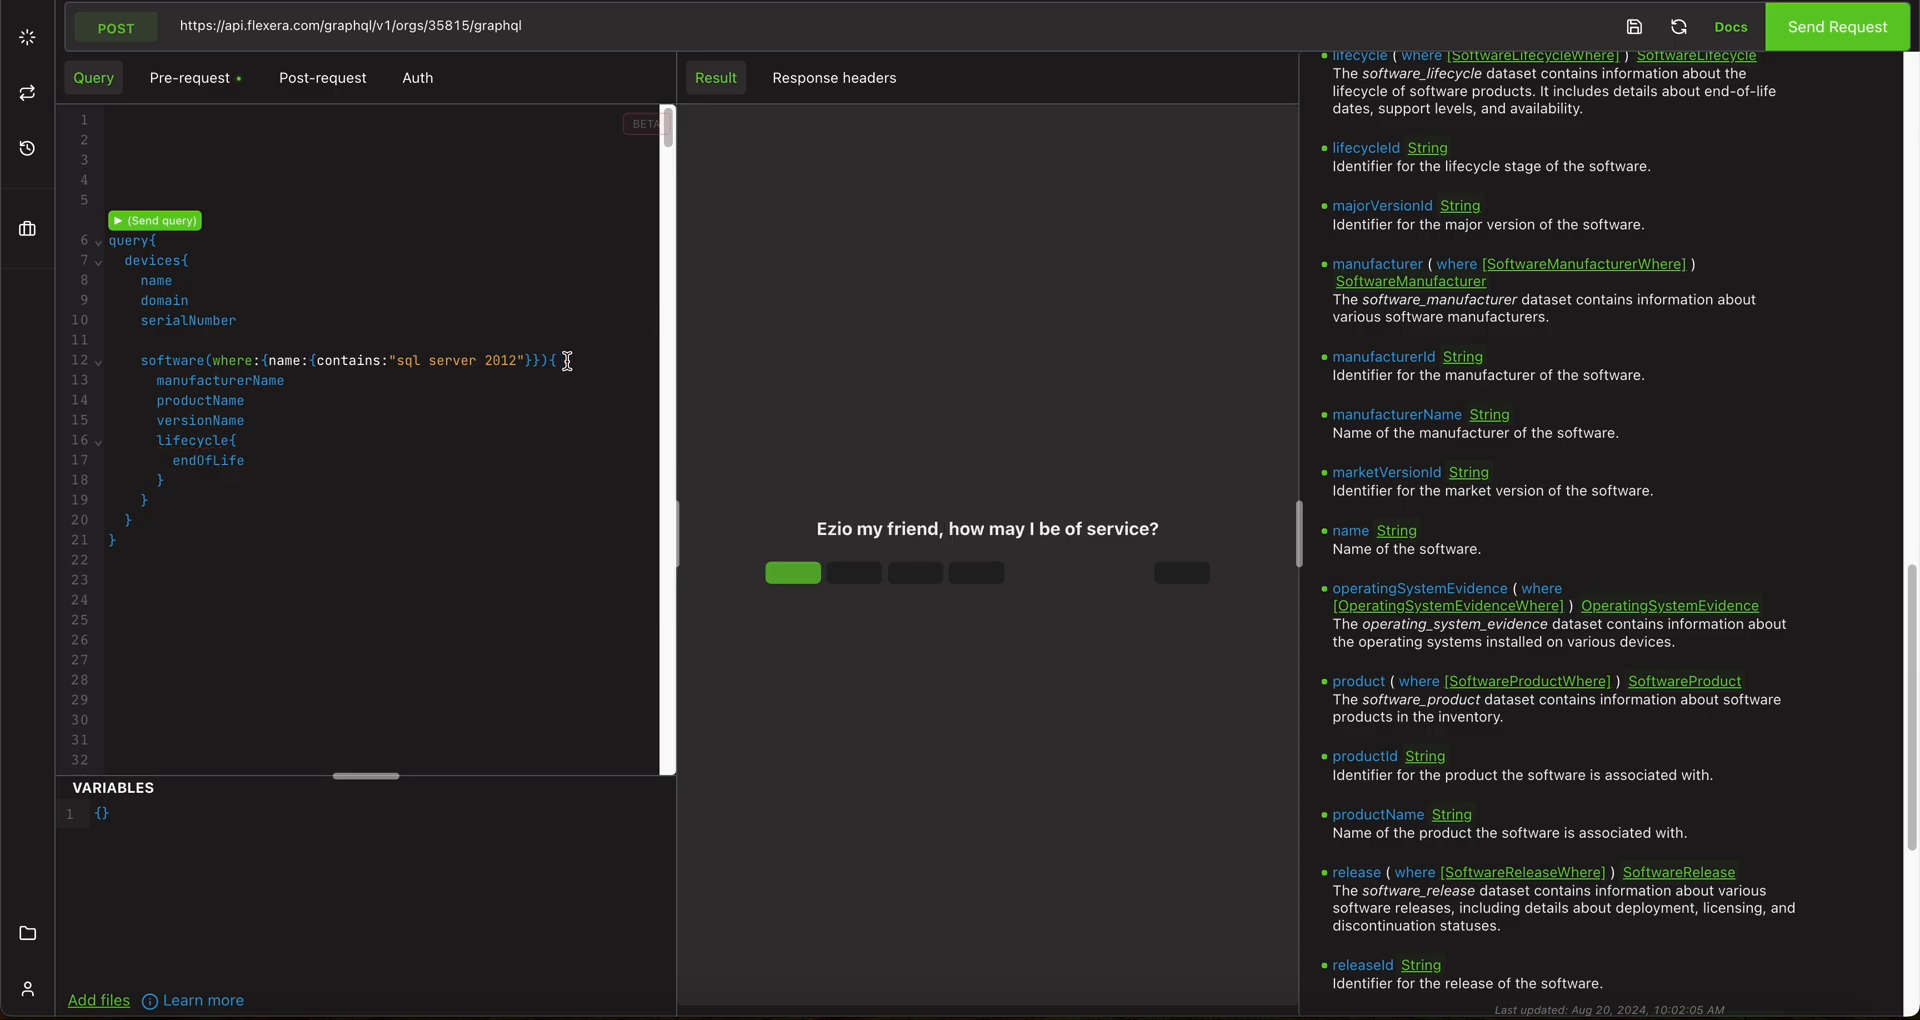
mouse_move(754, 398)
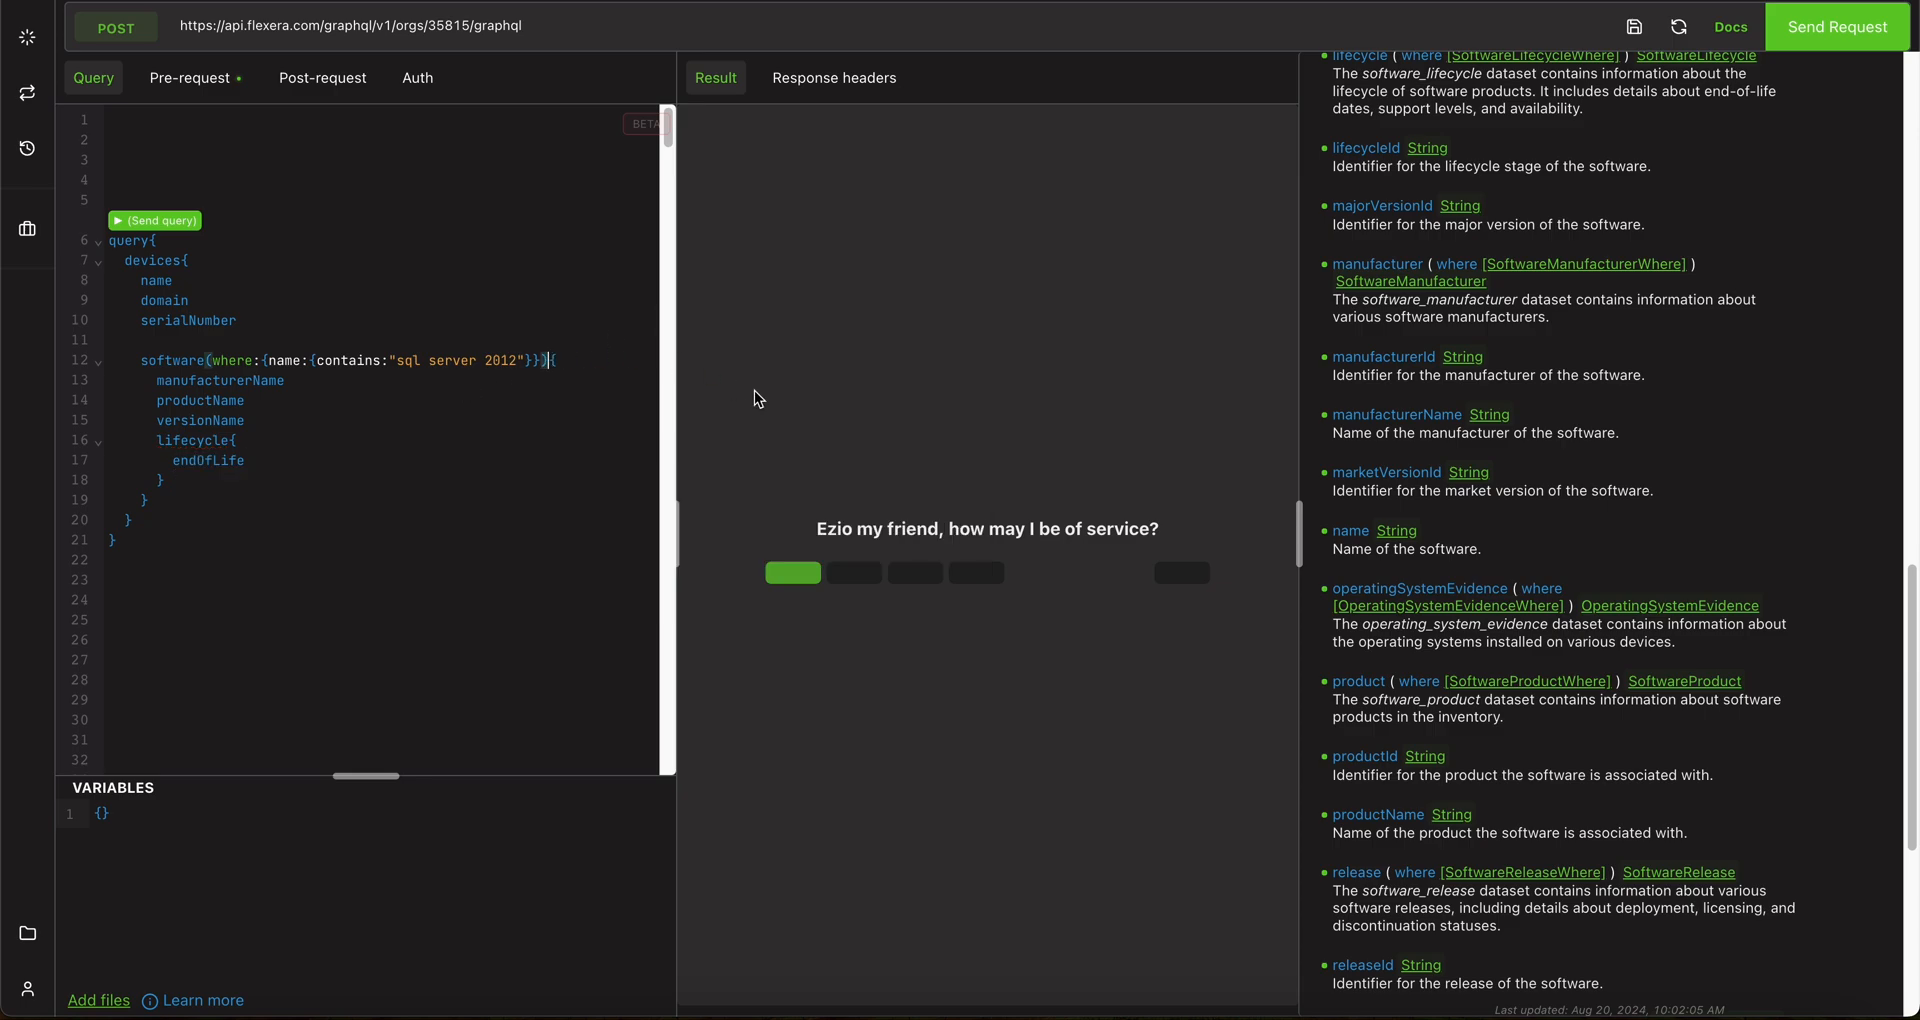
text(@require)
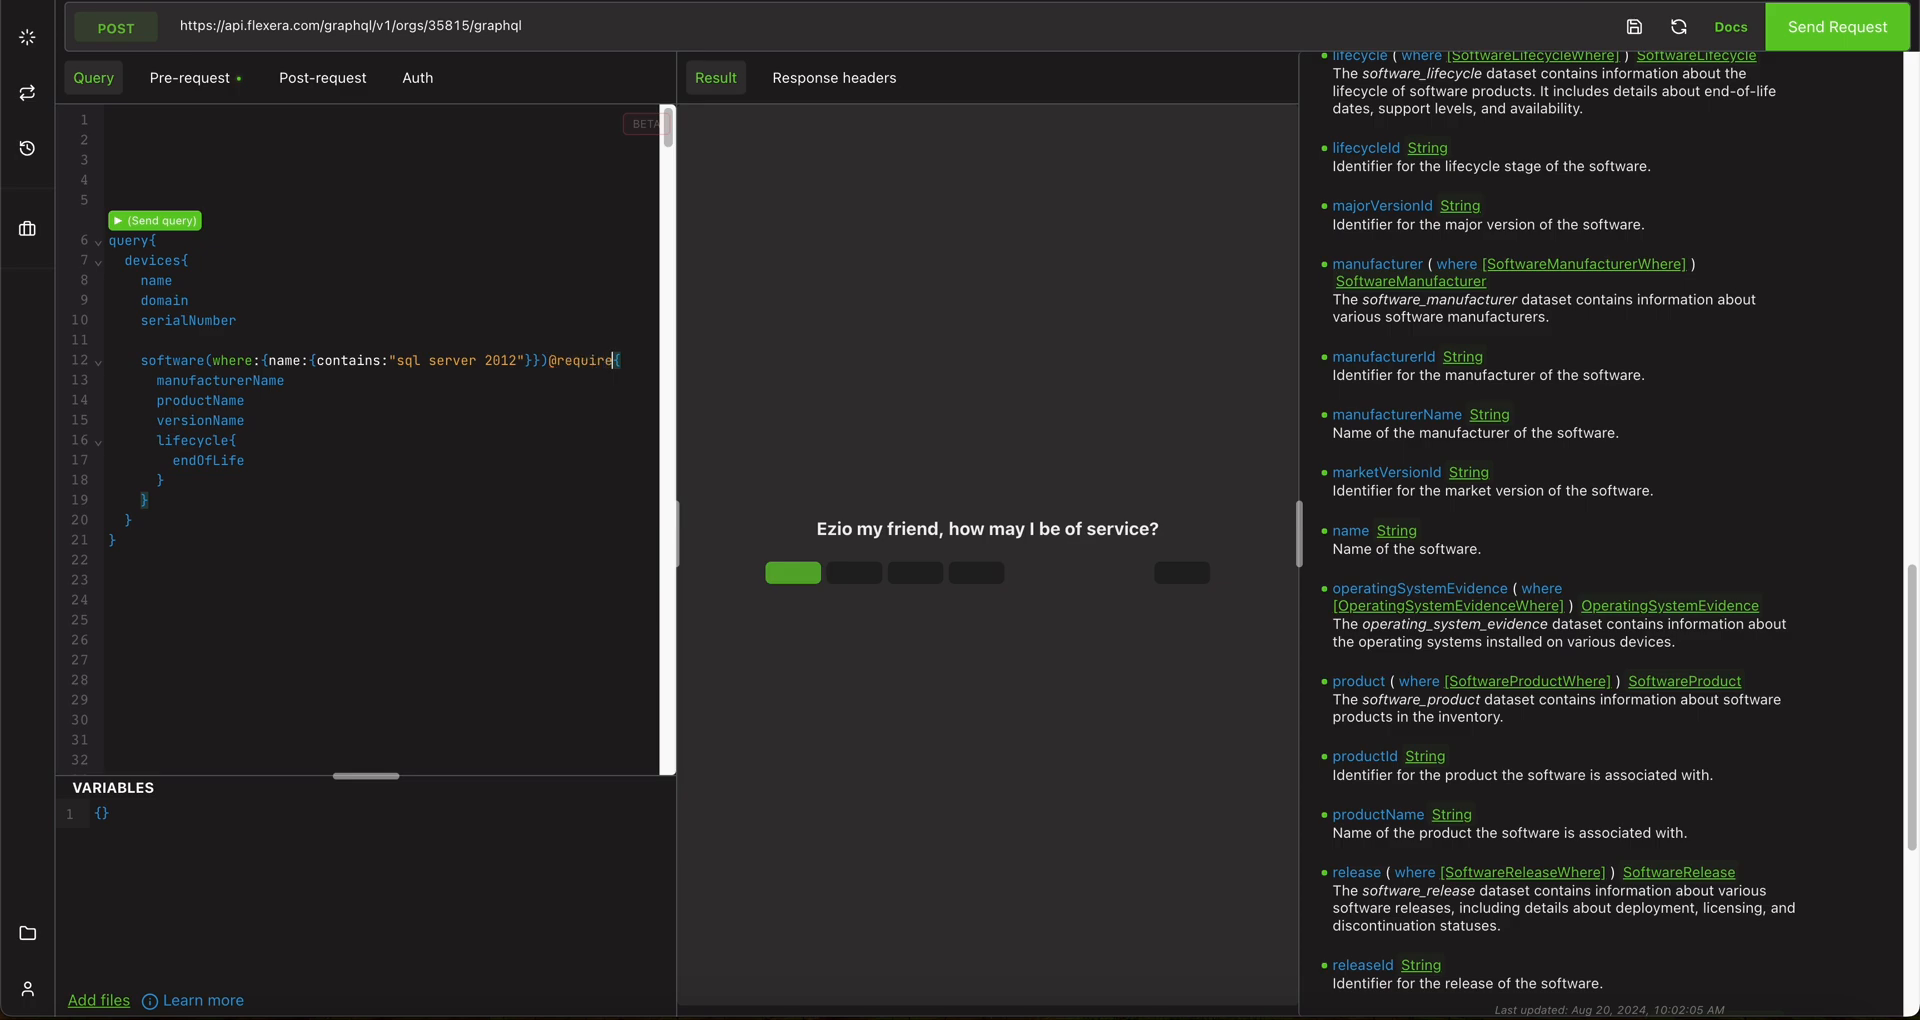
click(1836, 26)
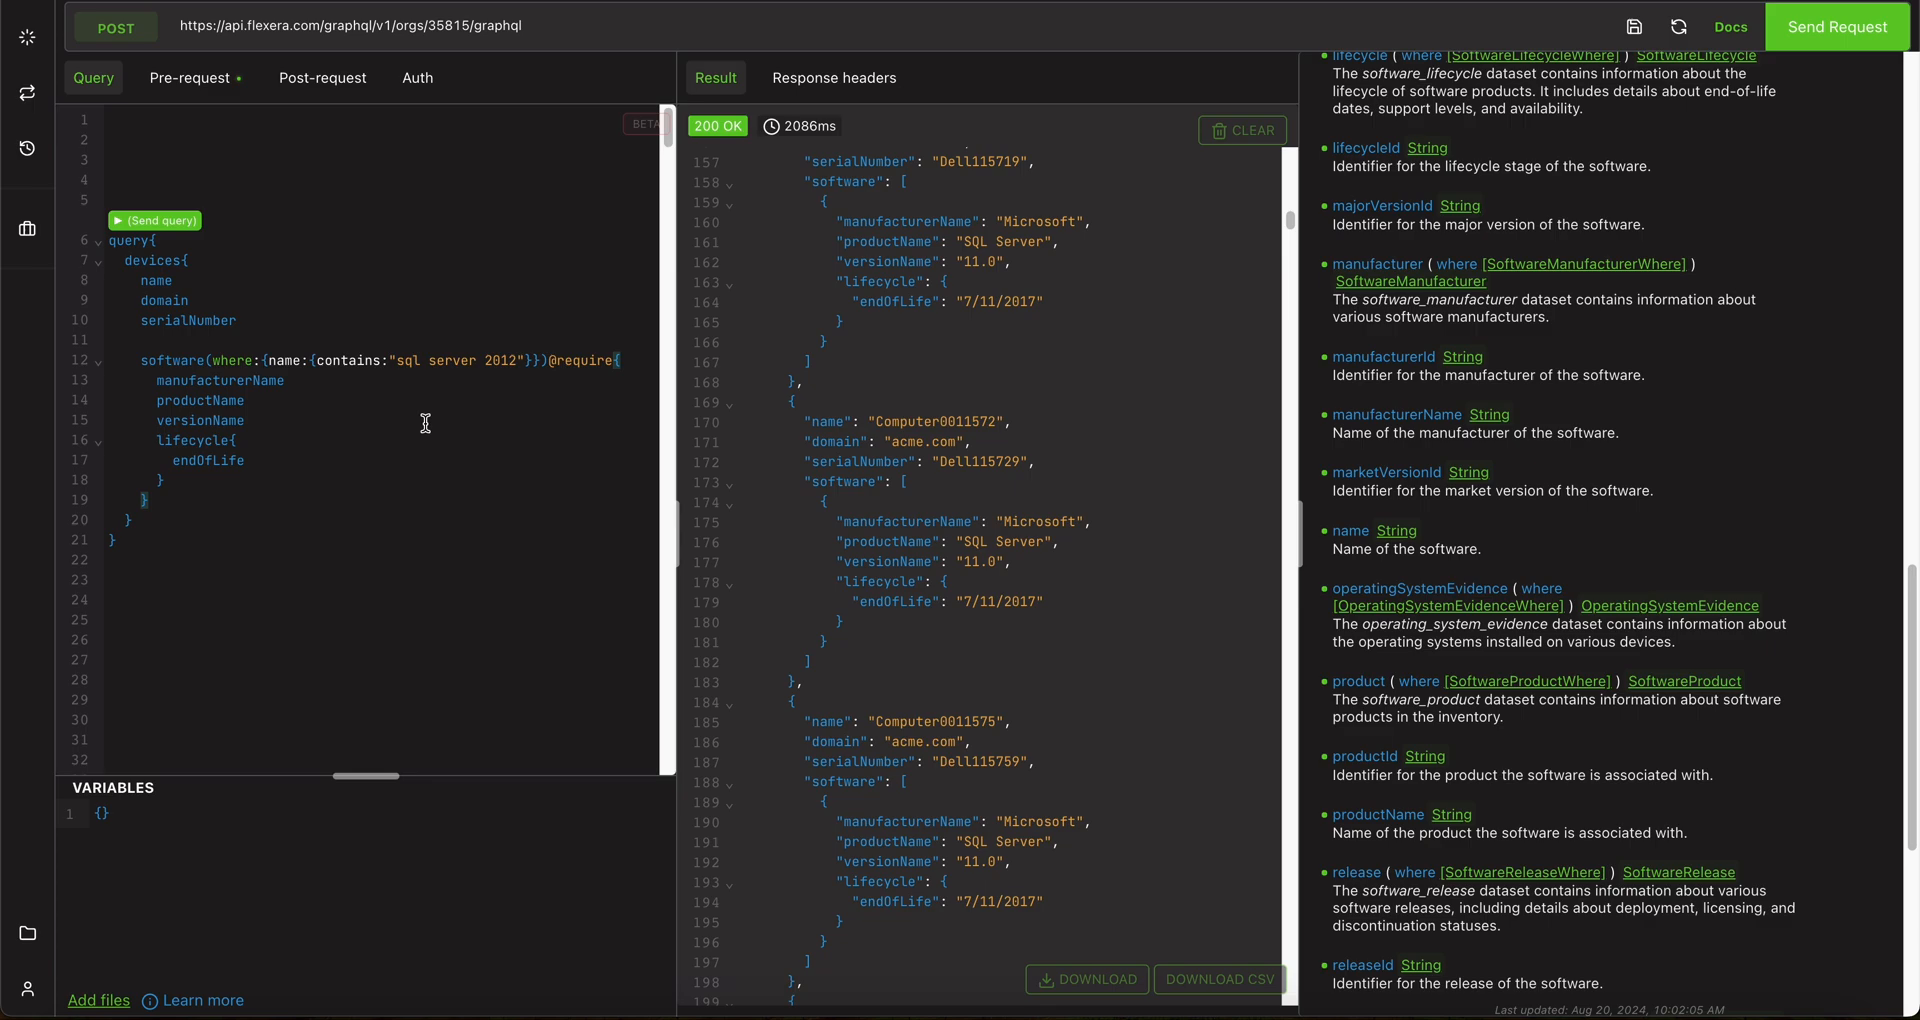
scroll(down, 3)
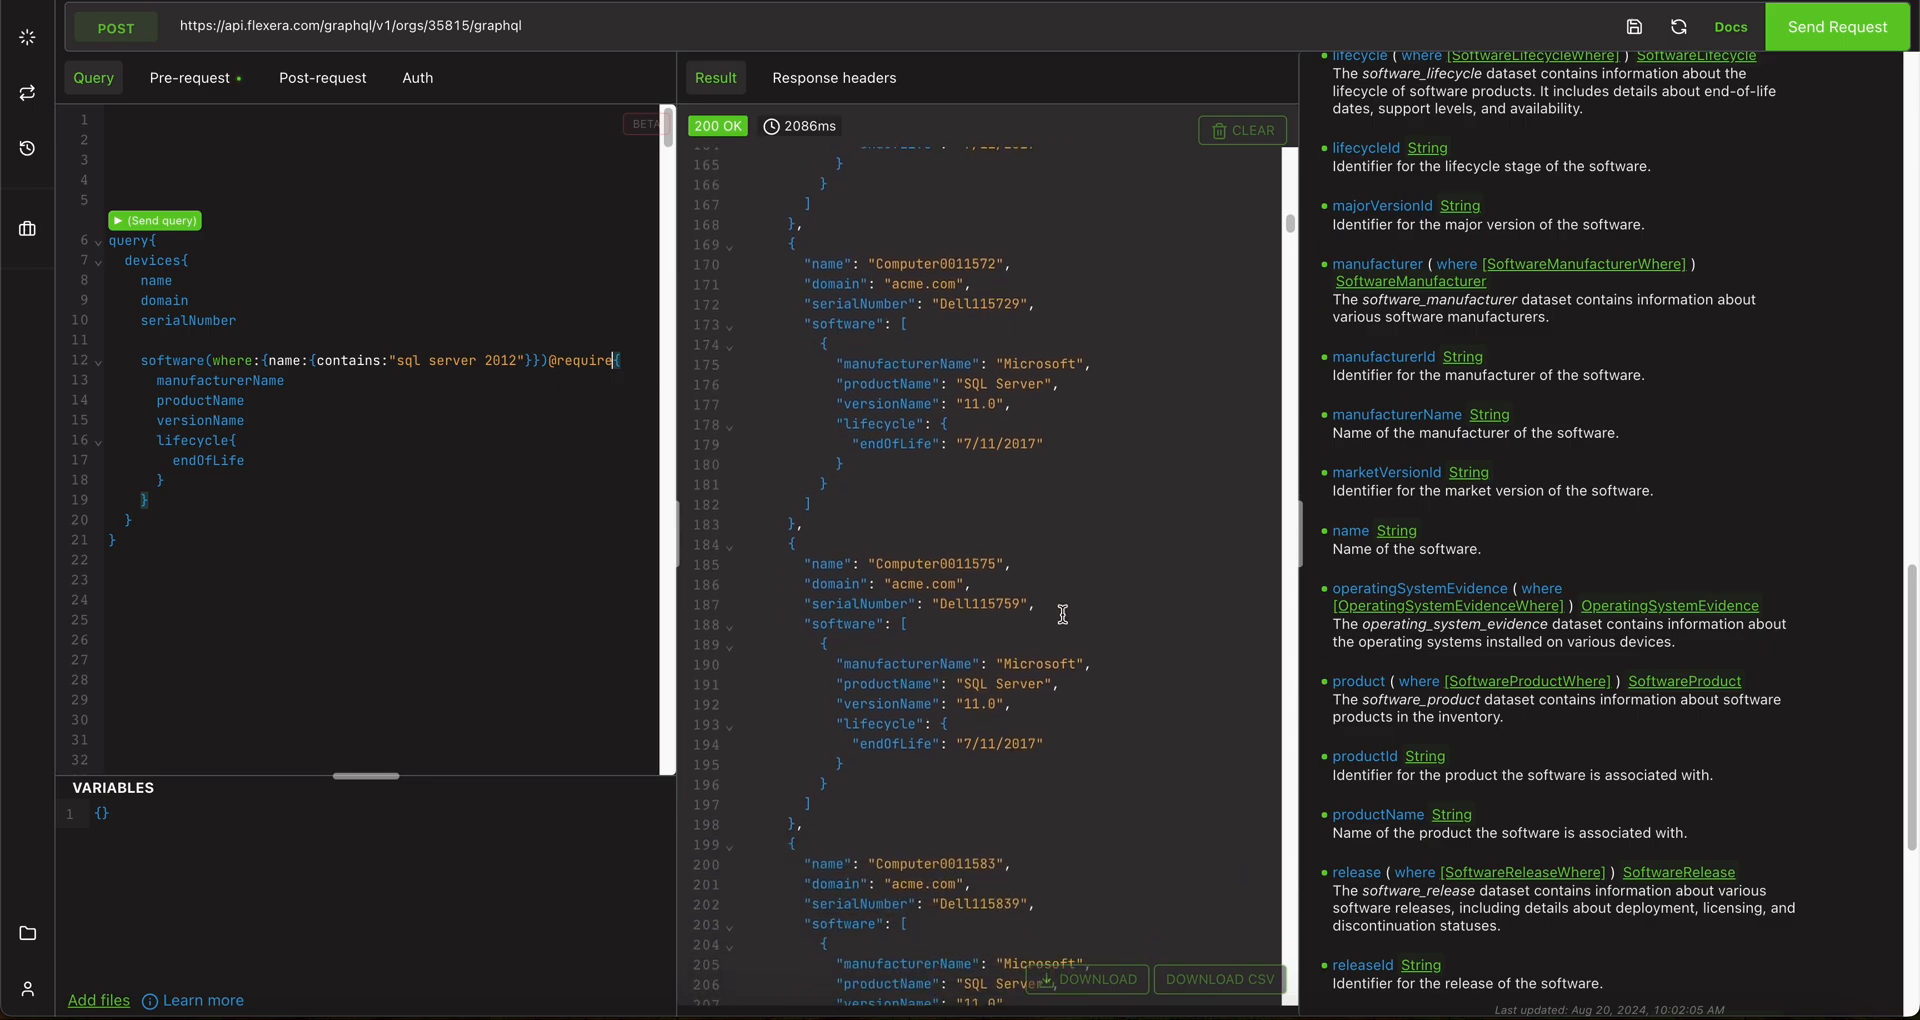
scroll(down, 3)
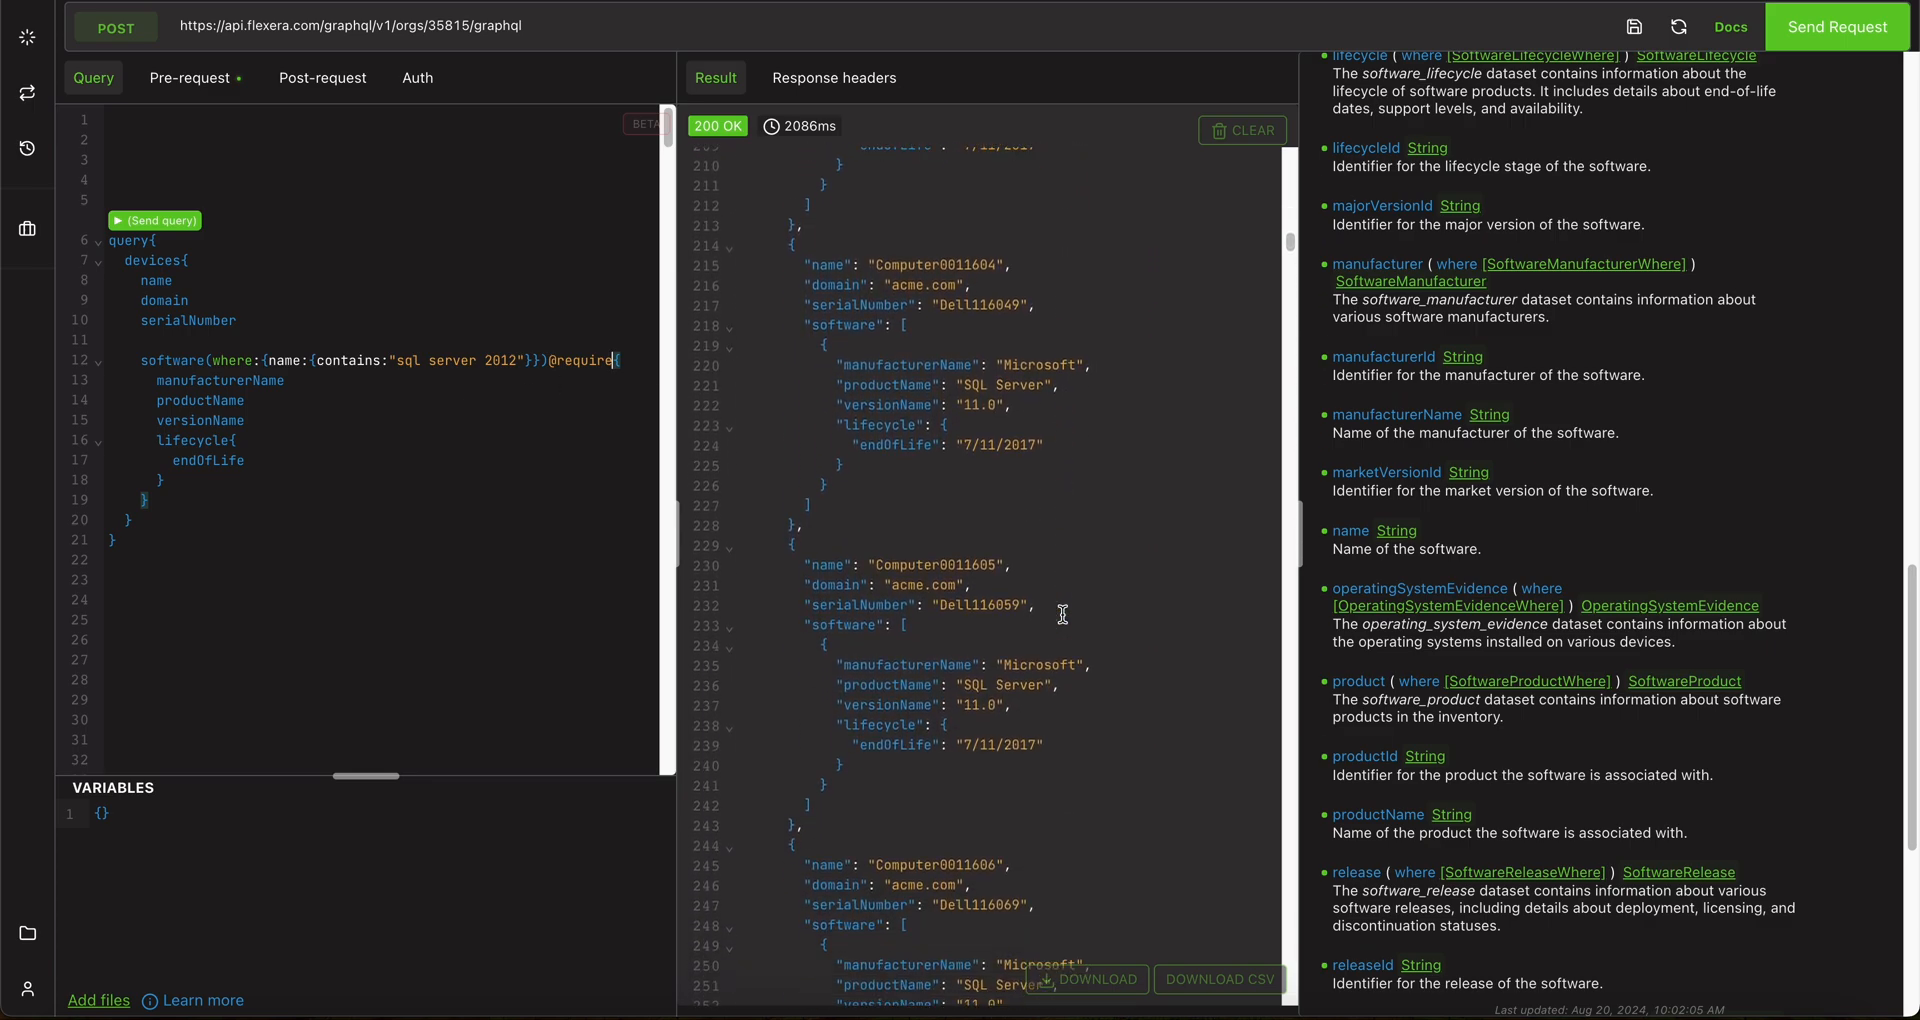
mouse_move(840, 254)
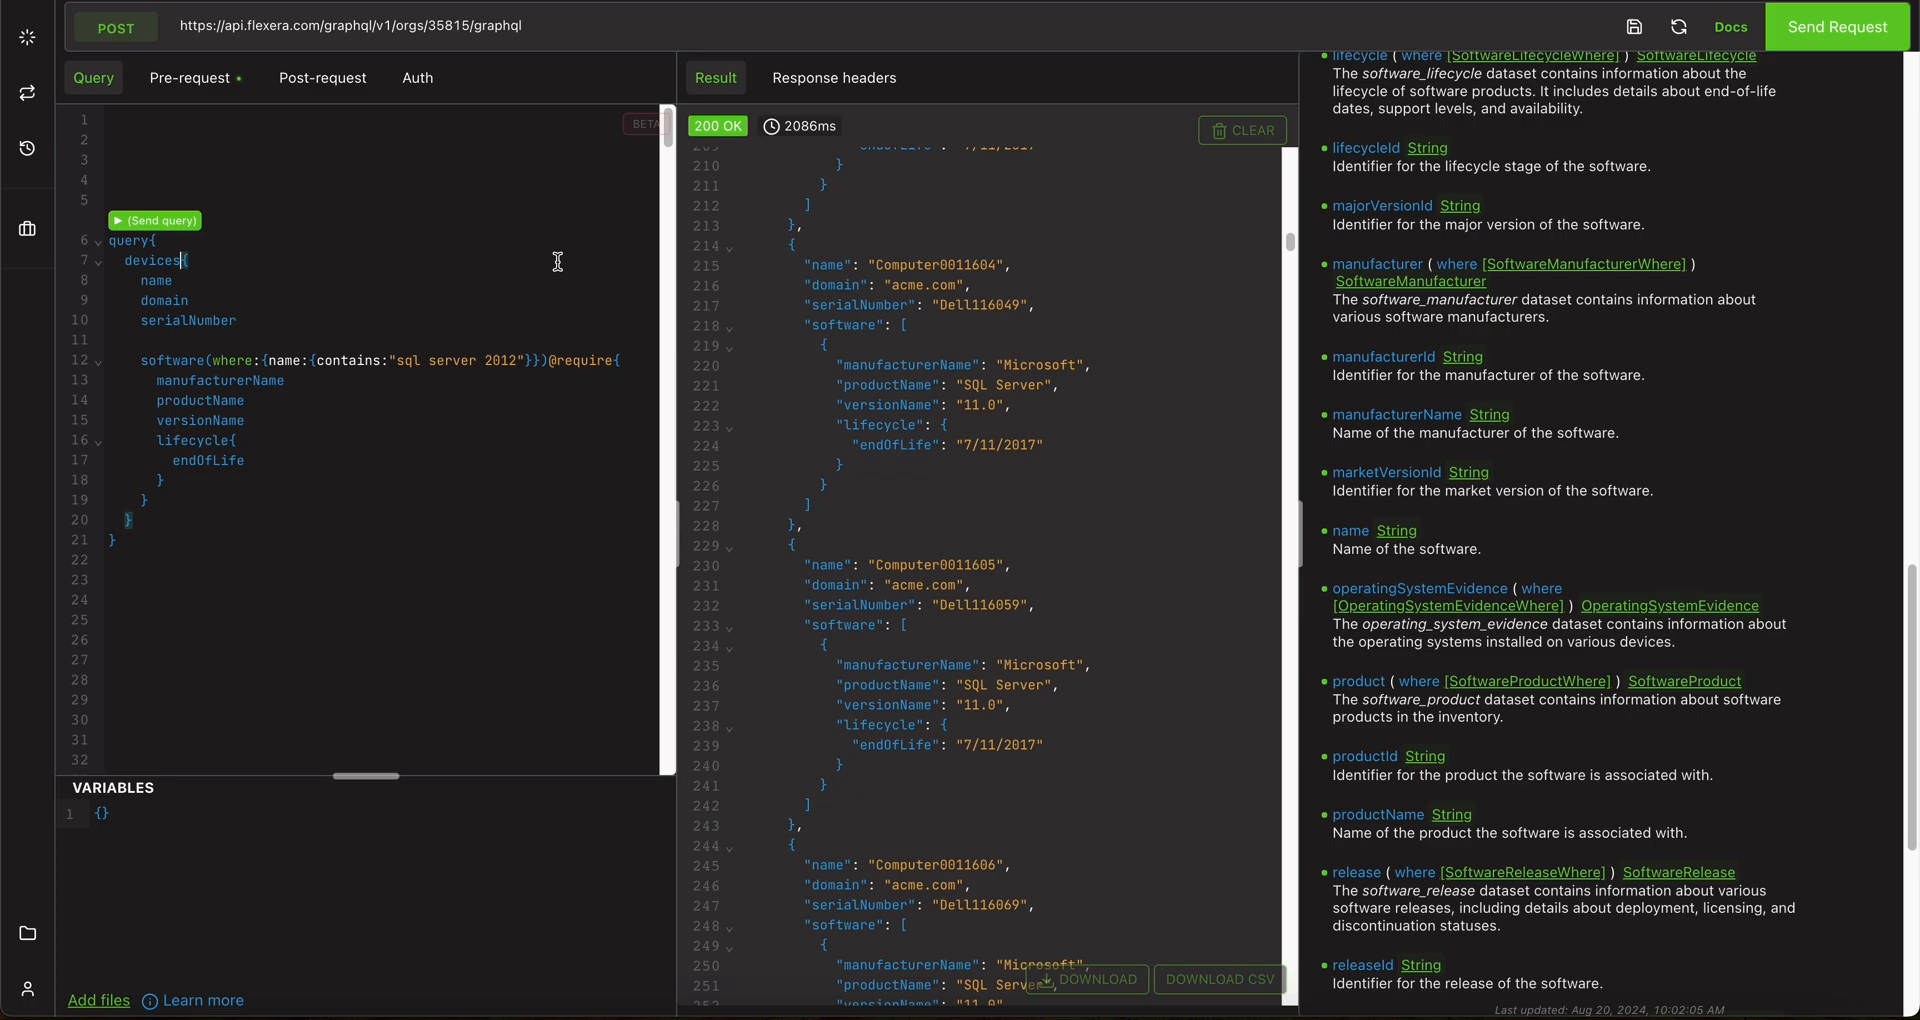
text(@flatten)
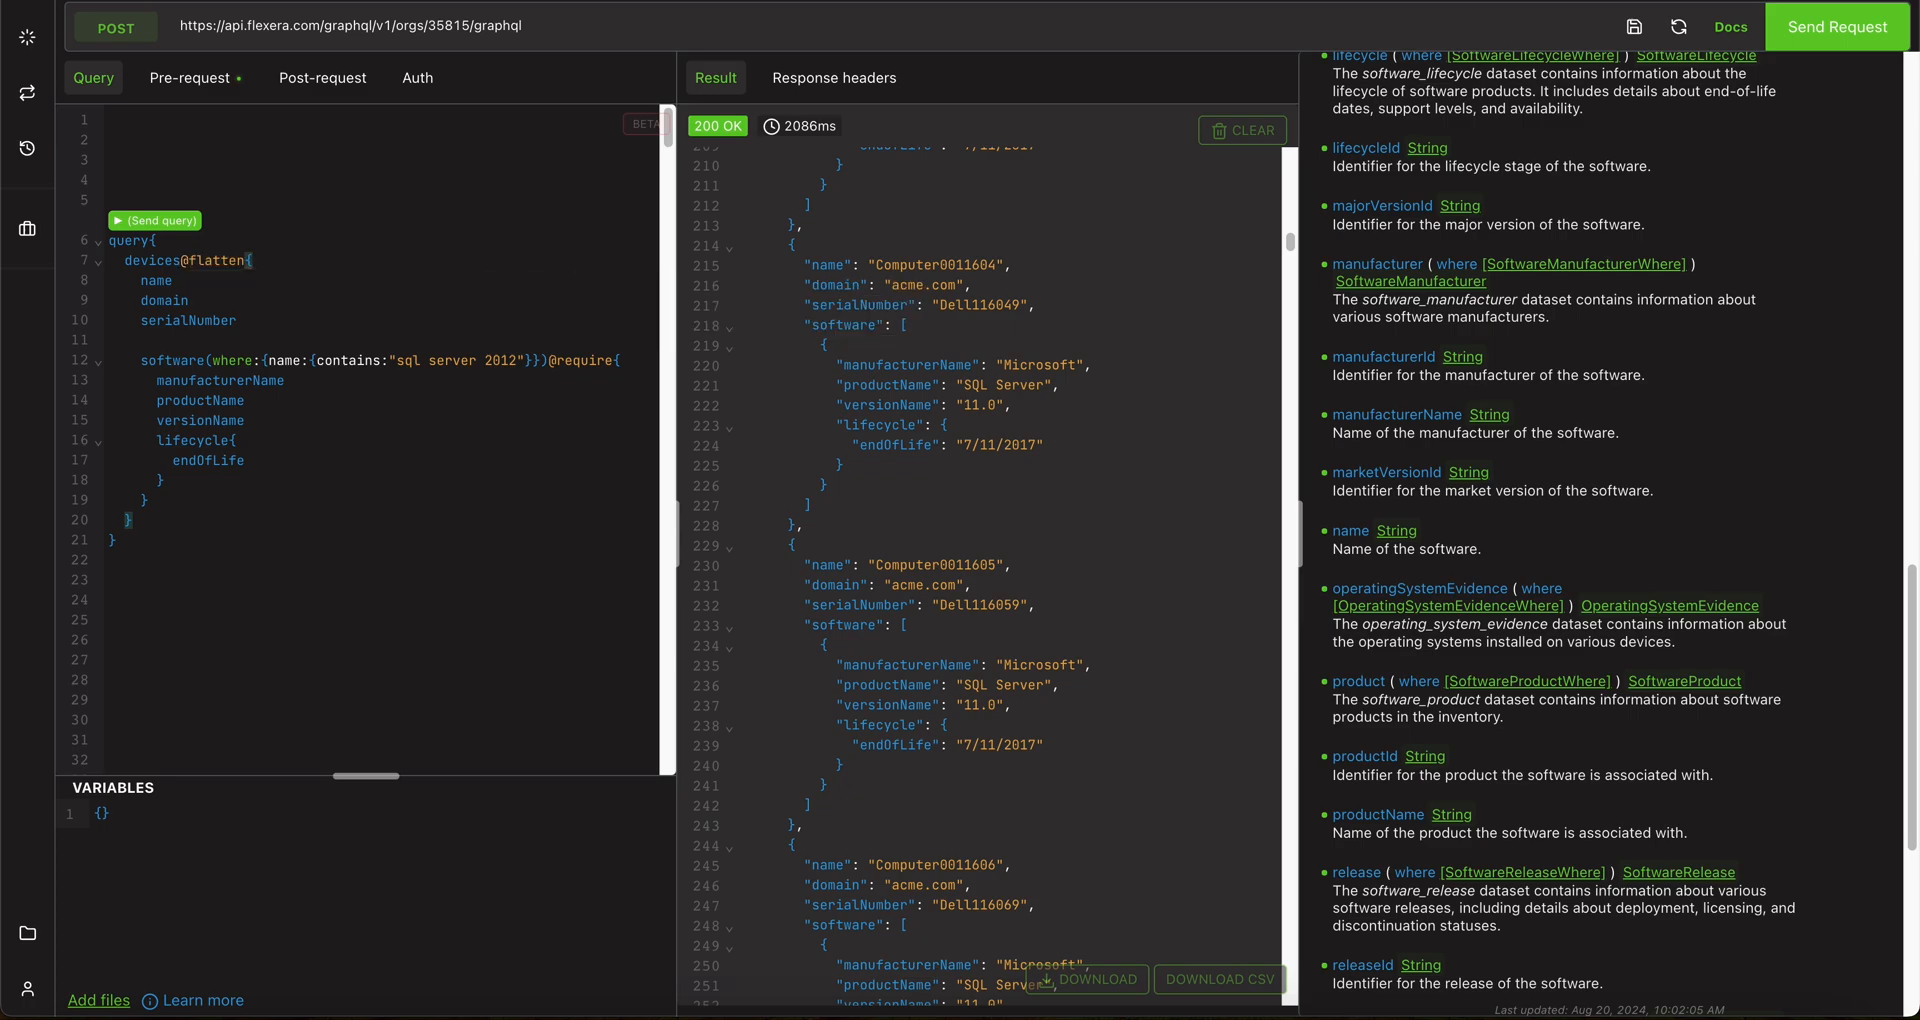